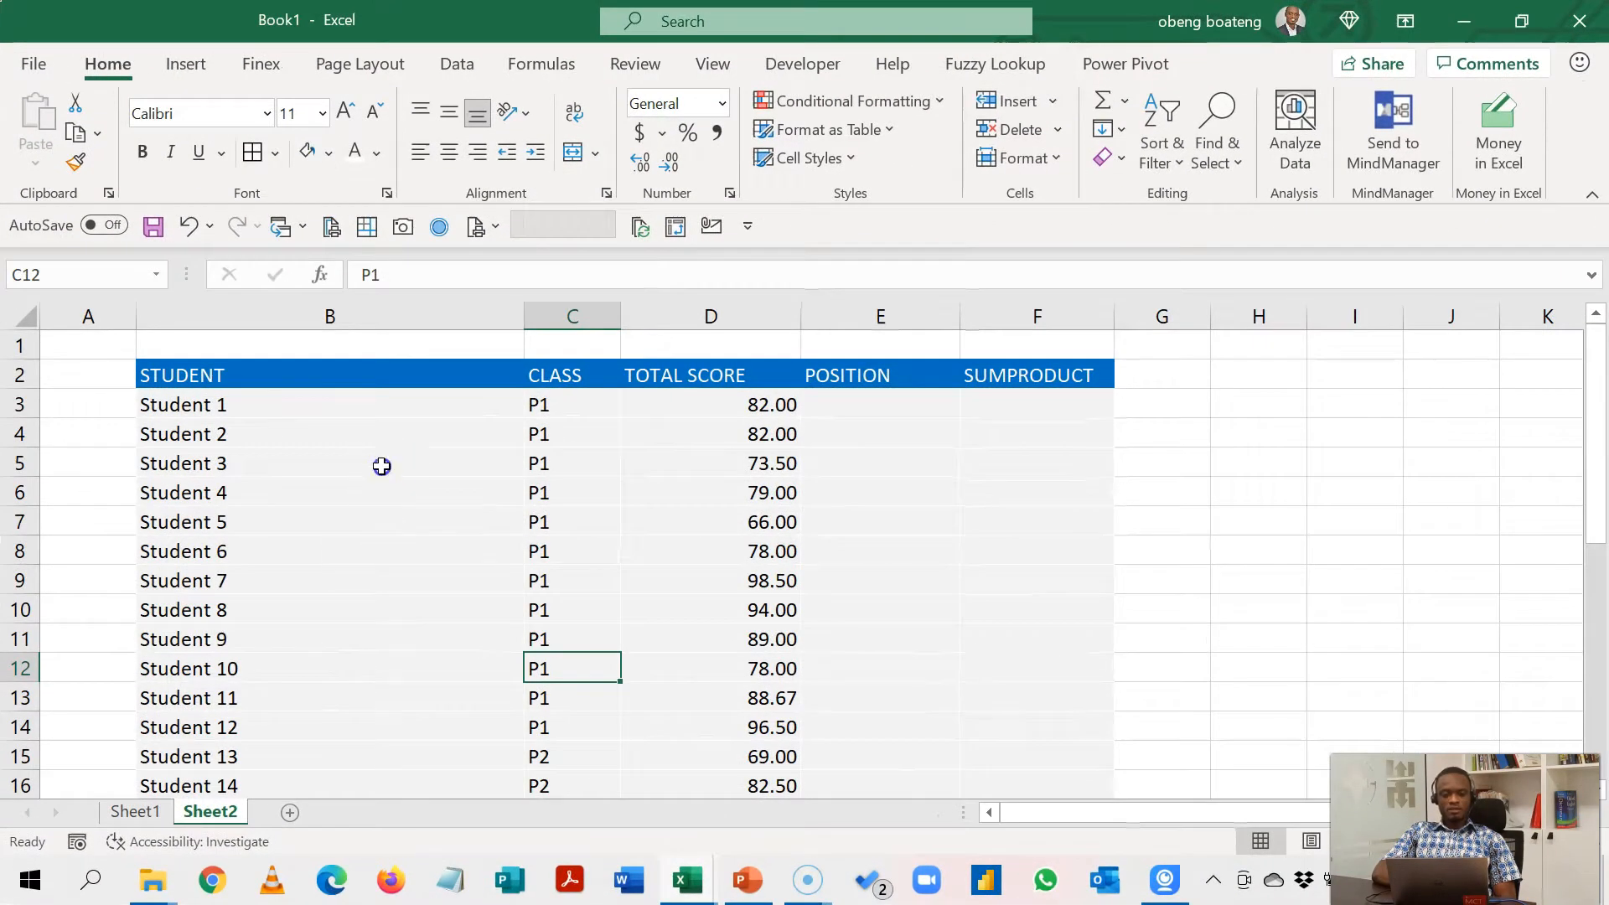
- Point out the P1 class entries and mark the P1 rows in column C
{"action": "left_click", "coordinate": [571, 463]}
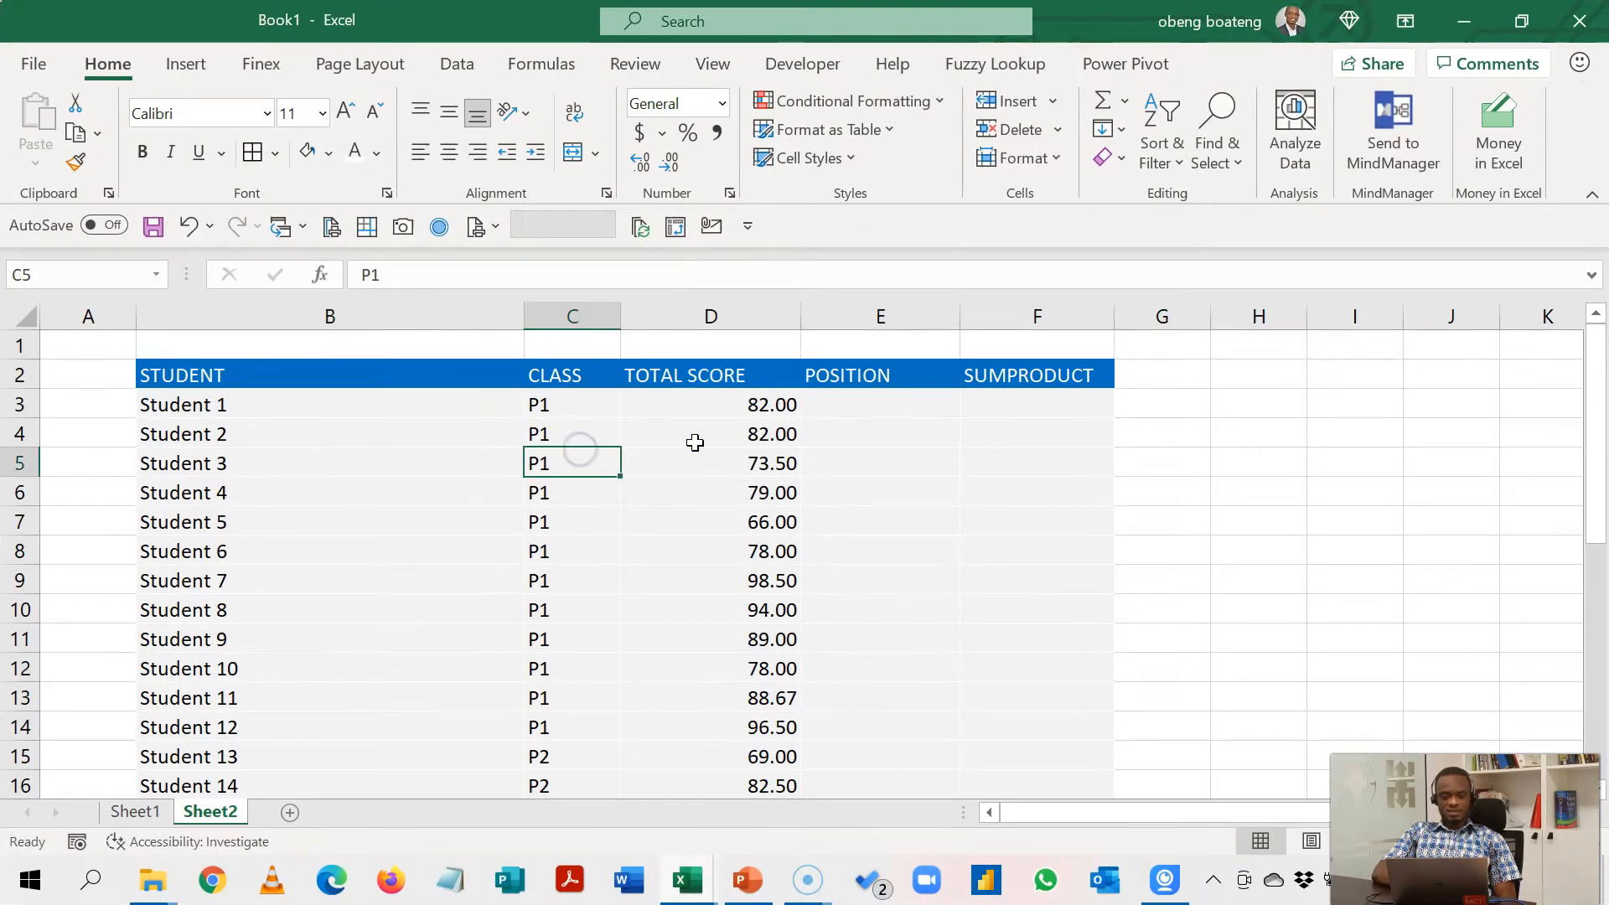
{"action": "left_click", "coordinate": [879, 433]}
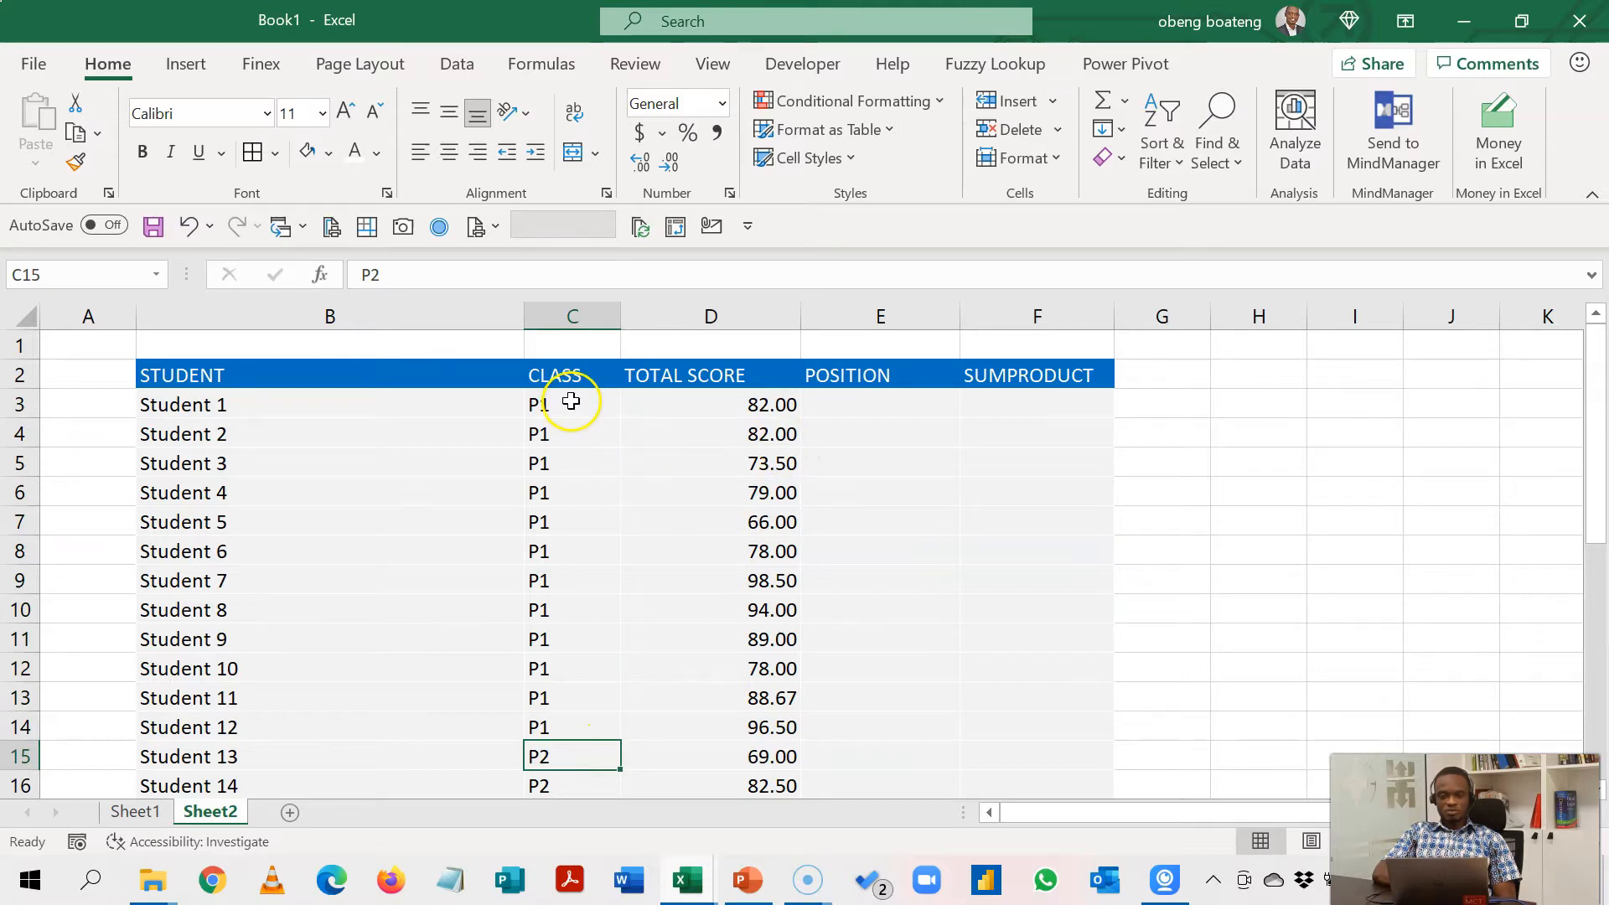
{"action": "left_click_drag", "start_coordinate": [571, 404], "coordinate": [564, 727]}
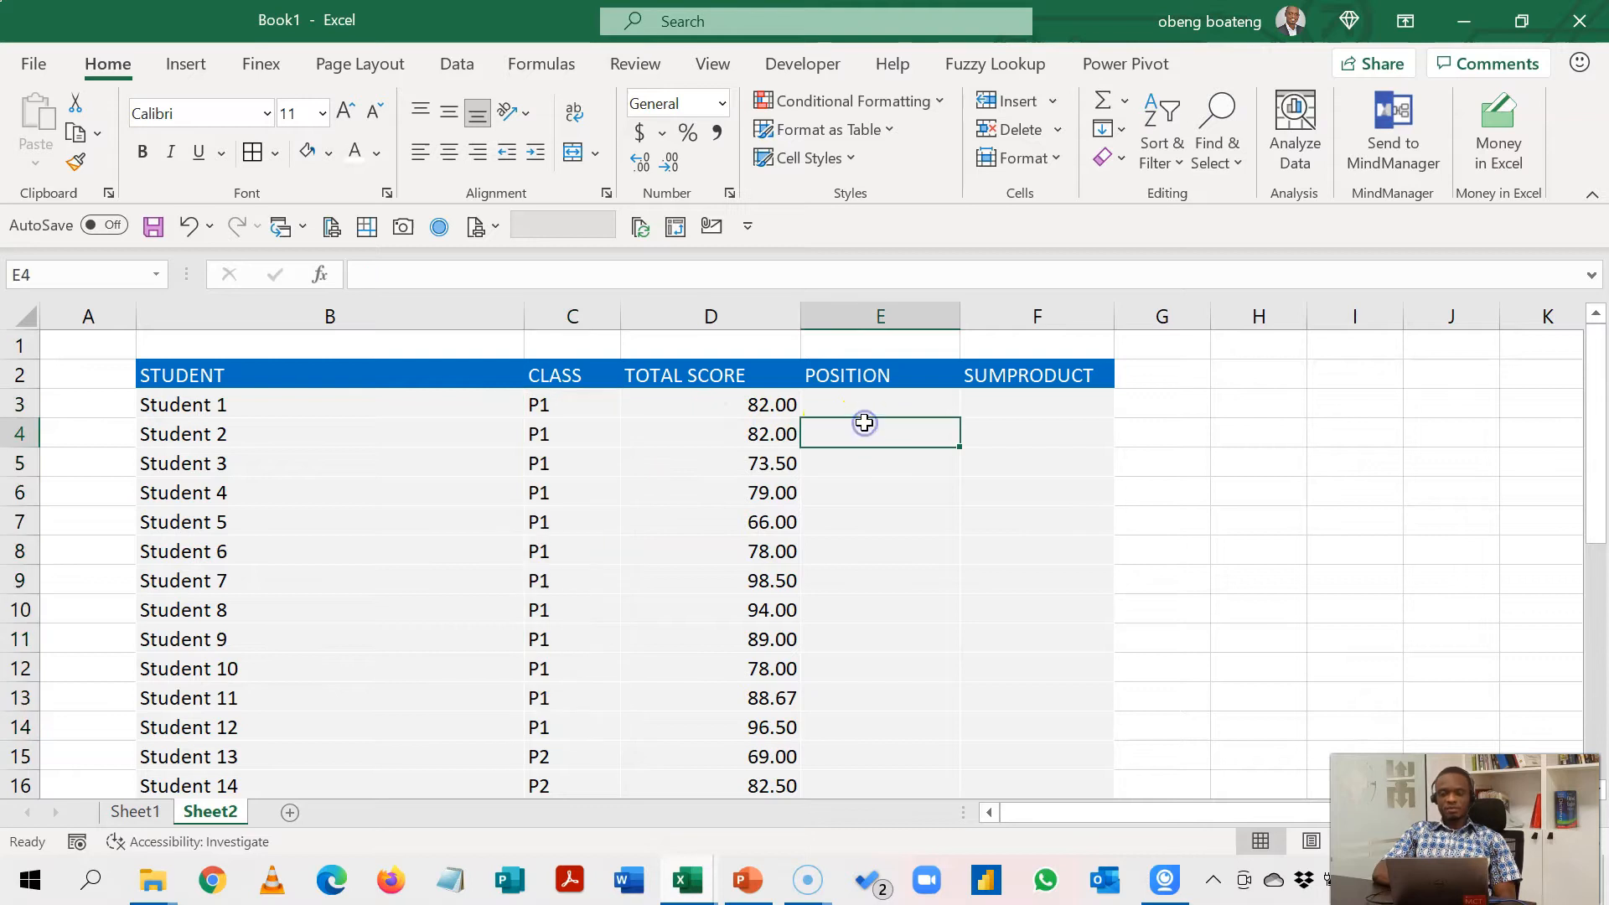
- Type =RANK(D3,$D$3:$D$14,0) in E3 to rank Student 1 among P1 scores
{"action": "left_click", "coordinate": [879, 403]}
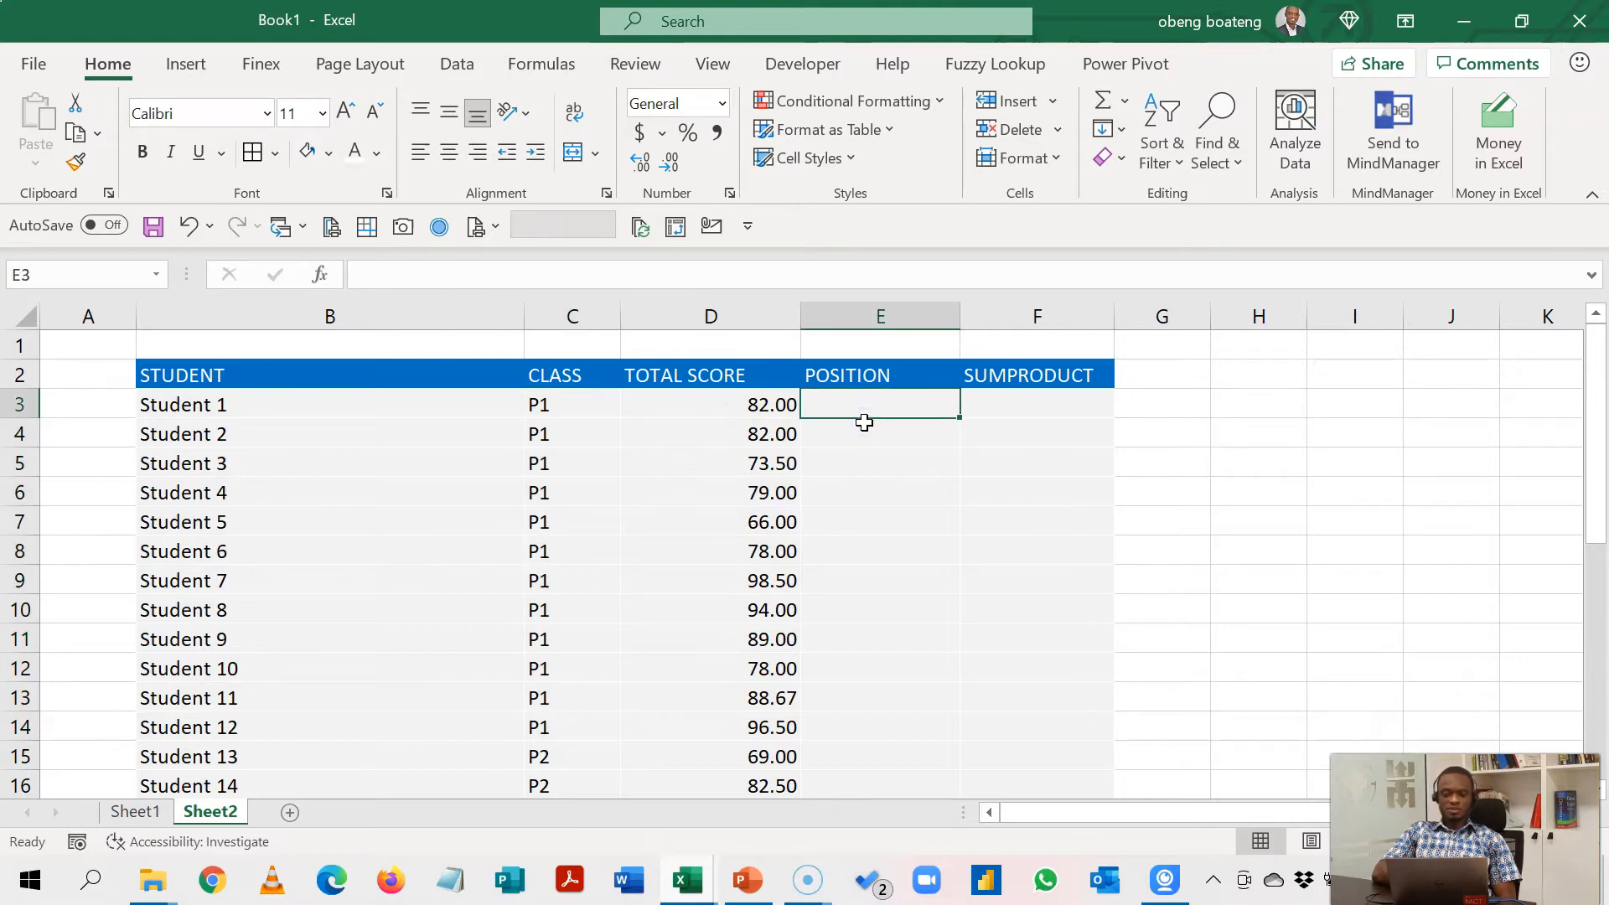
{"action": "type", "text": "=RANK("}
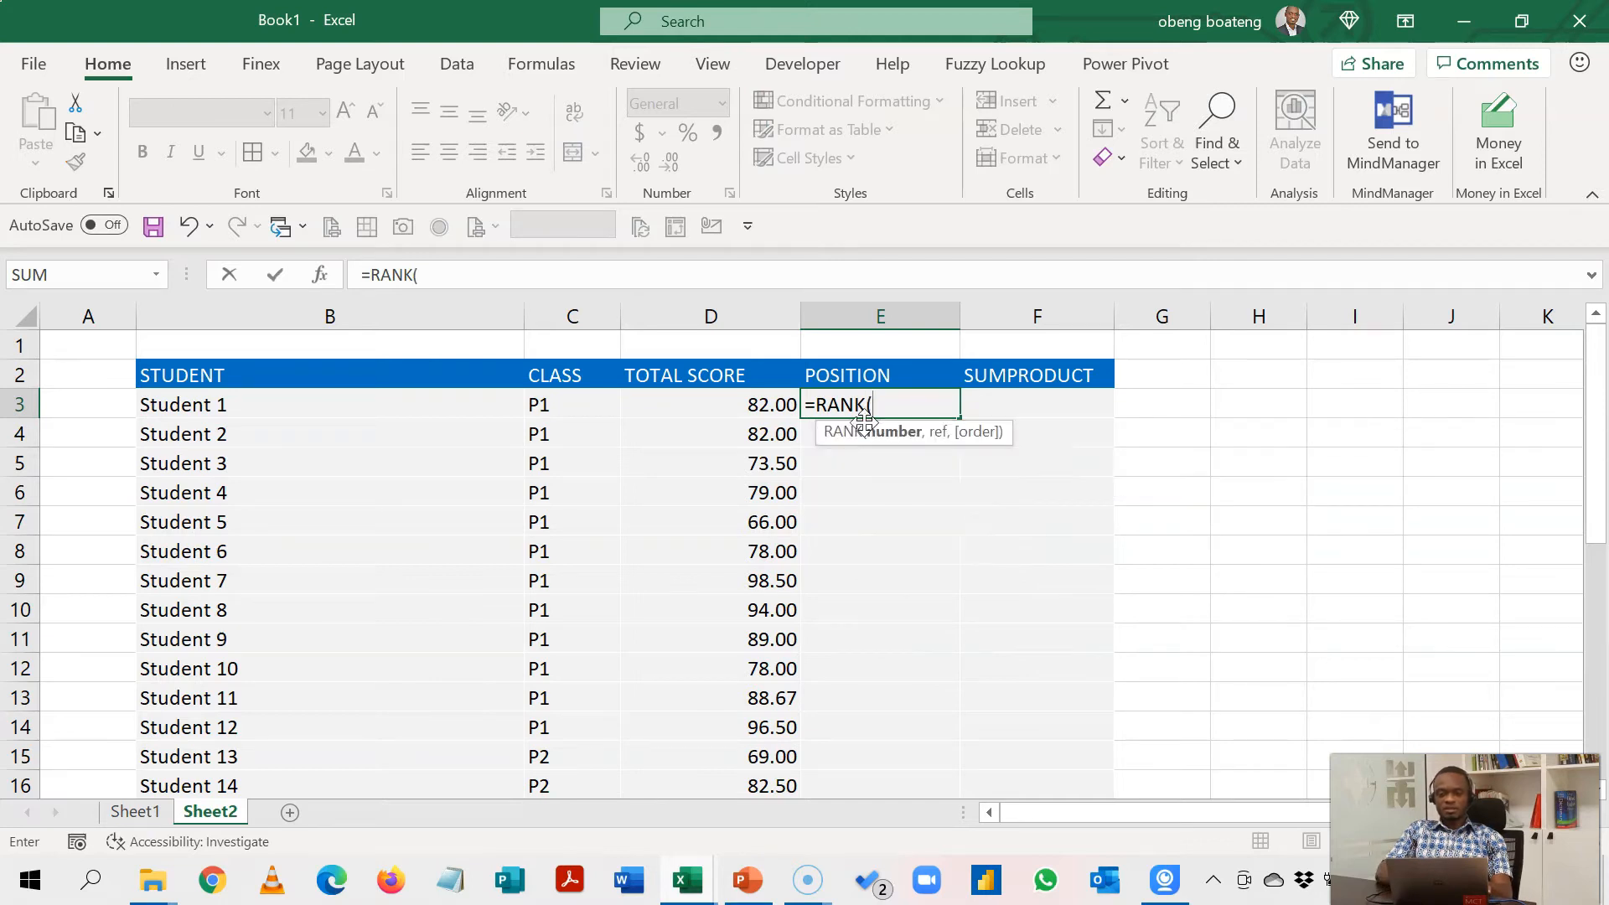
{"action": "left_click", "coordinate": [710, 403]}
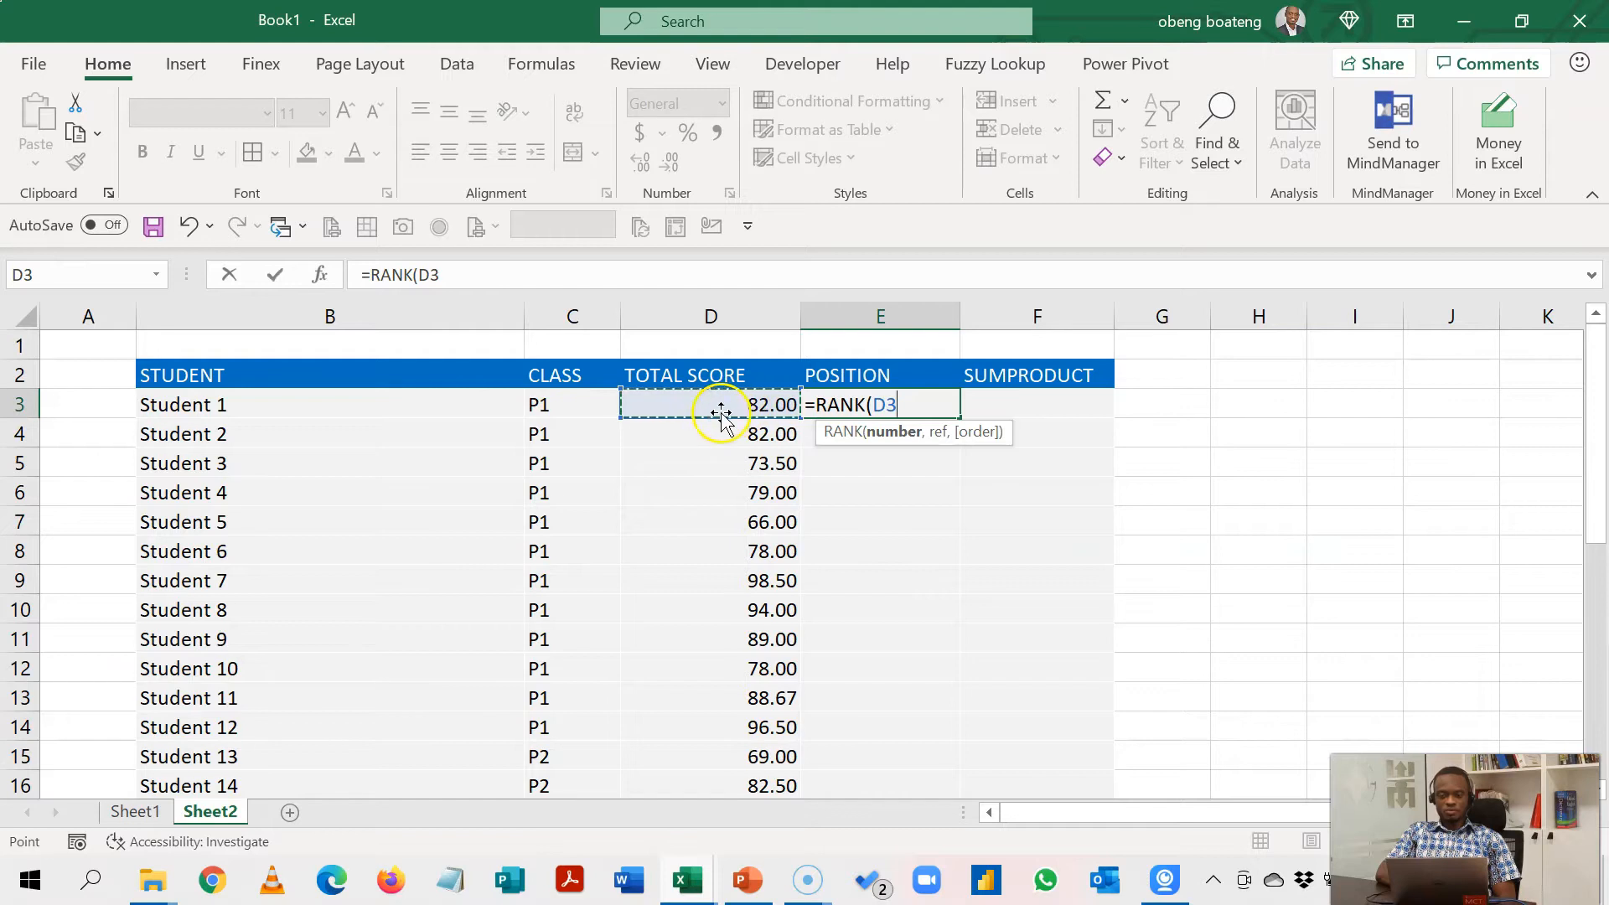
{"action": "type", "text": ",D3:D4"}
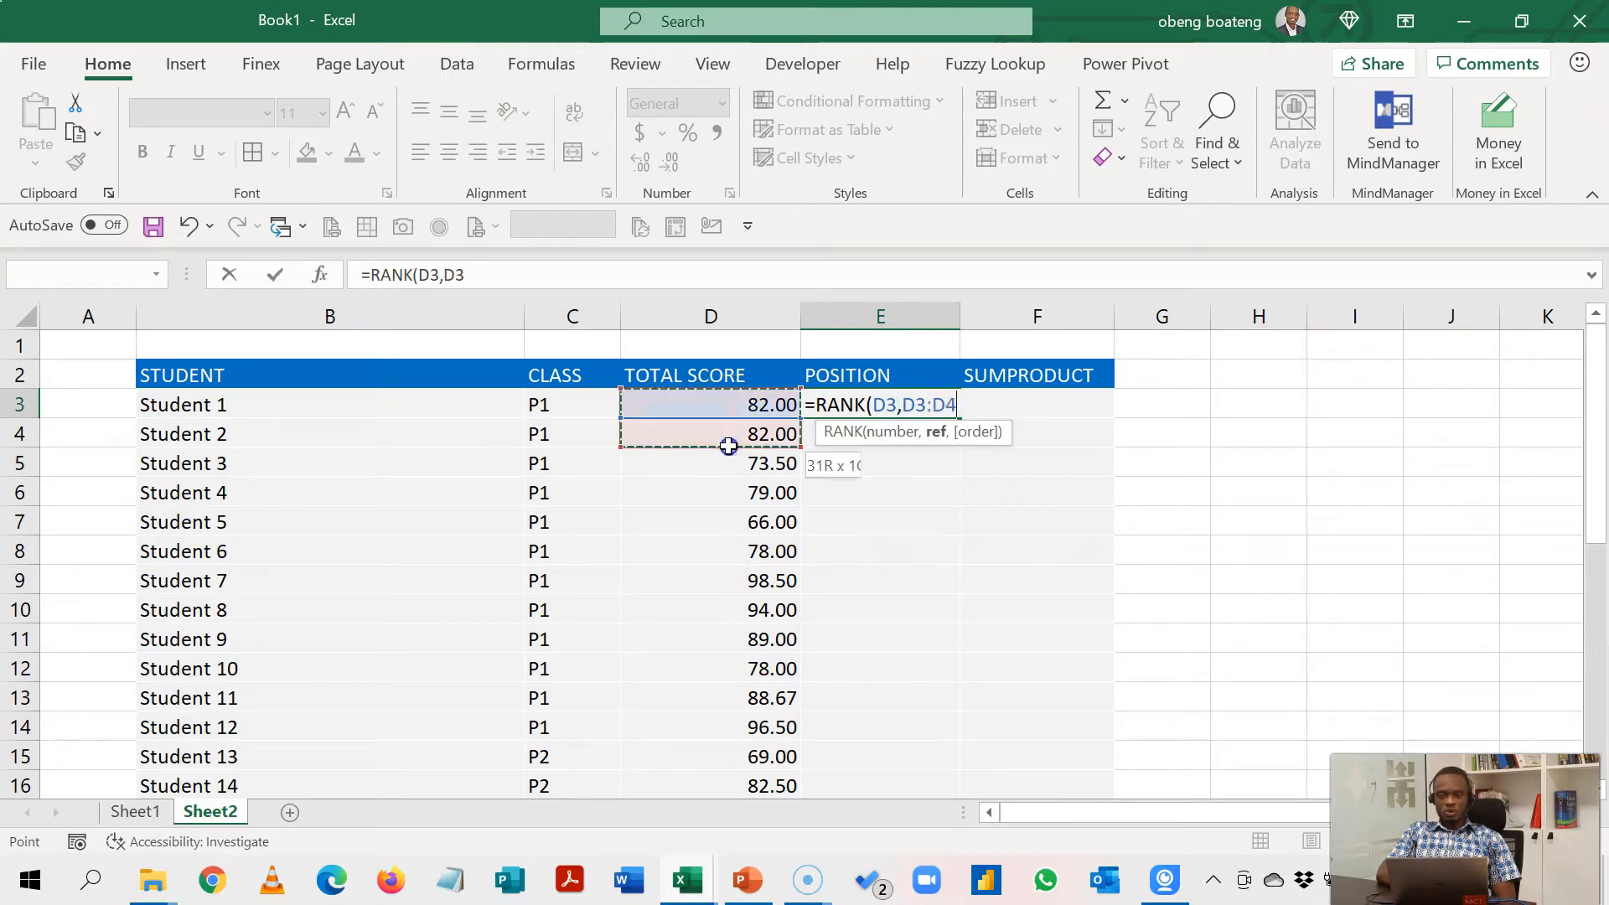
{"action": "left_click_drag", "start_coordinate": [710, 433], "coordinate": [716, 668]}
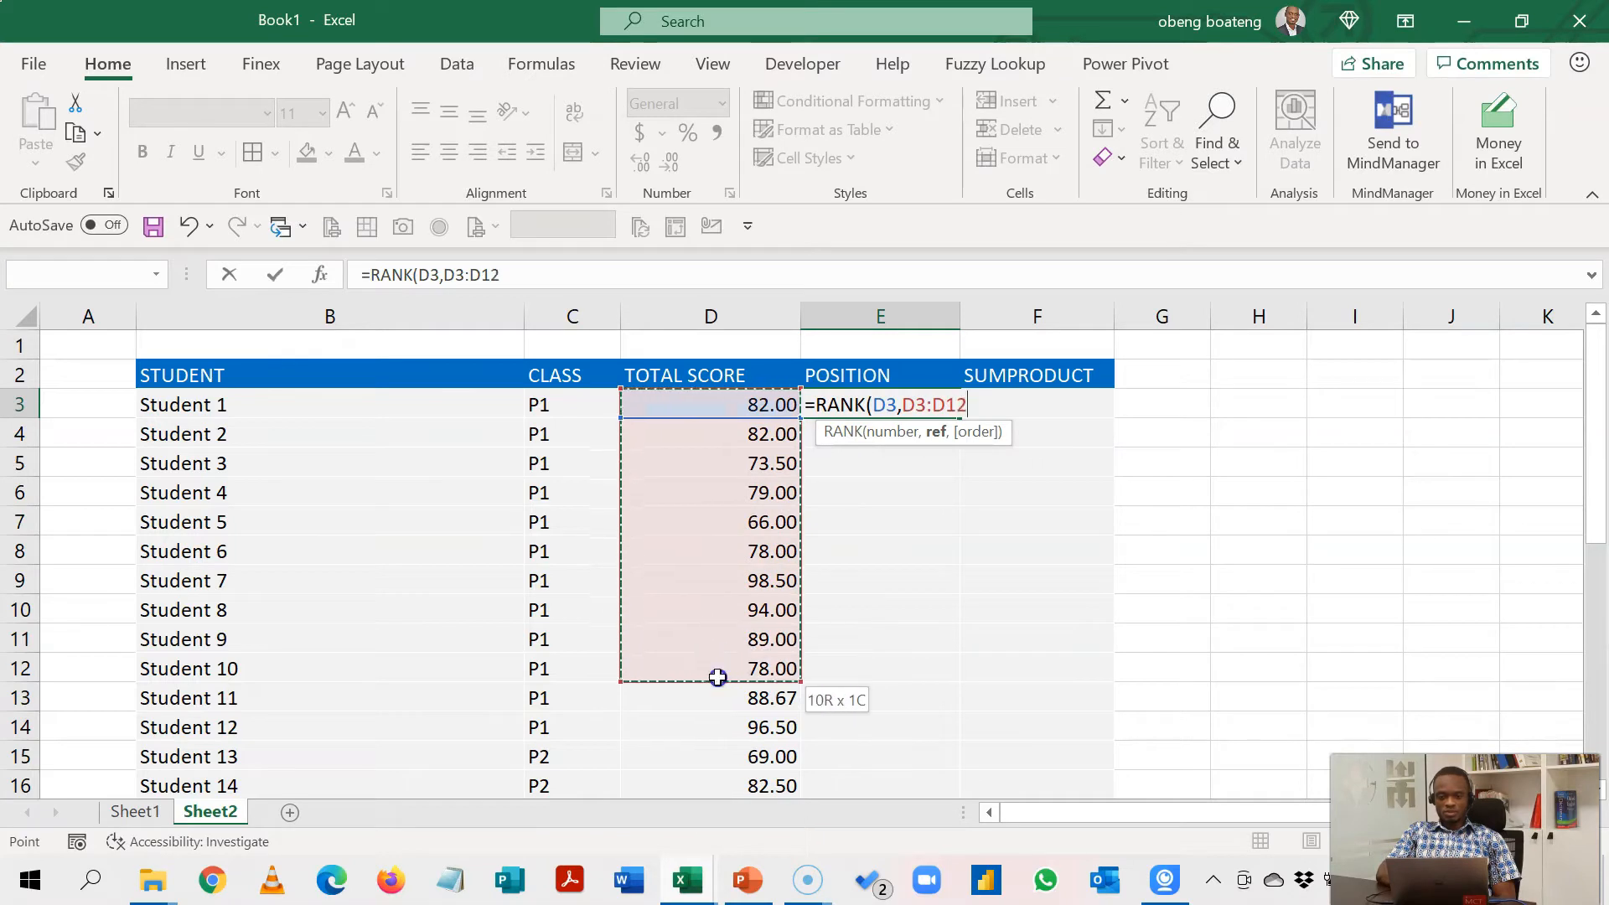
{"action": "left_click_drag", "start_coordinate": [717, 678], "coordinate": [712, 722]}
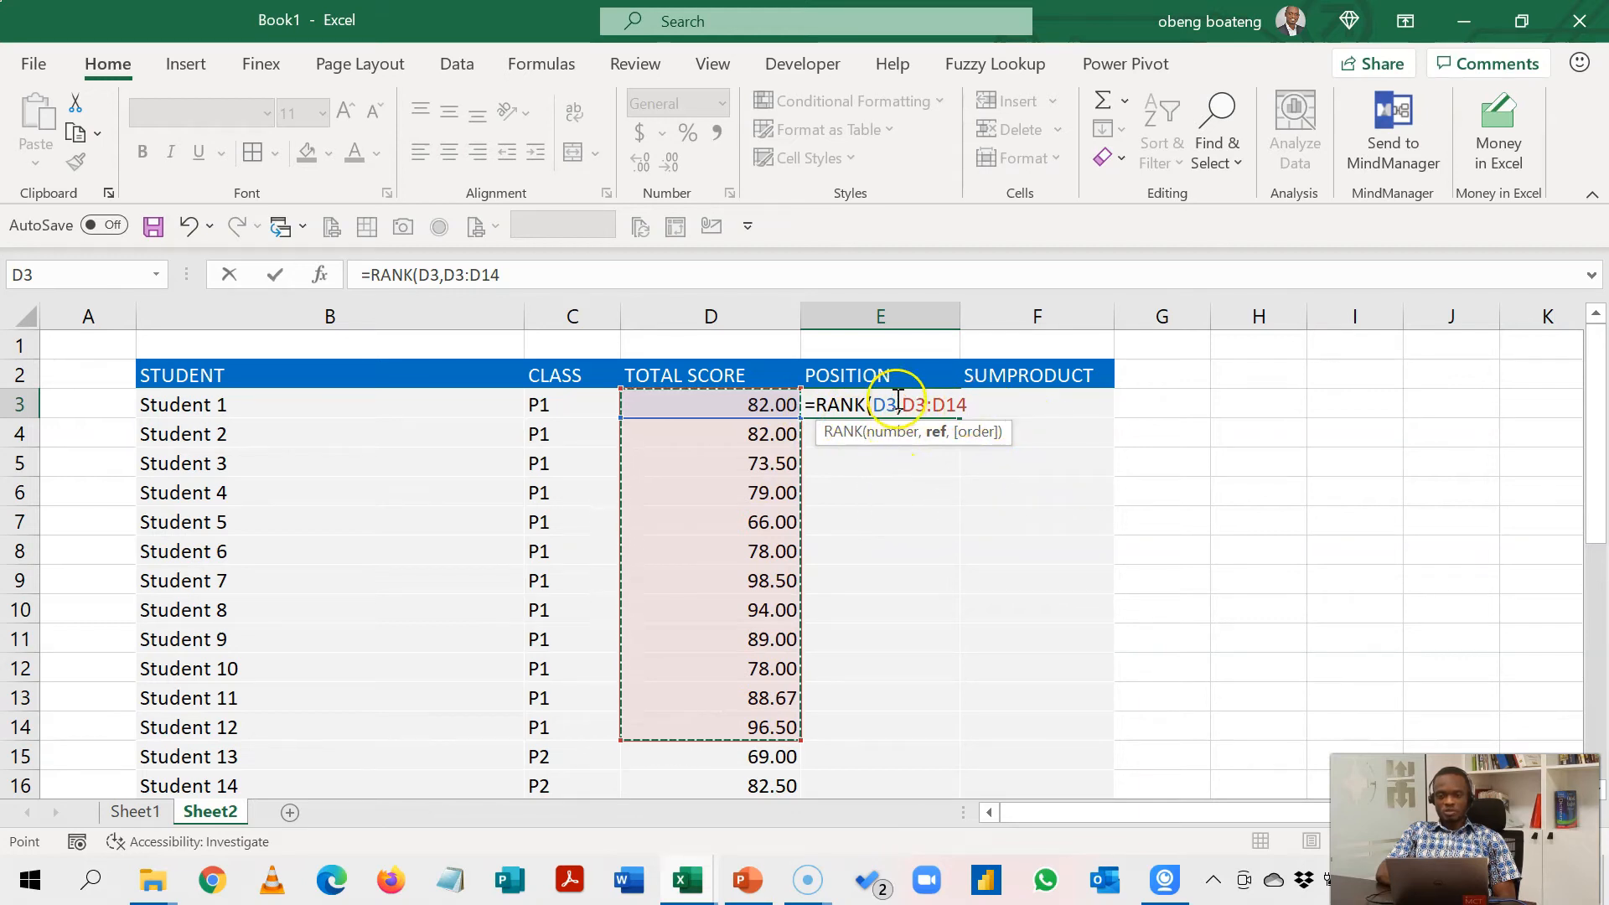
{"action": "mouse_move", "coordinate": [753, 665]}
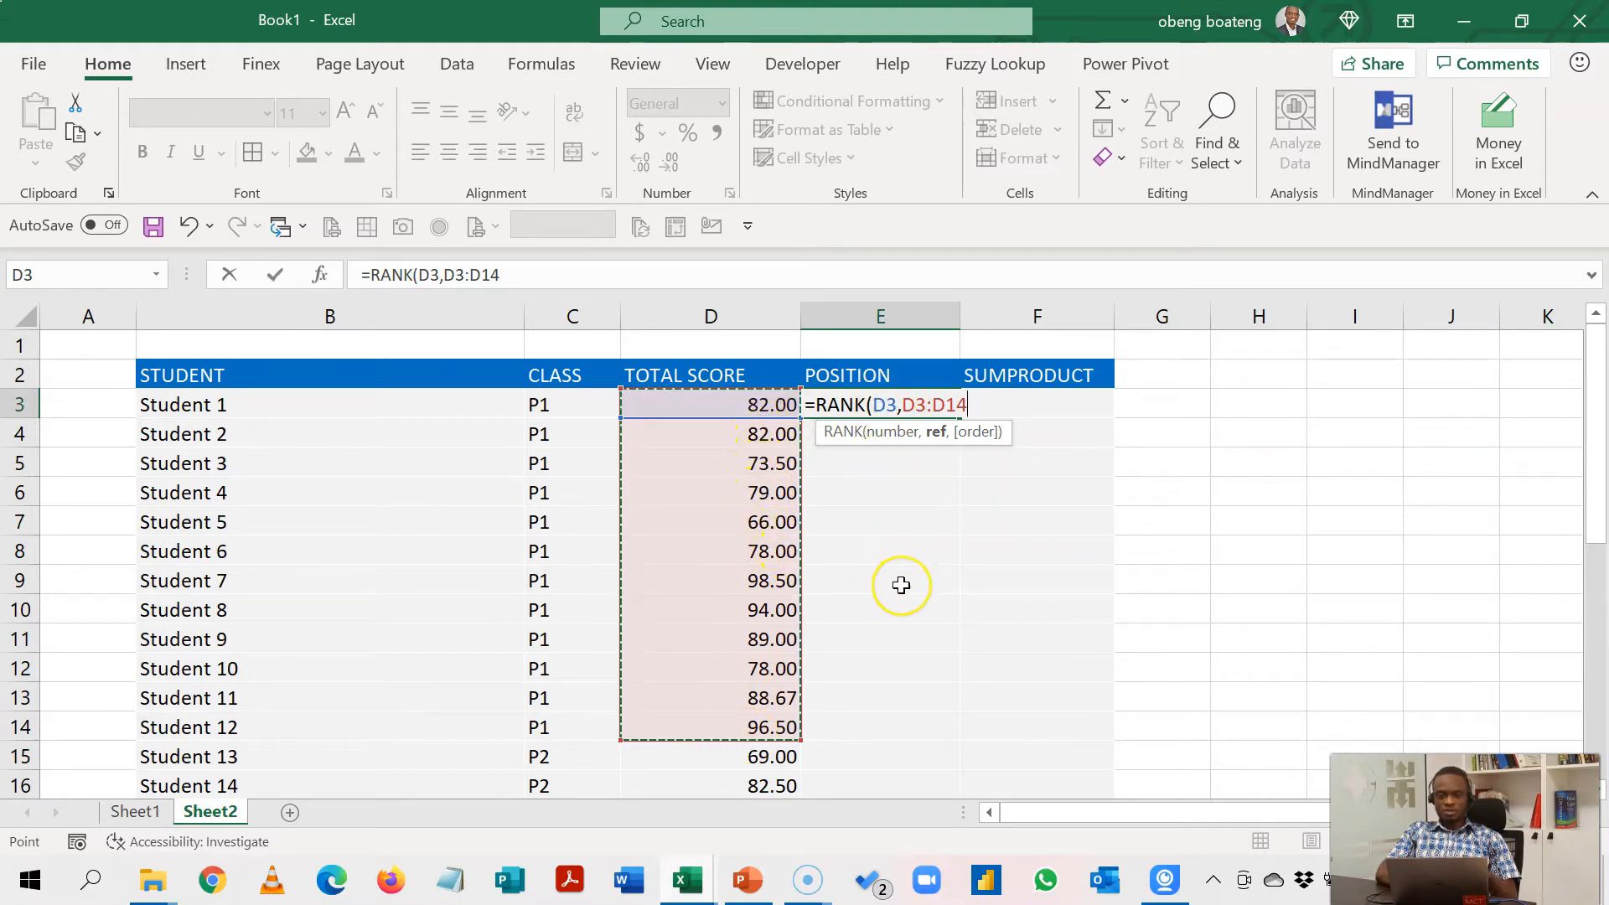
{"action": "key", "text": "f4"}
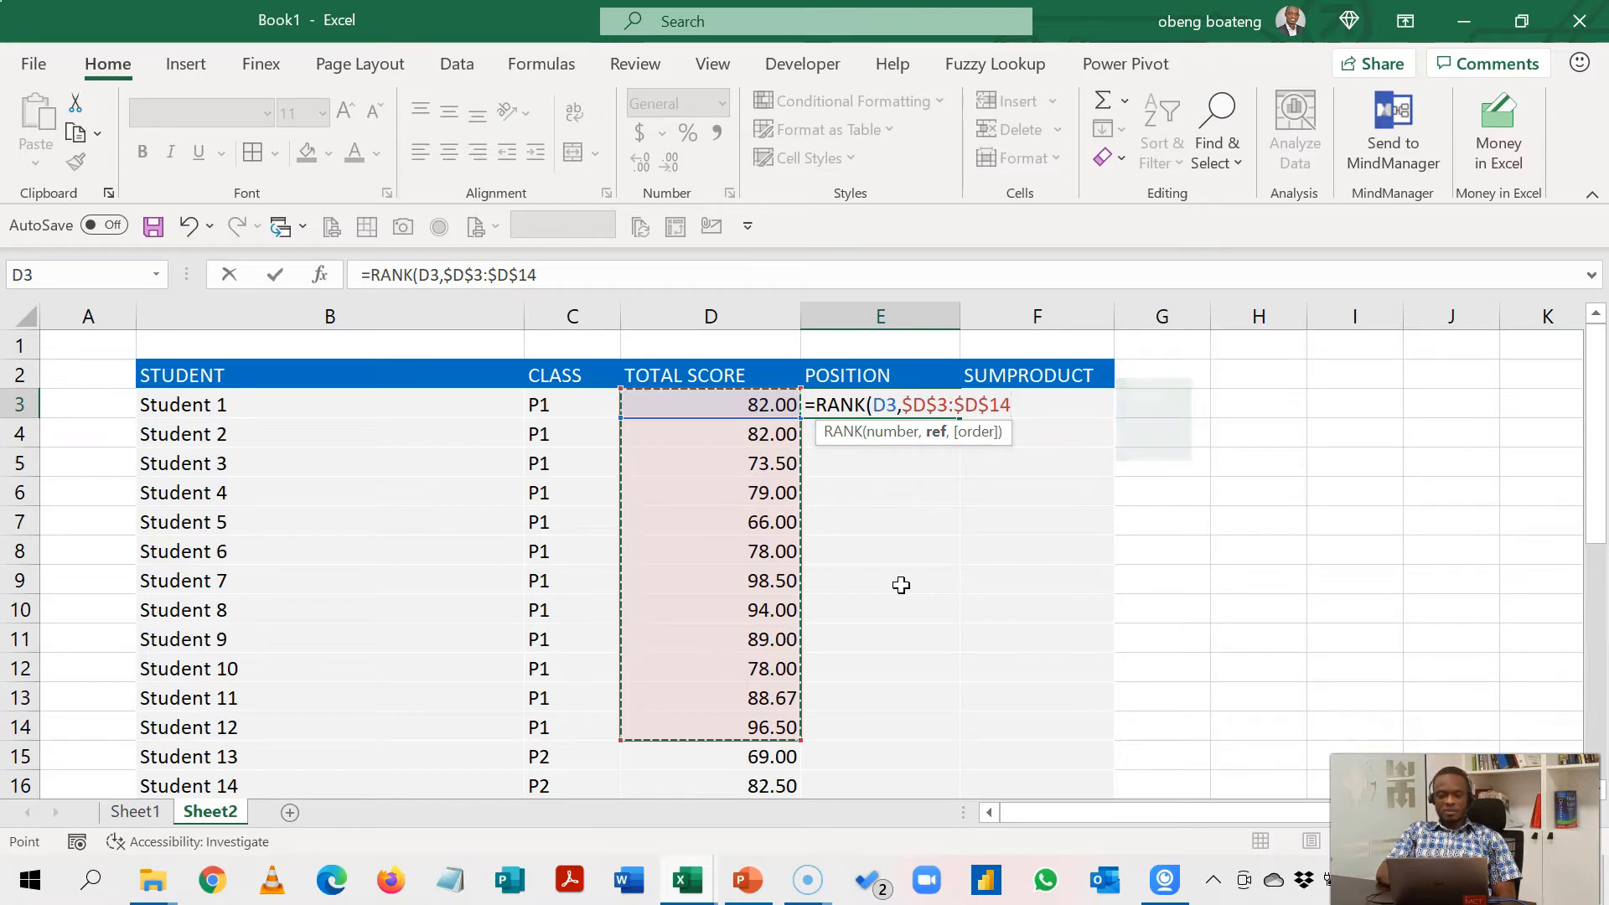
{"action": "type", "text": ","}
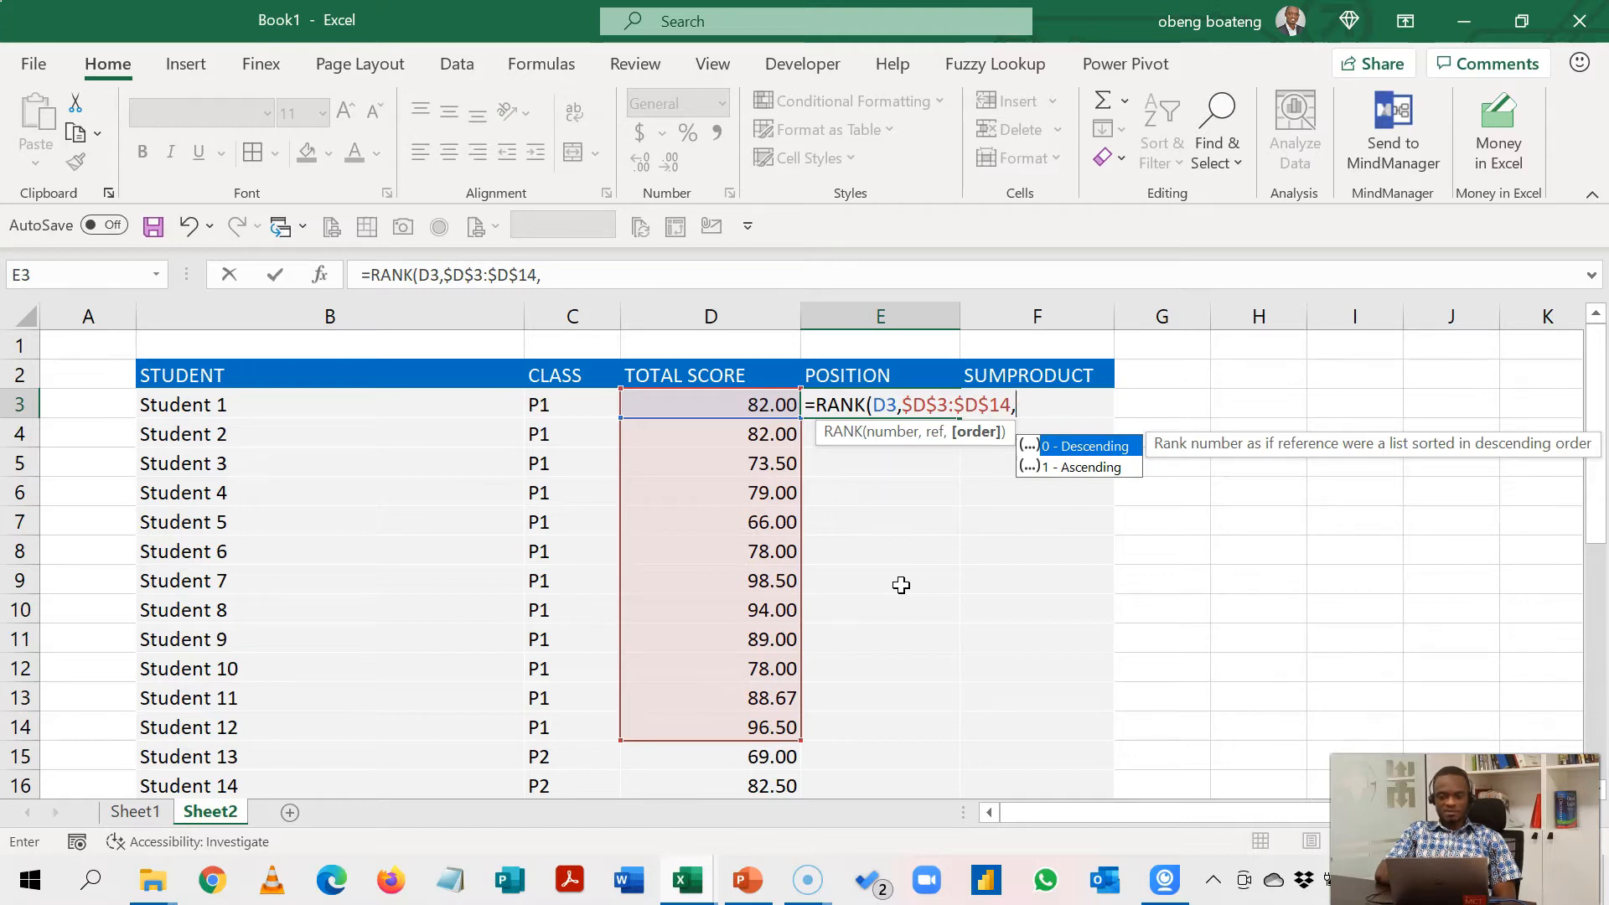
{"action": "type", "text": "0"}
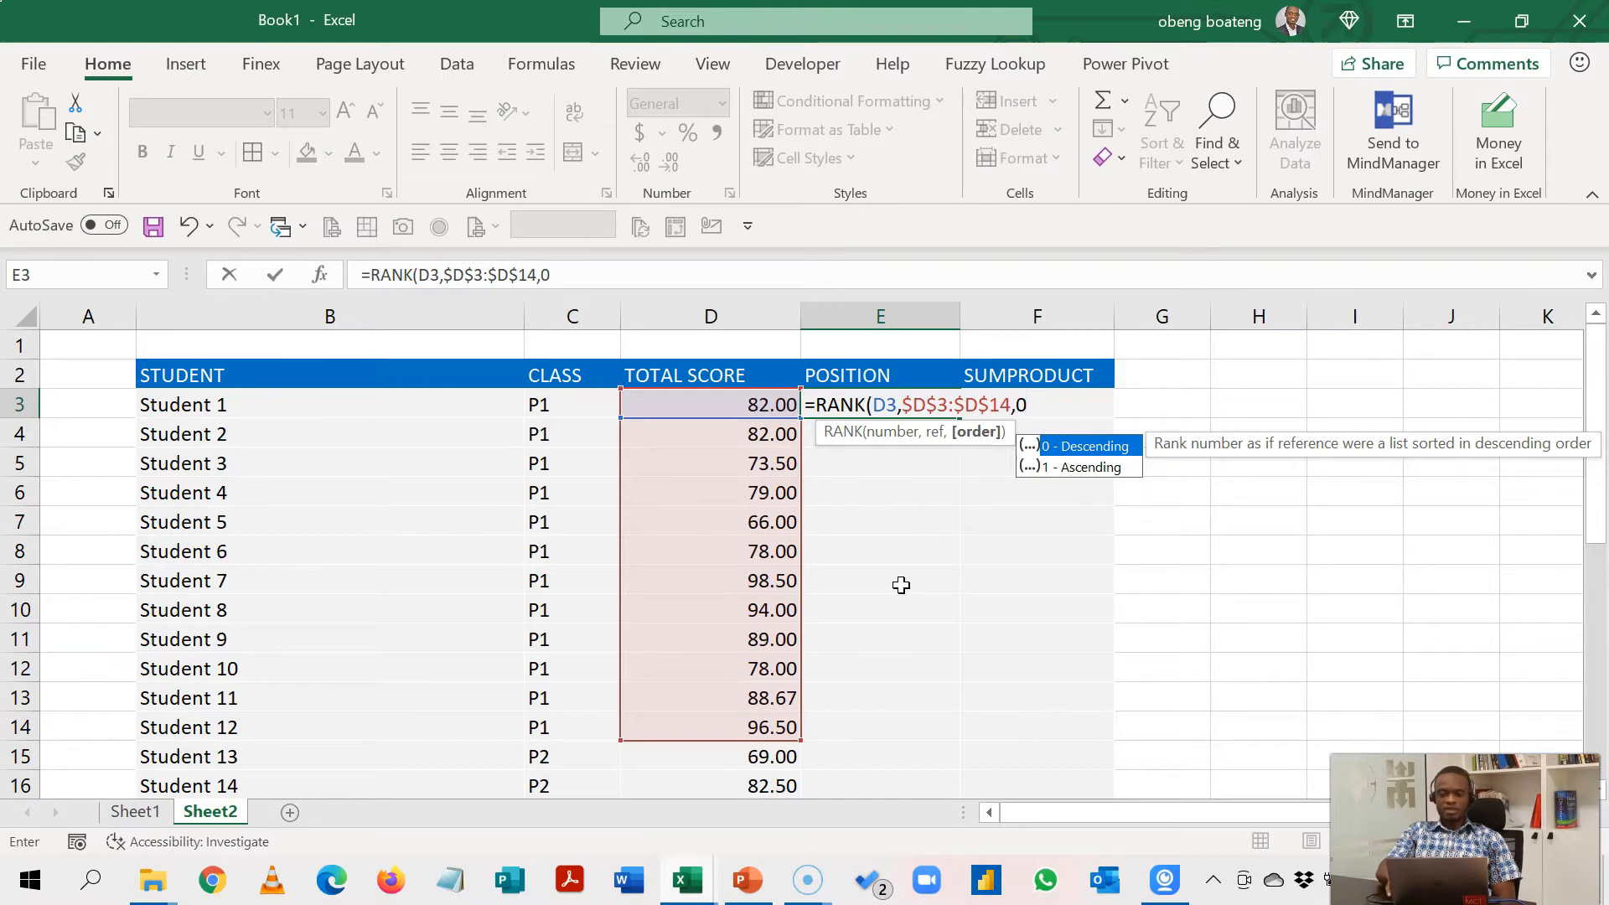
{"action": "type", "text": ")"}
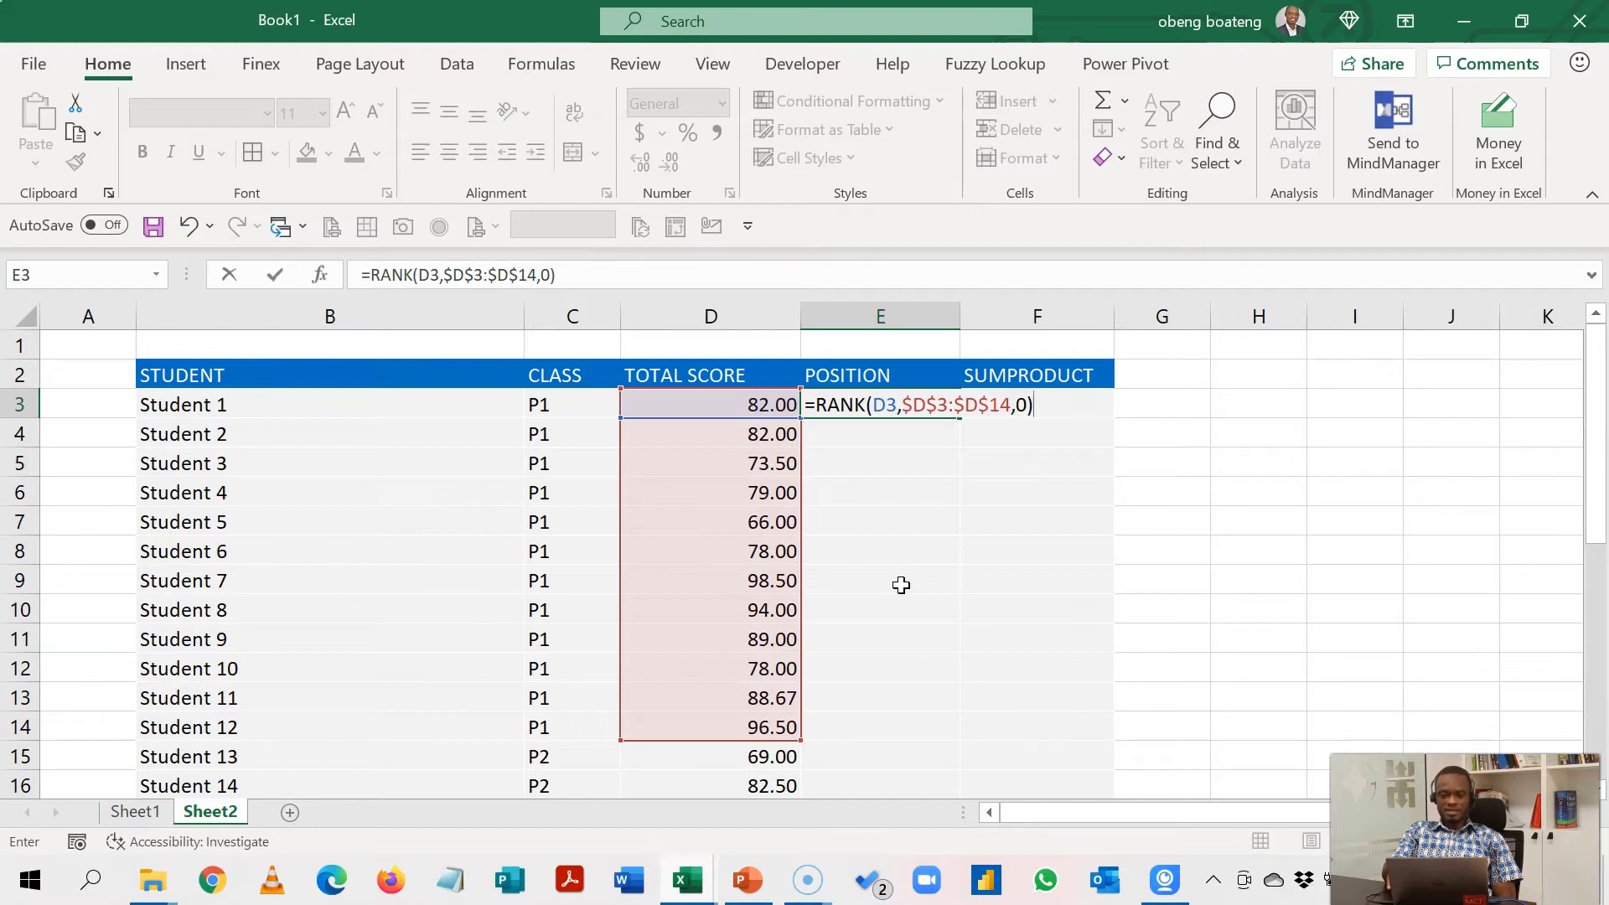
- Enter the RANK formula in E3 and fill it down through E14
{"action": "key", "text": "Enter"}
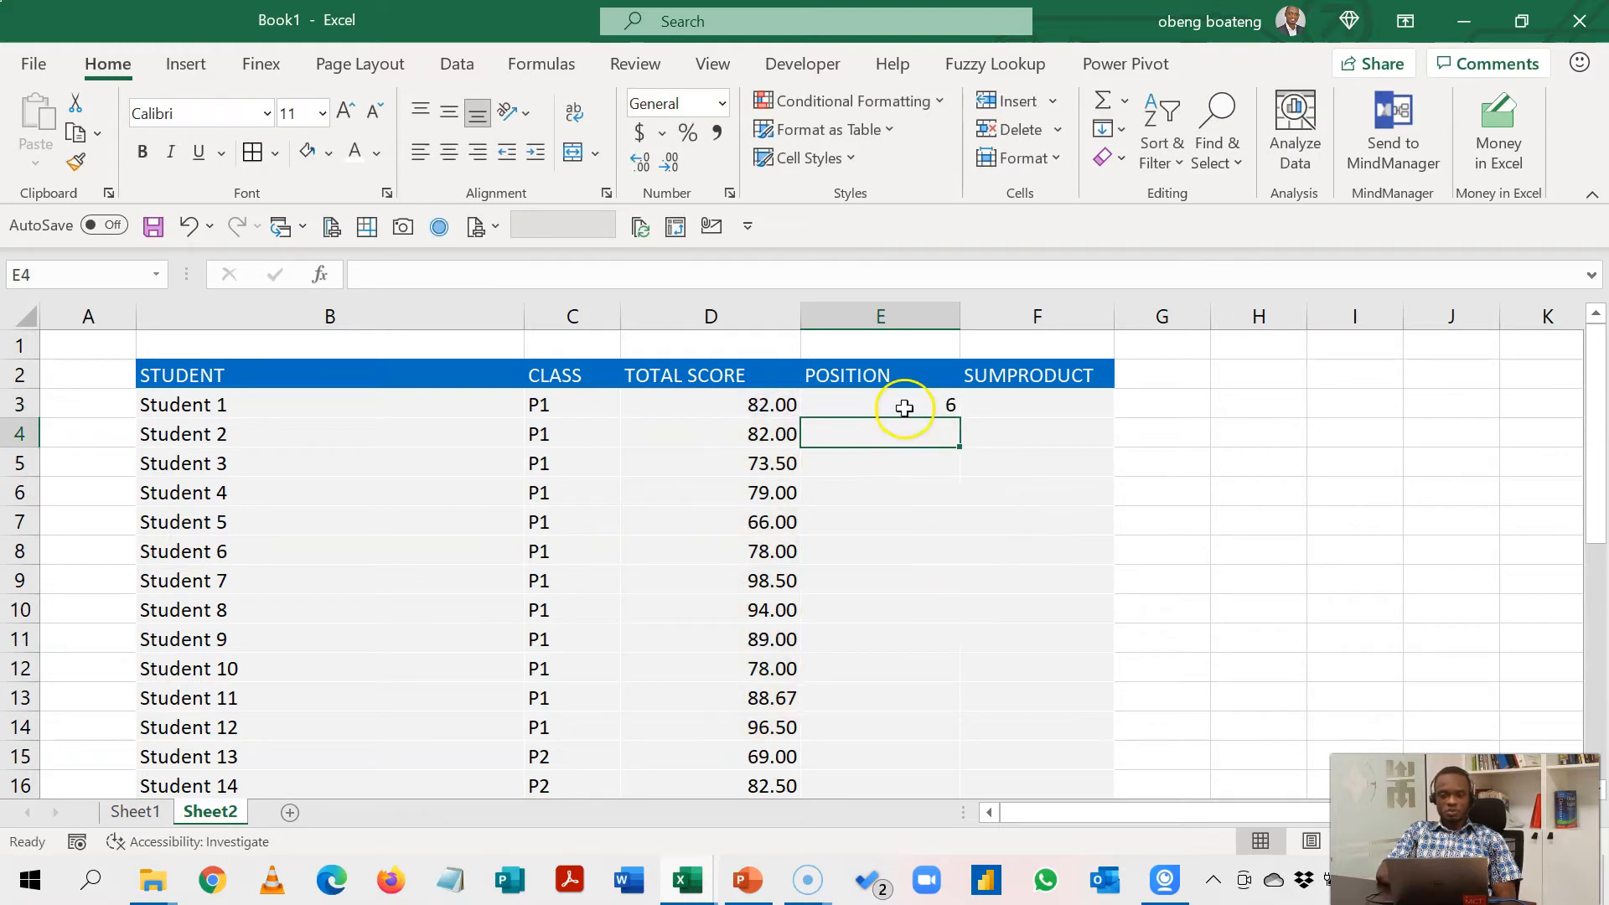
{"action": "left_click", "coordinate": [879, 404]}
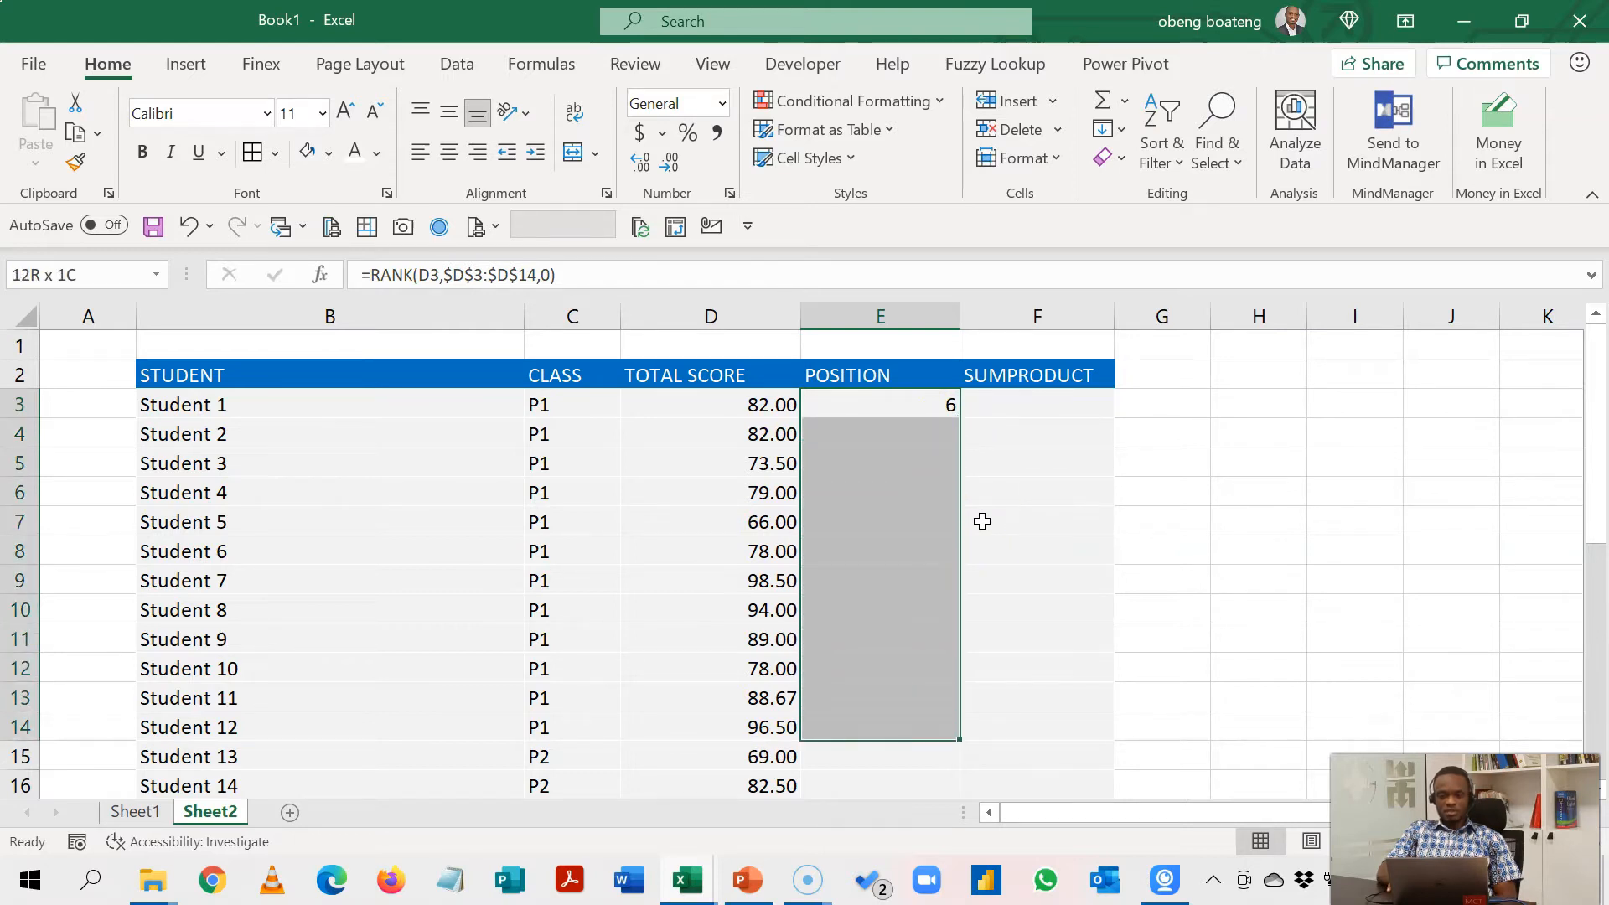
{"action": "key", "text": "ctrl+d"}
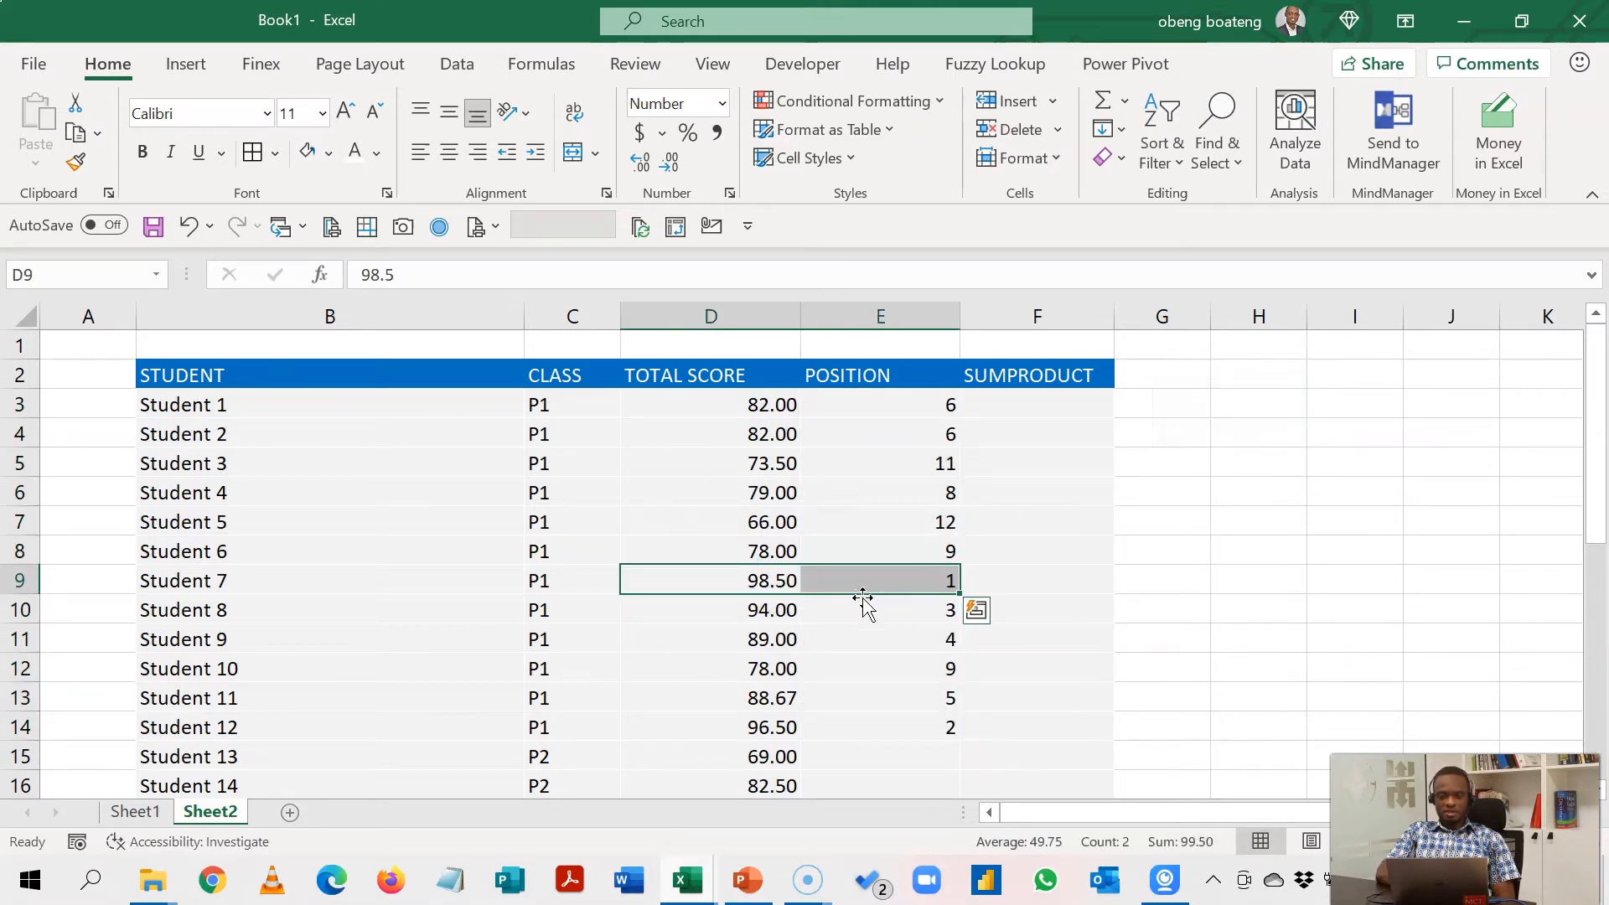
- Check Student 7's top score rank and the copied formula in E4
{"action": "left_click", "coordinate": [710, 726]}
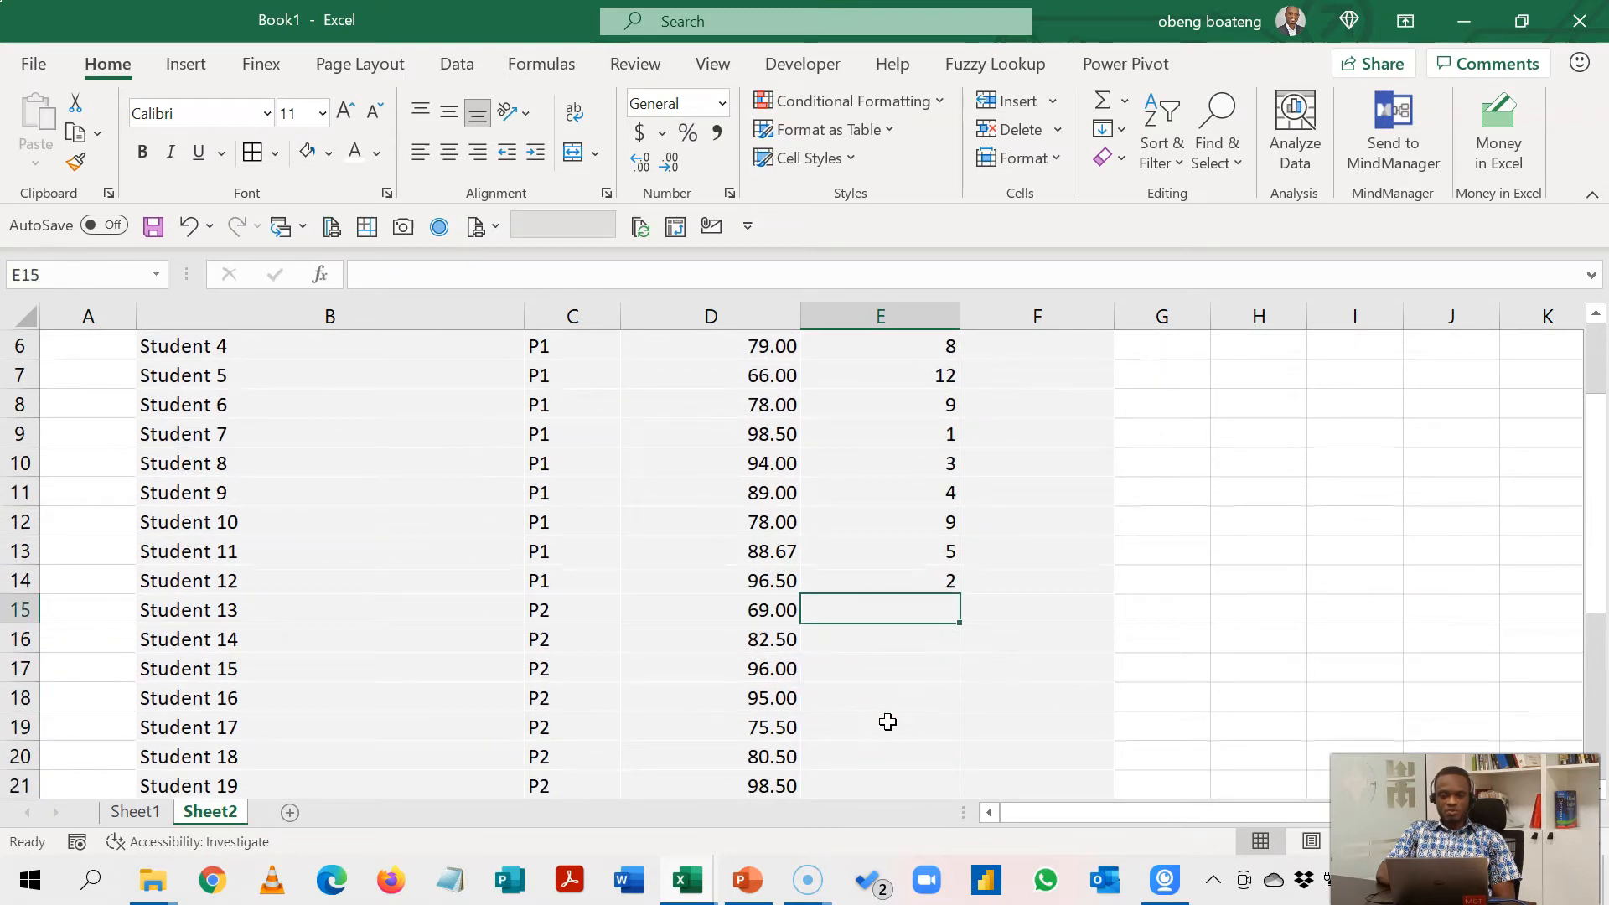
{"action": "scroll", "scroll_direction": "down", "scroll_amount": 3}
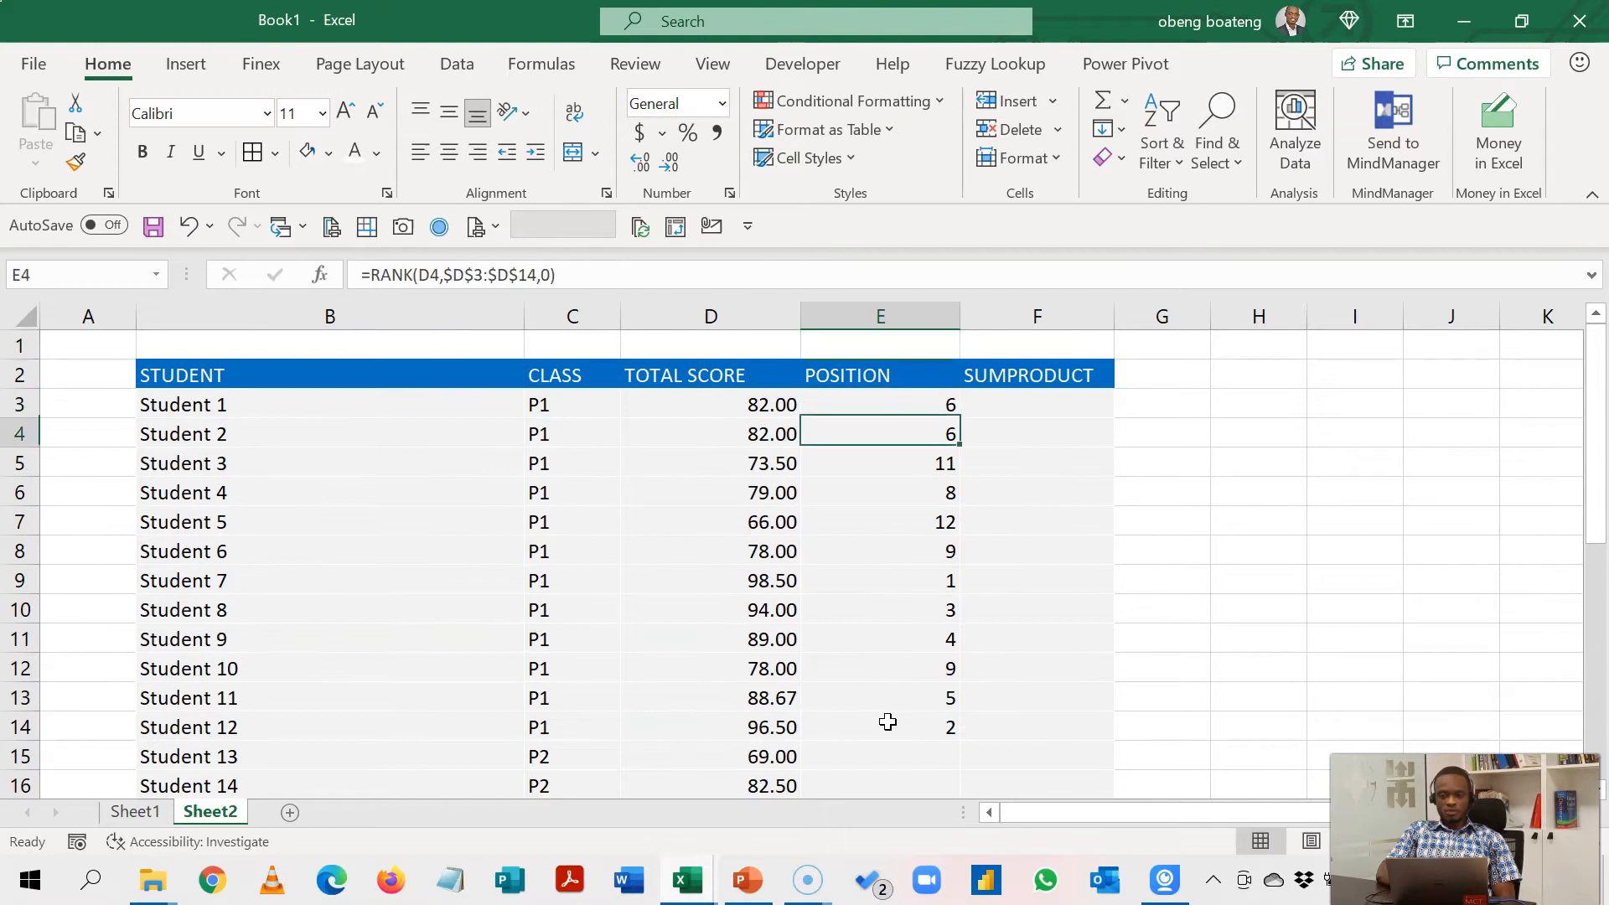
{"action": "left_click", "coordinate": [1035, 404]}
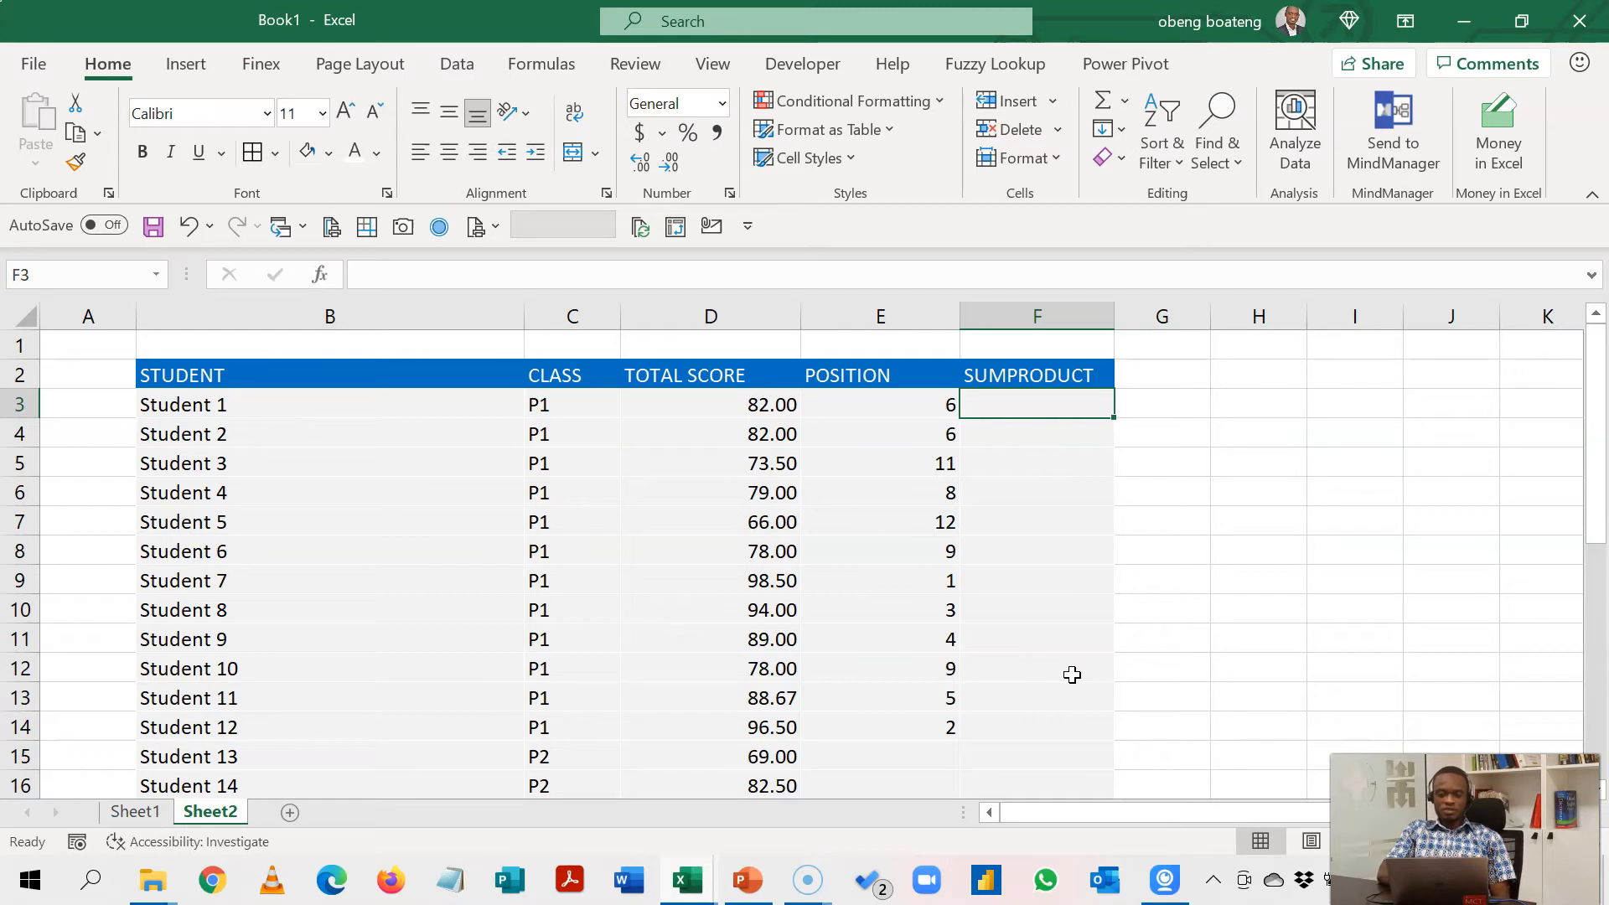
{"action": "mouse_move", "coordinate": [1034, 445]}
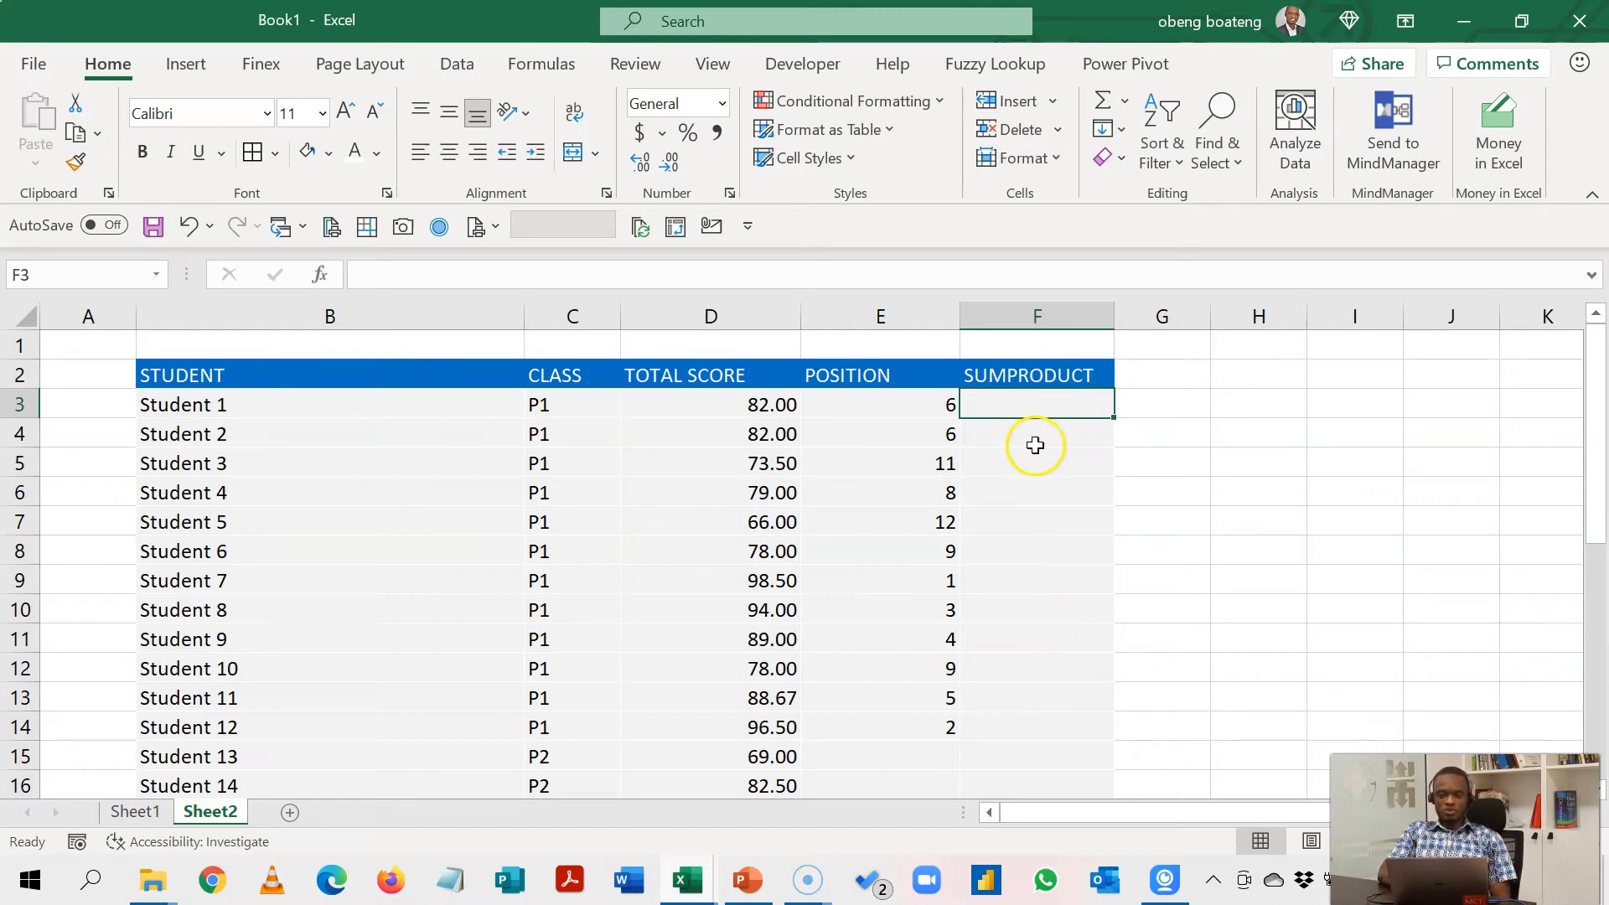
{"action": "mouse_move", "coordinate": [1001, 560]}
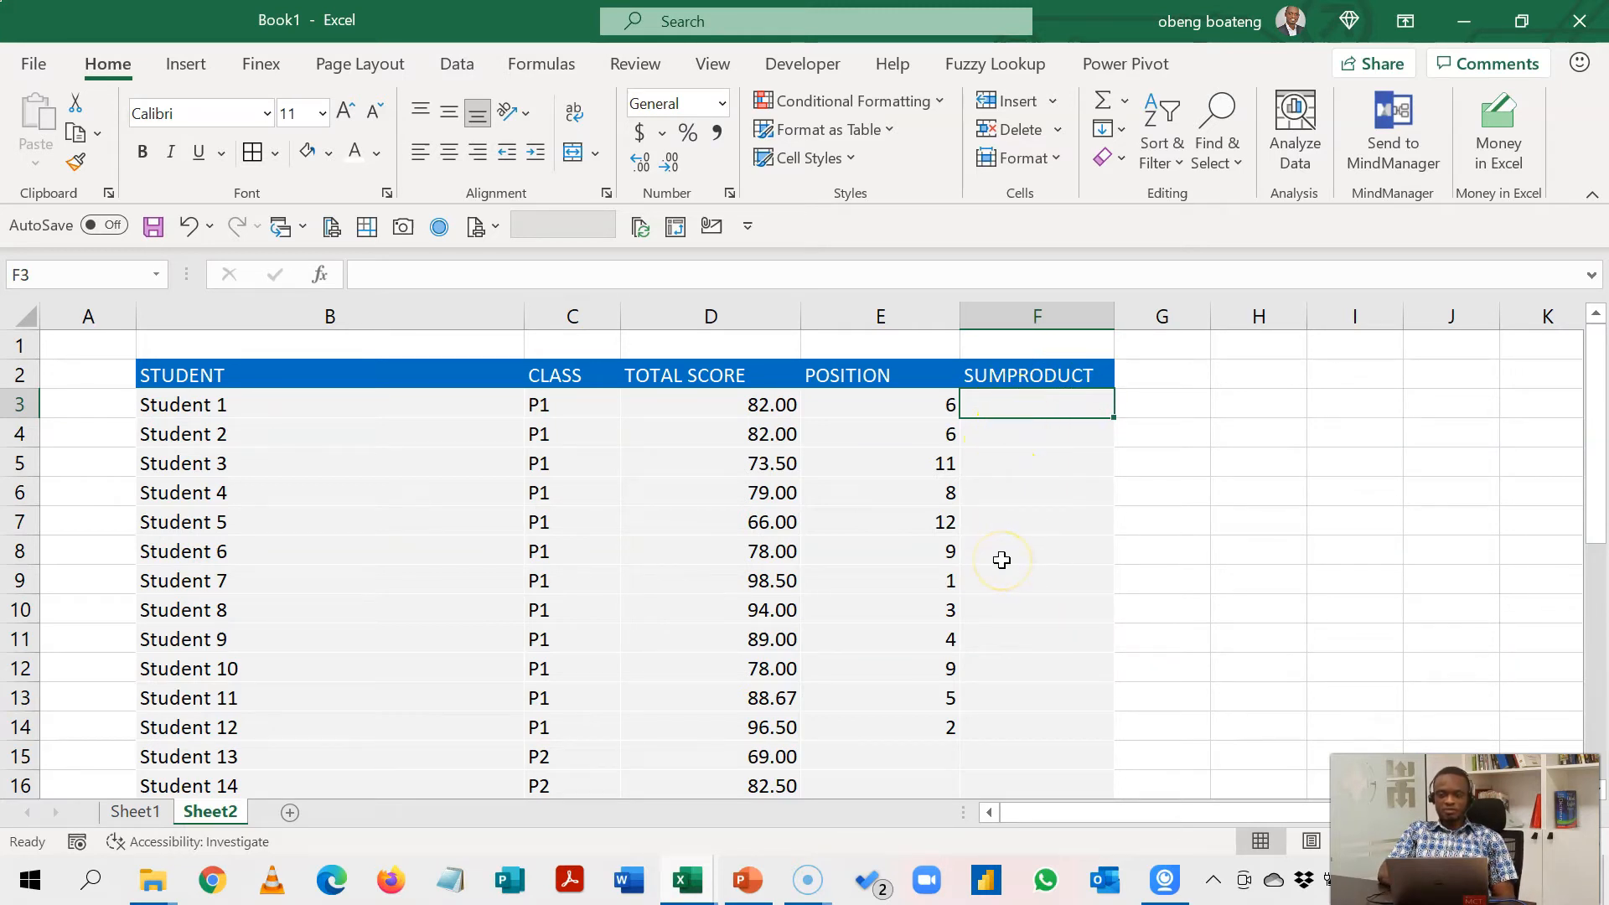
- Enter =SUMPRODUCT(--($D$3:$D$14>D3))+1 in F3, giving Student 1 a position of 6
{"action": "type", "text": "="}
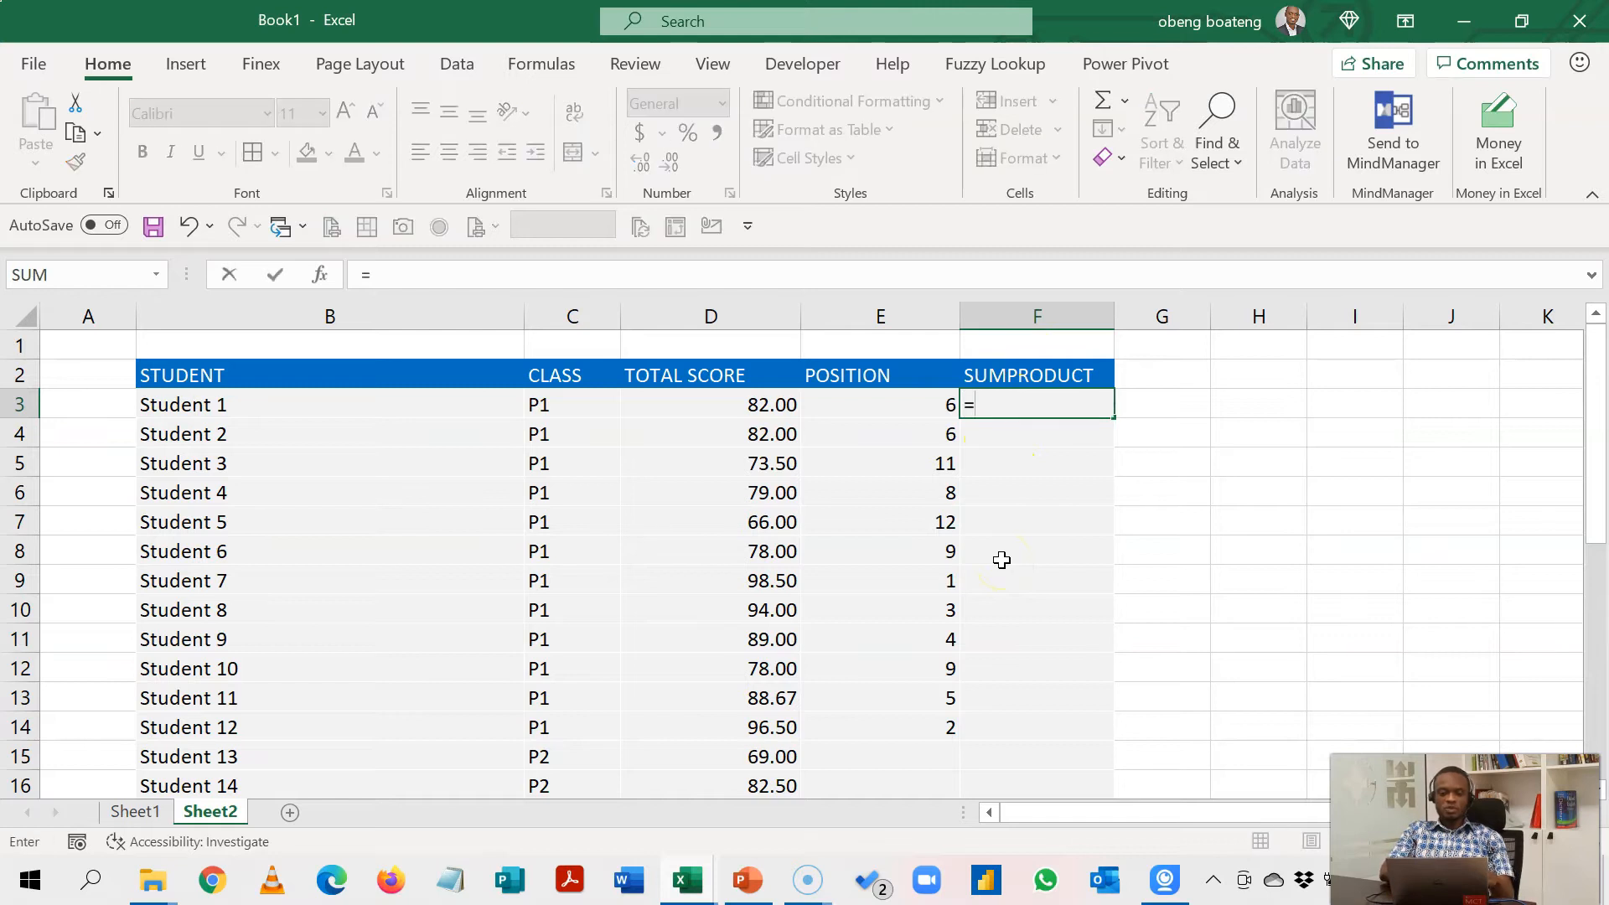
{"action": "type", "text": "SUMPRODUCT"}
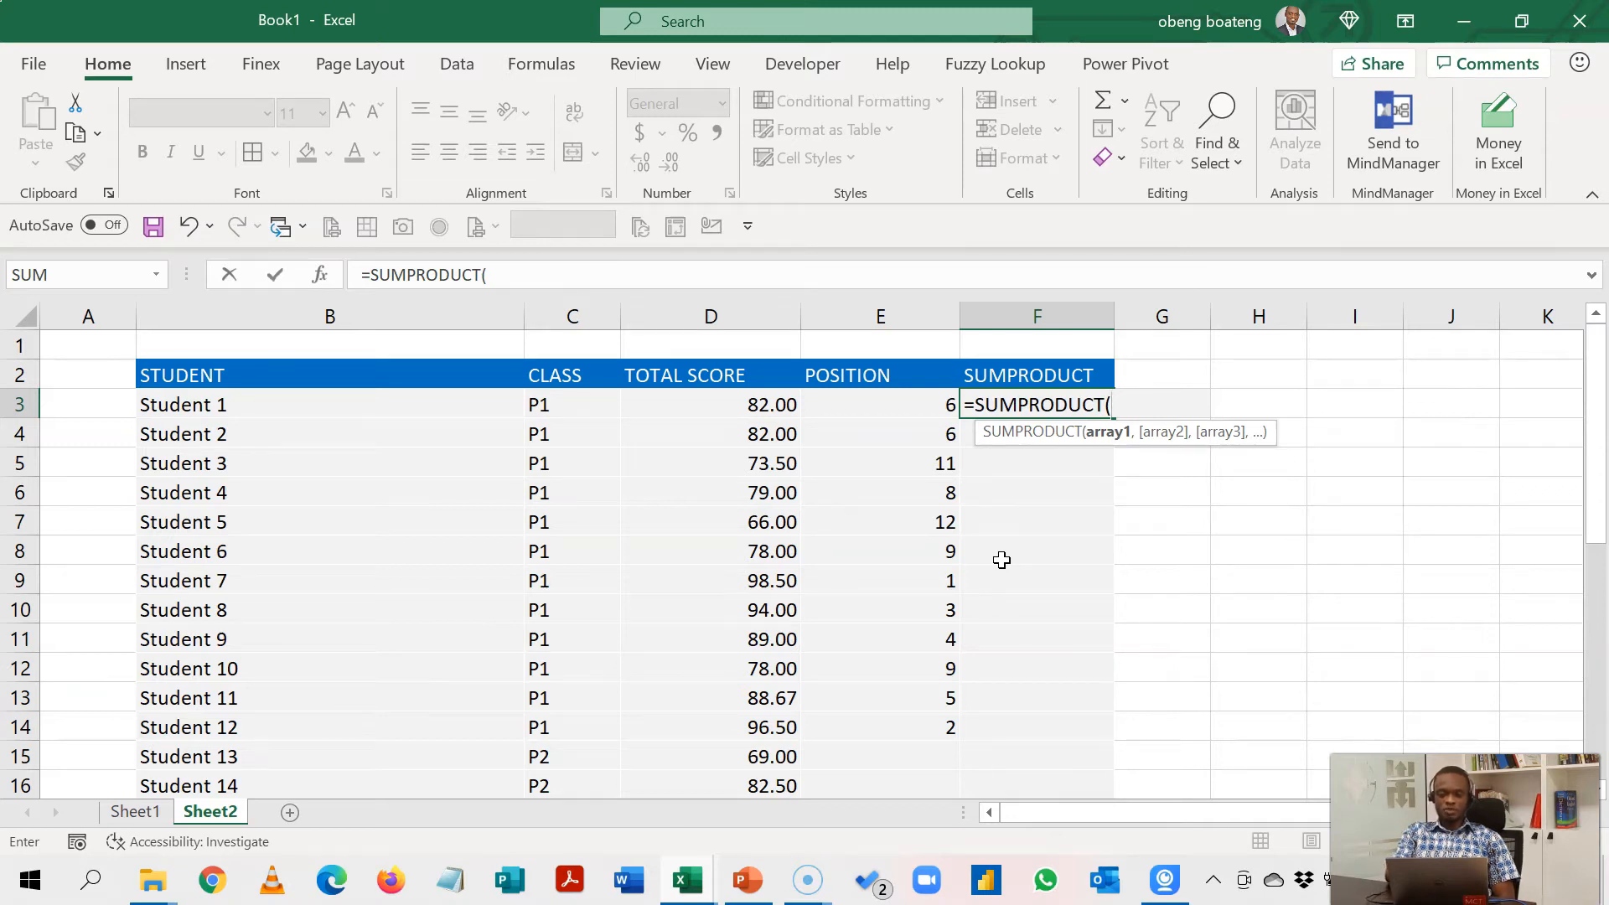
{"action": "type", "text": "(D3:D7"}
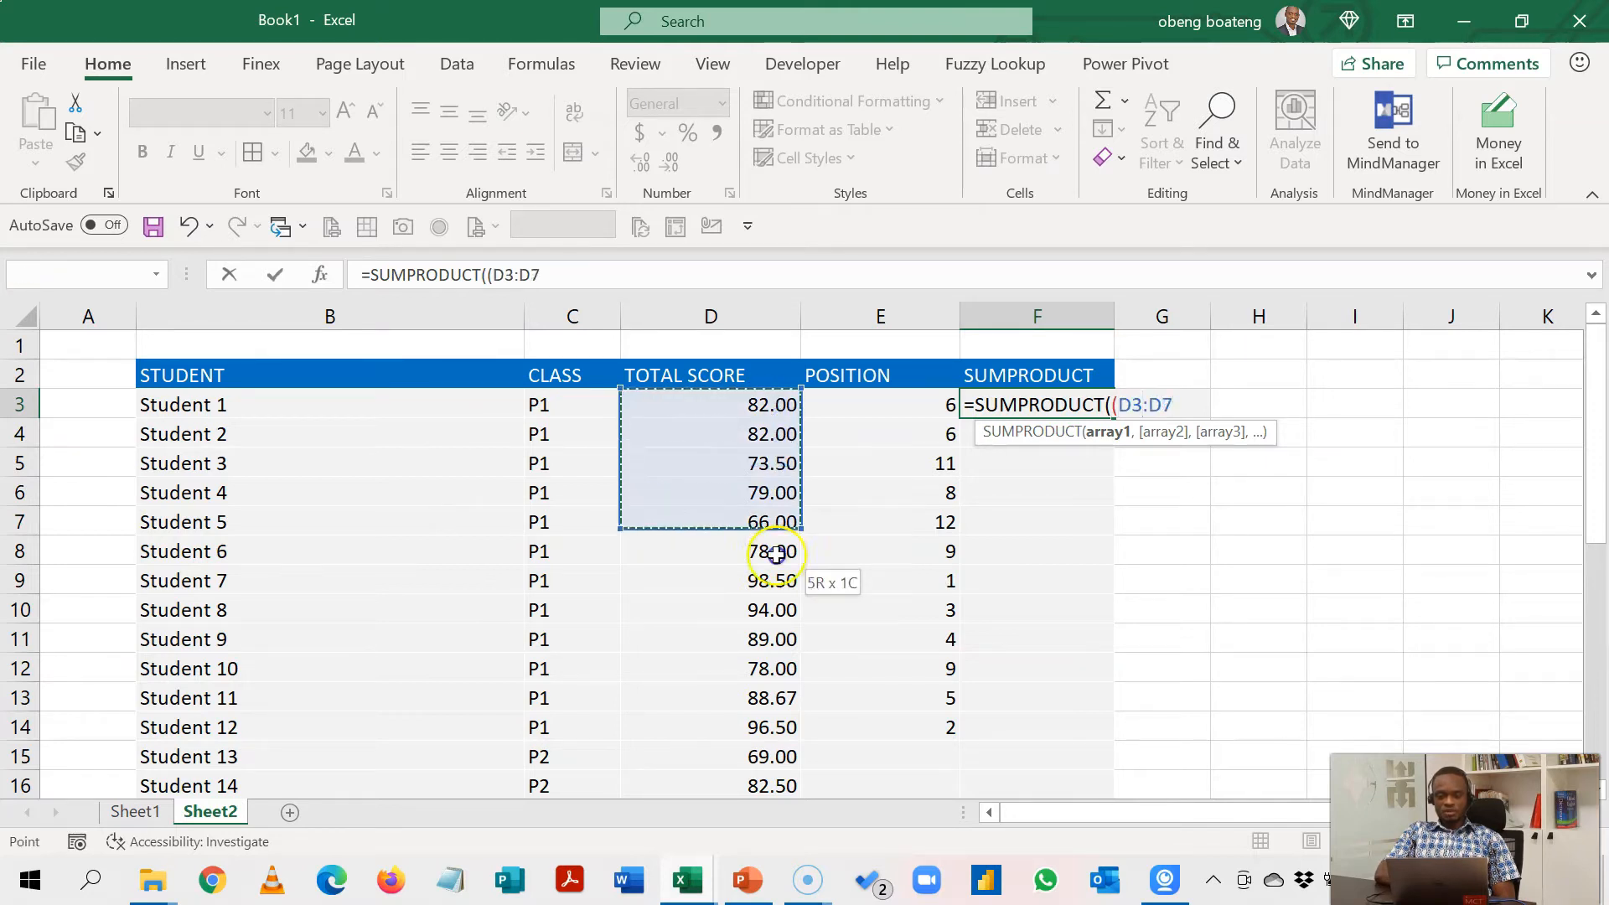
{"action": "left_click_drag", "start_coordinate": [776, 553], "coordinate": [776, 727]}
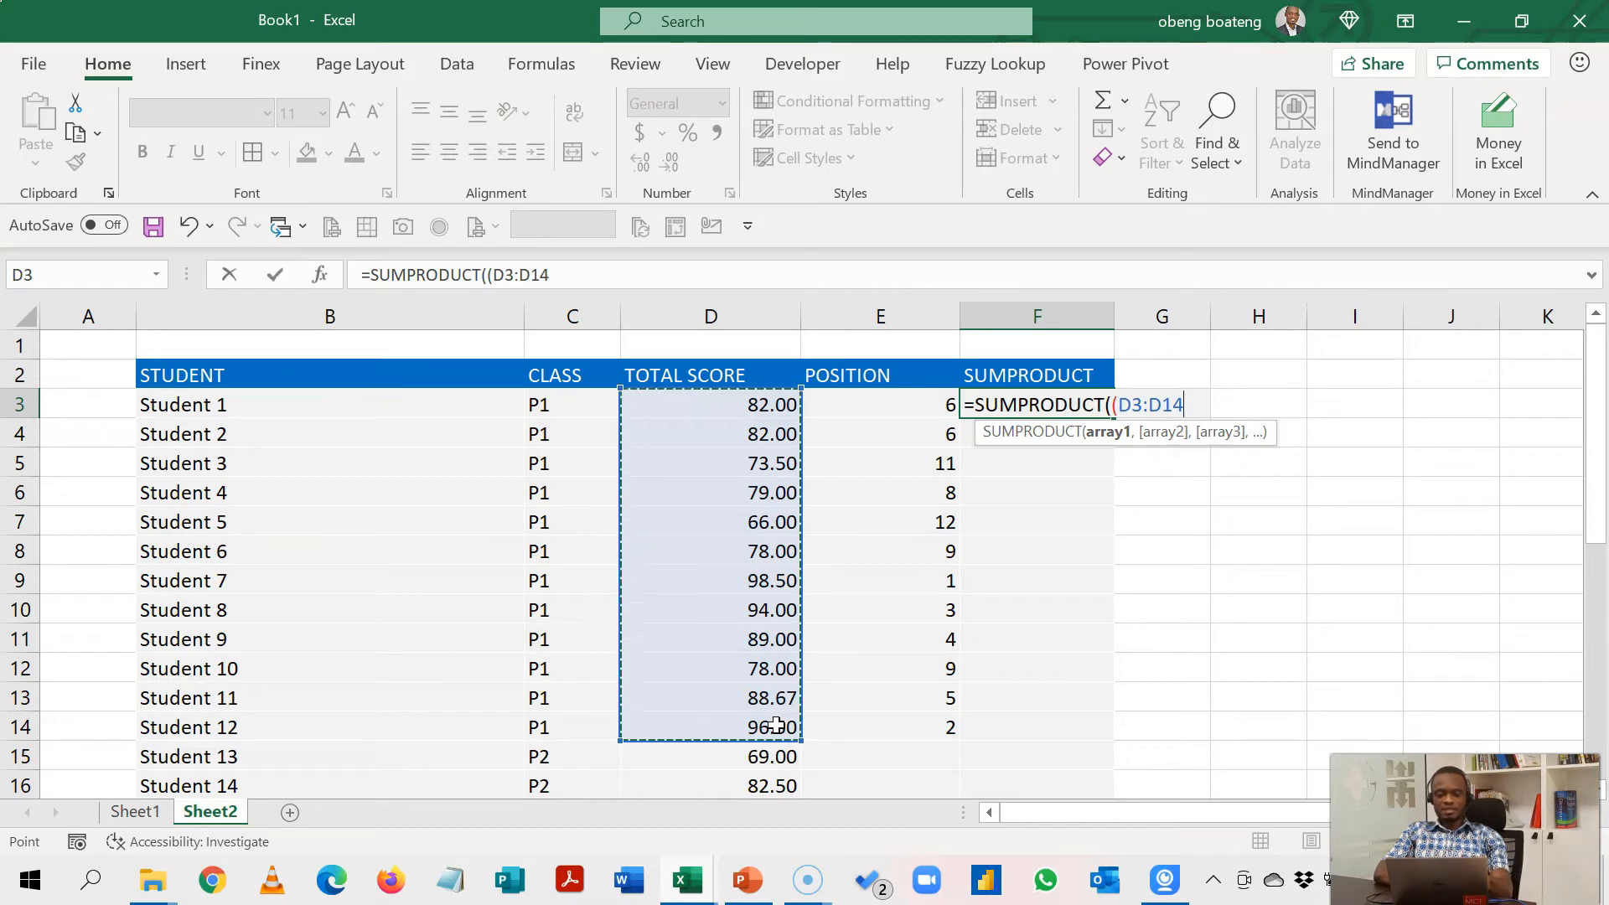
{"action": "key", "text": "f4"}
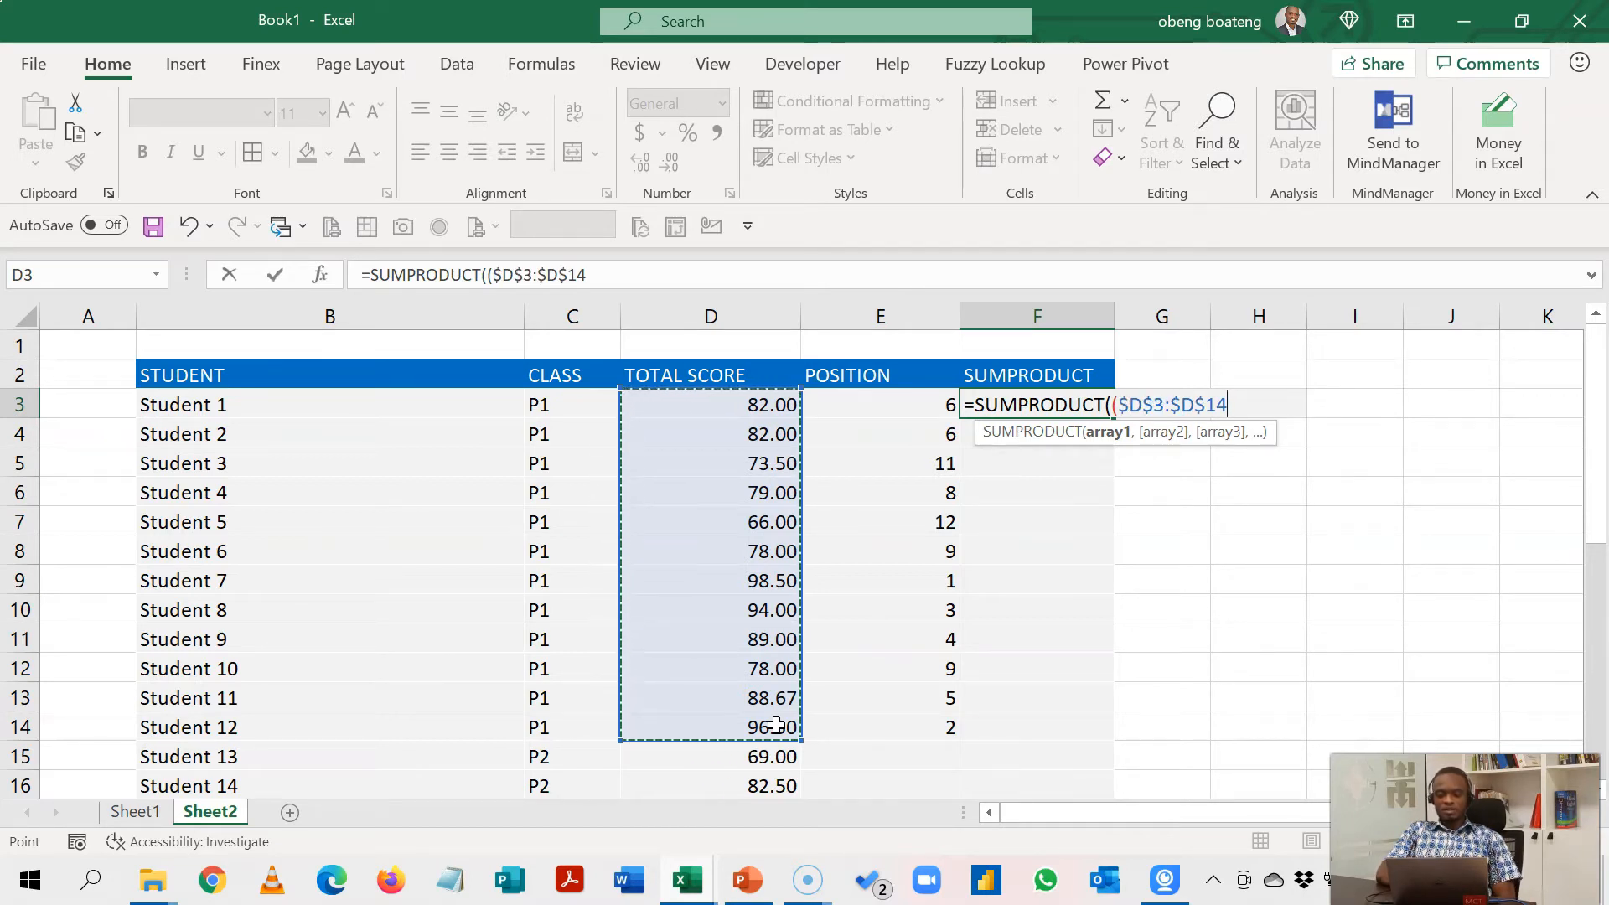
{"action": "type", "text": ">"}
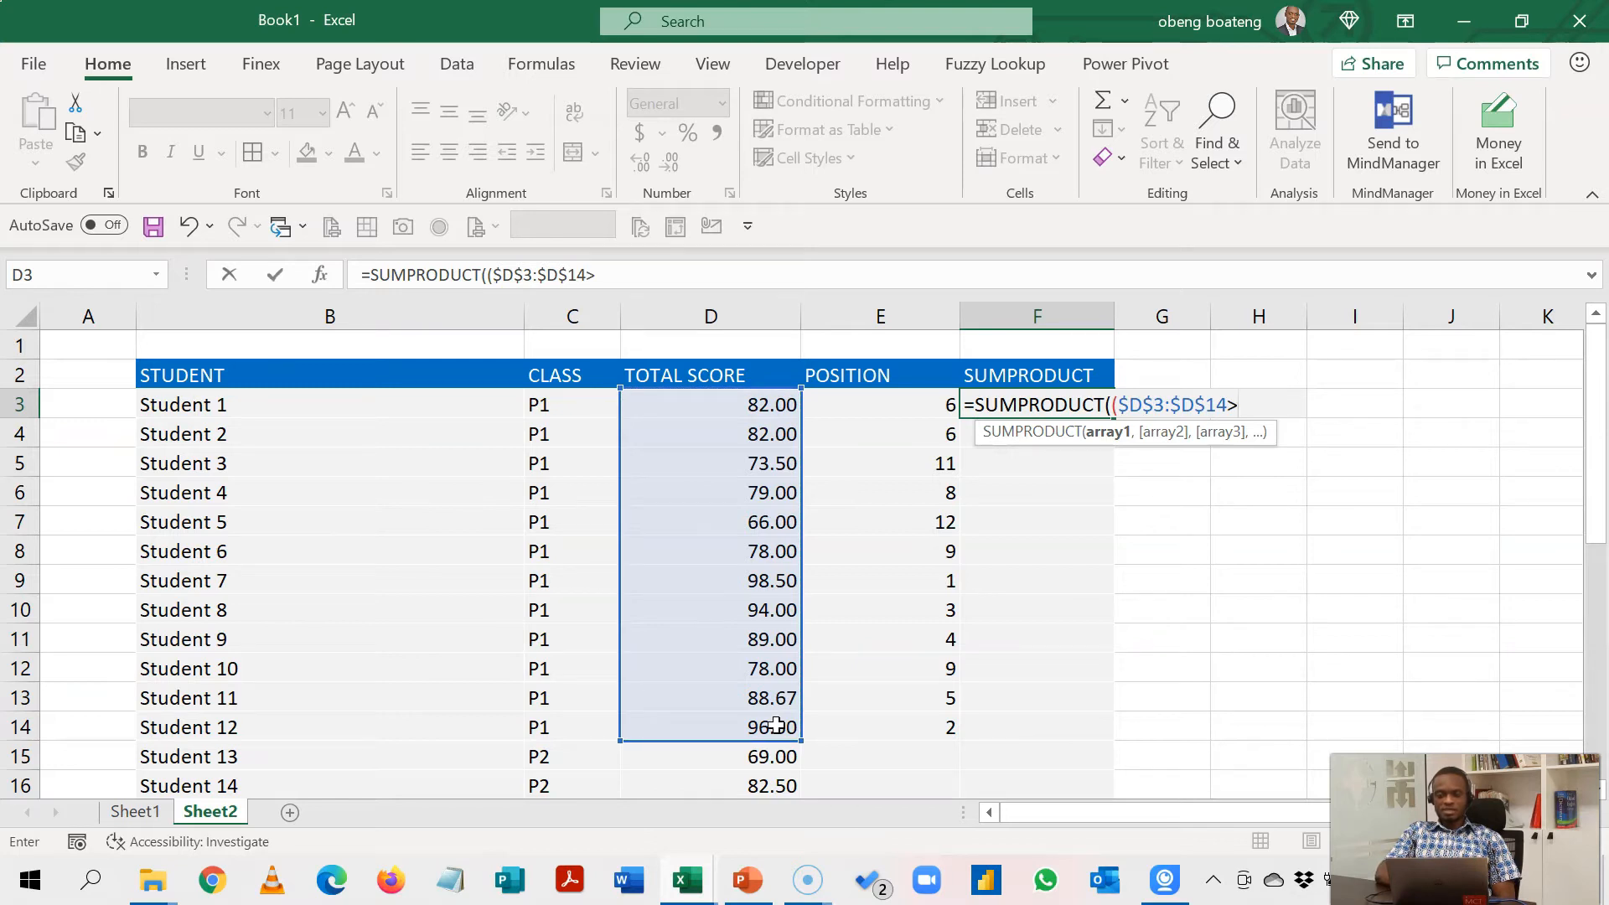
{"action": "mouse_move", "coordinate": [754, 404]}
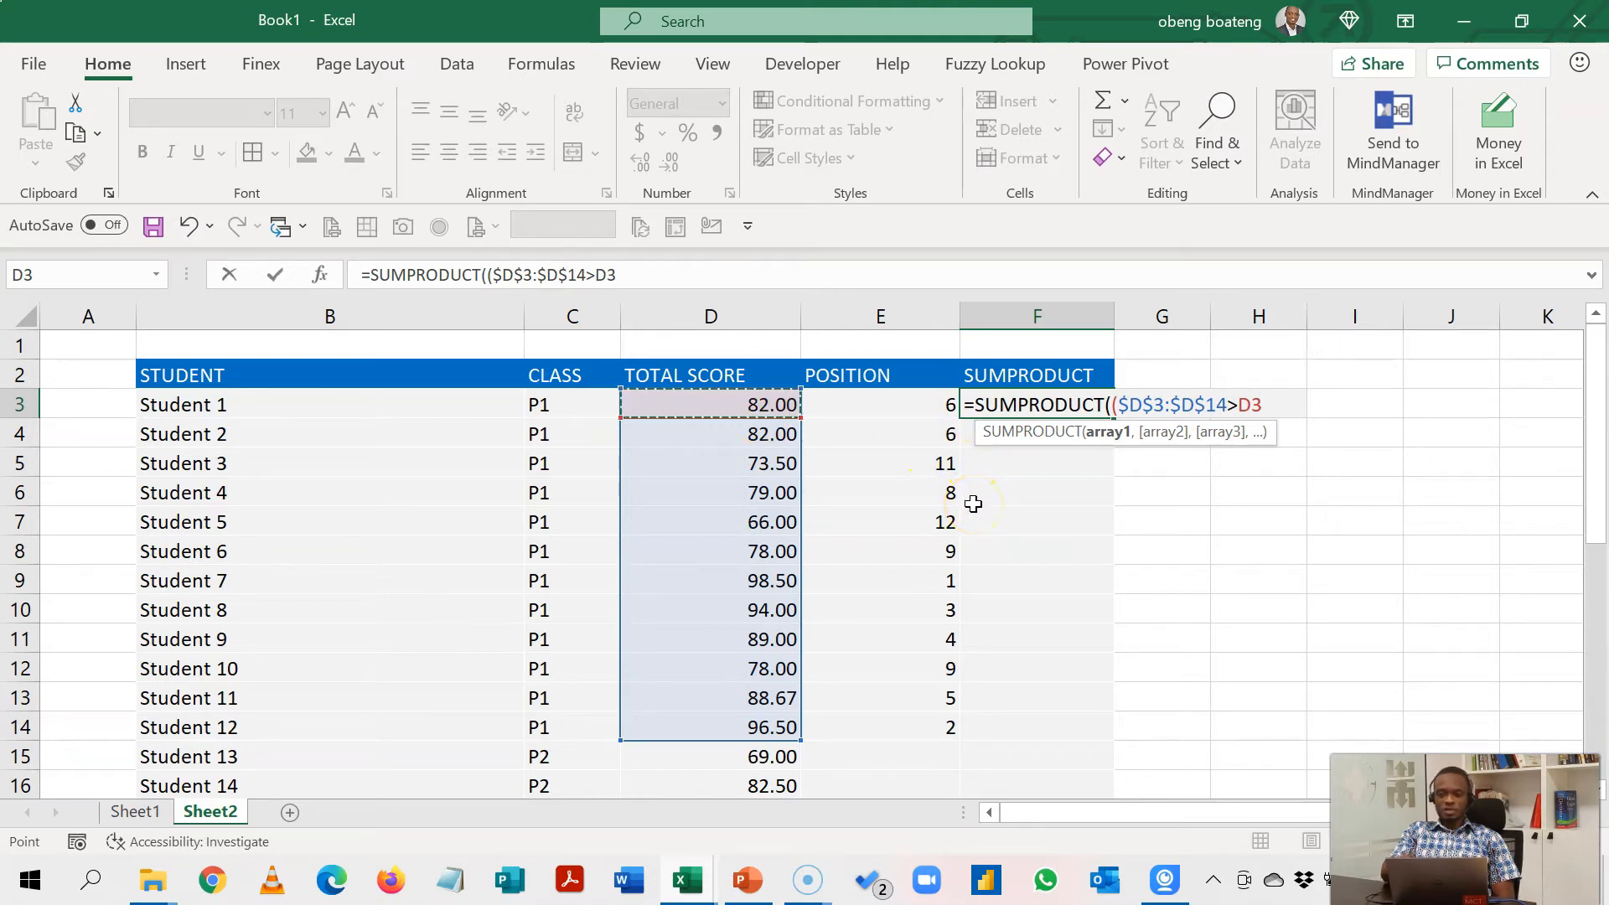
{"action": "type", "text": ")"}
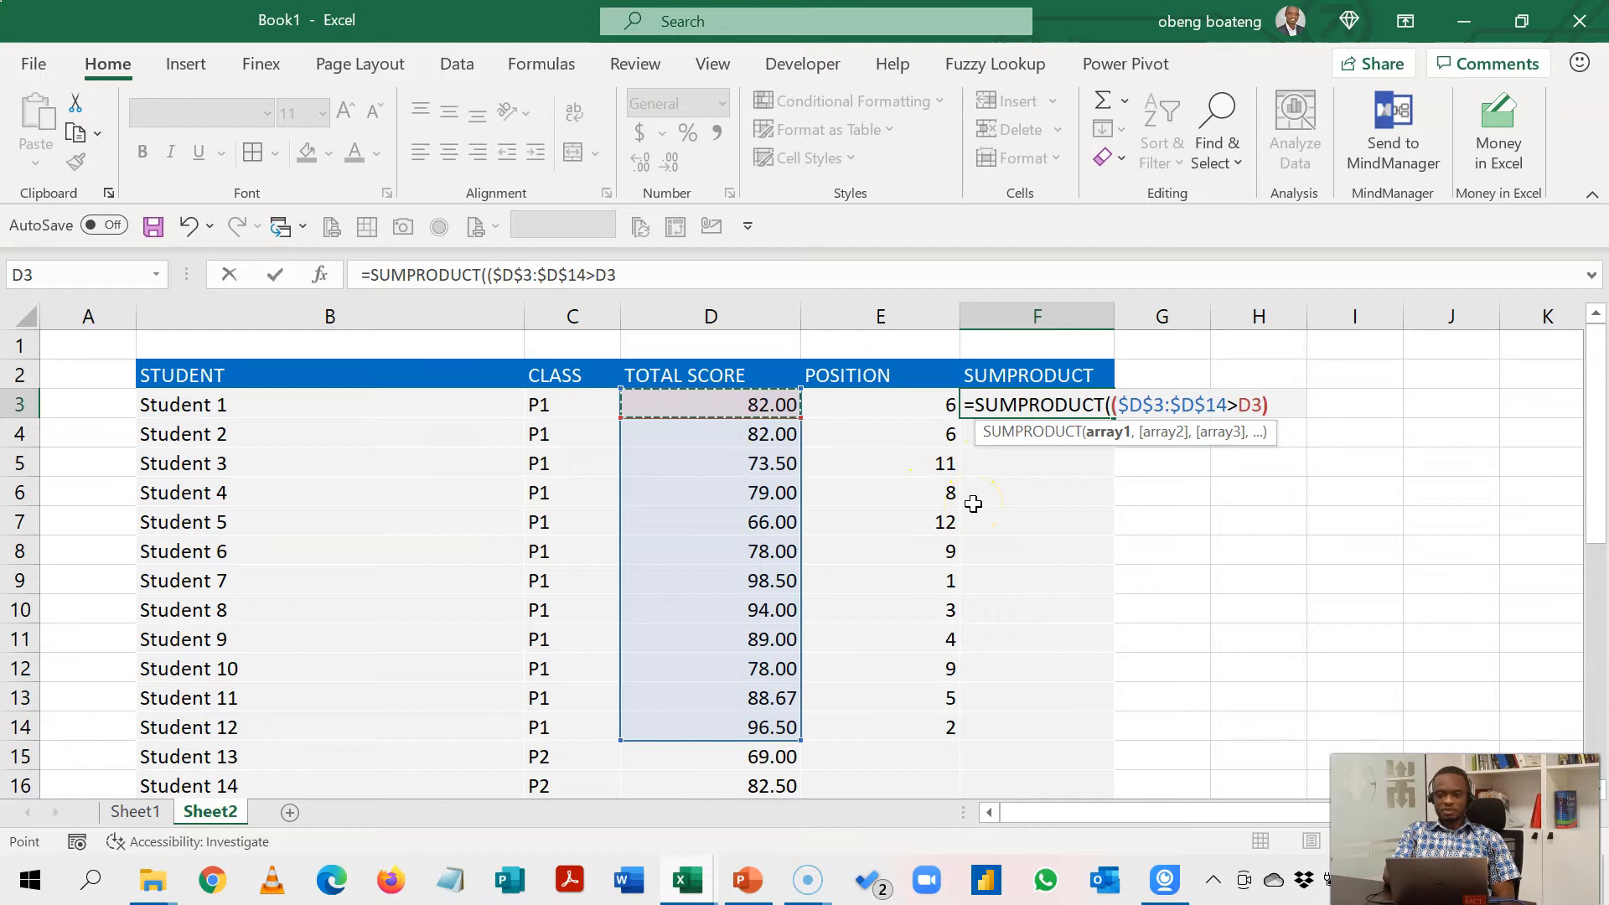
{"action": "type", "text": ")"}
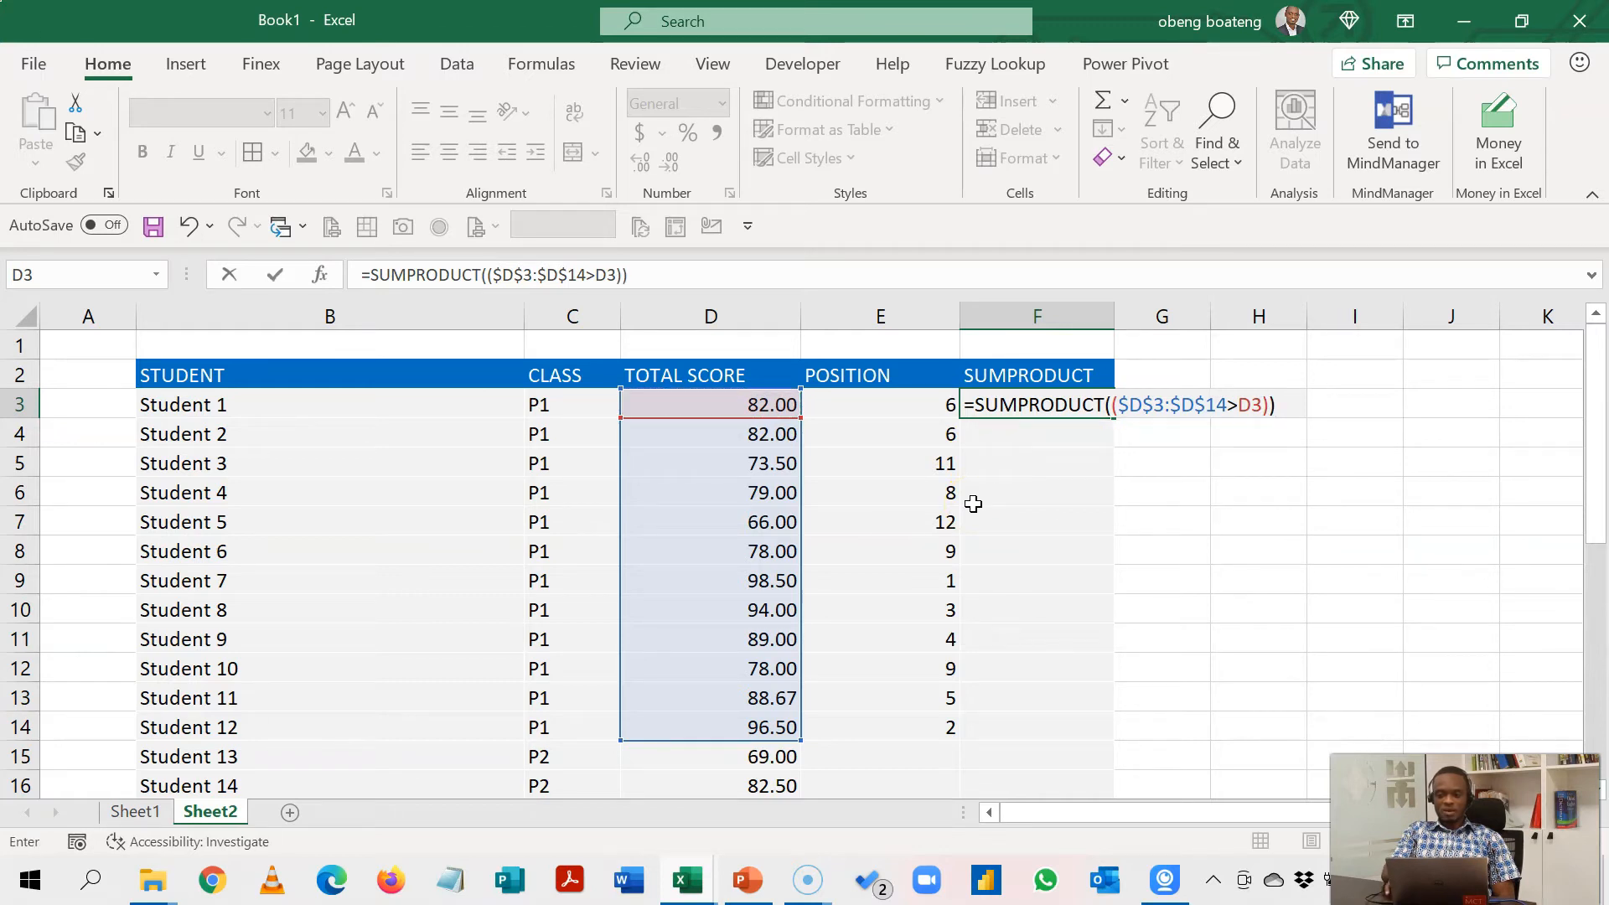
{"action": "type", "text": "+1"}
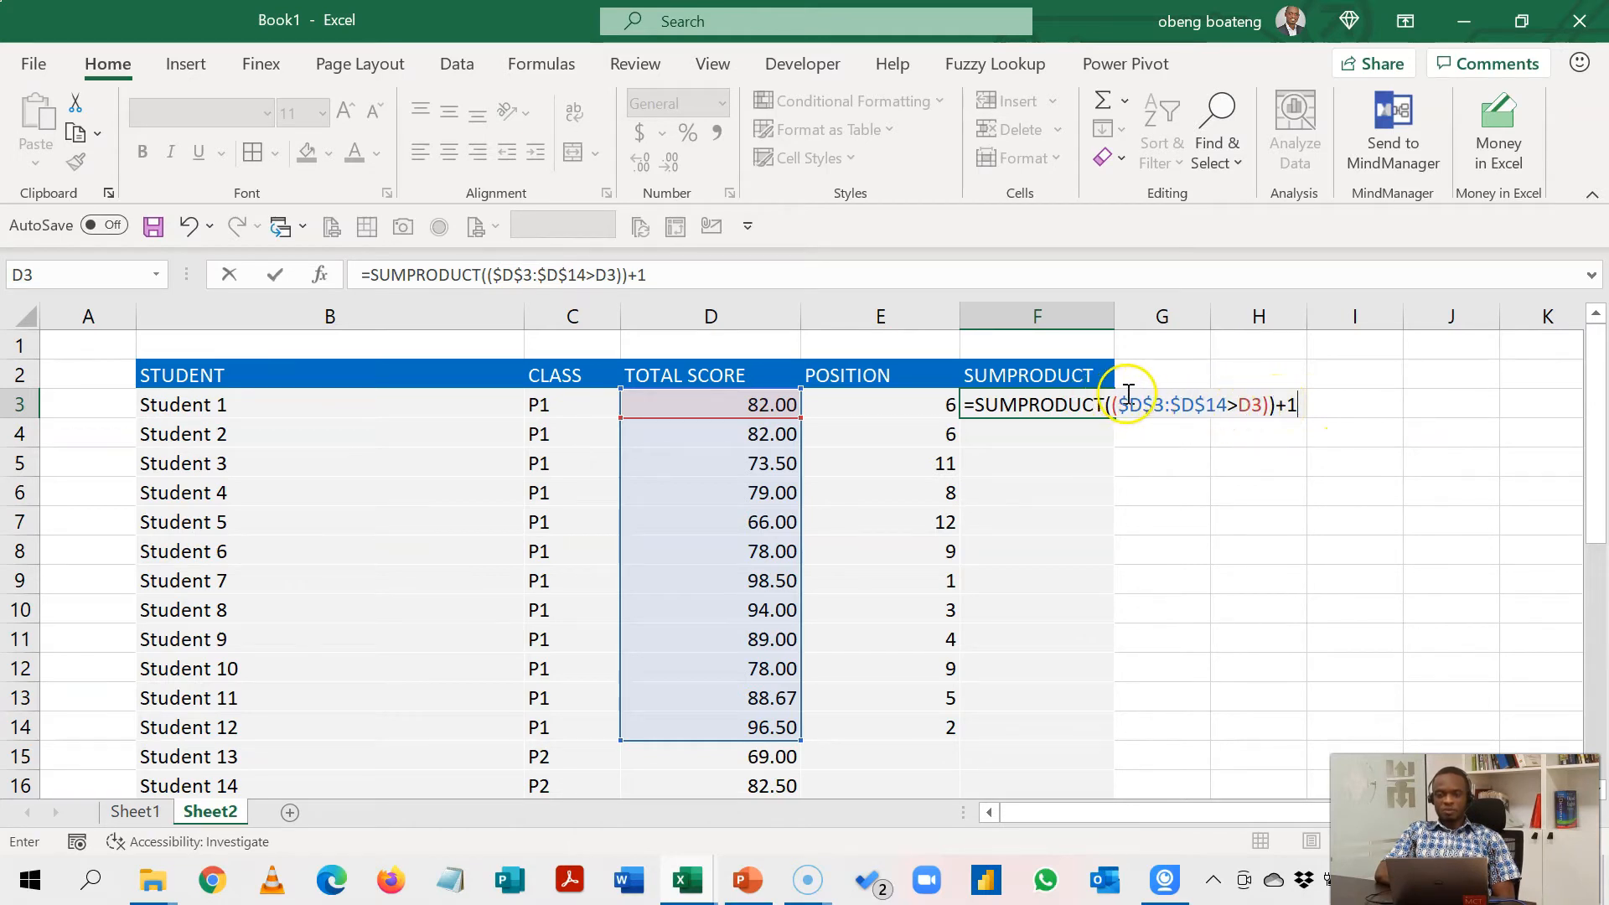
{"action": "left_click", "coordinate": [1114, 404]}
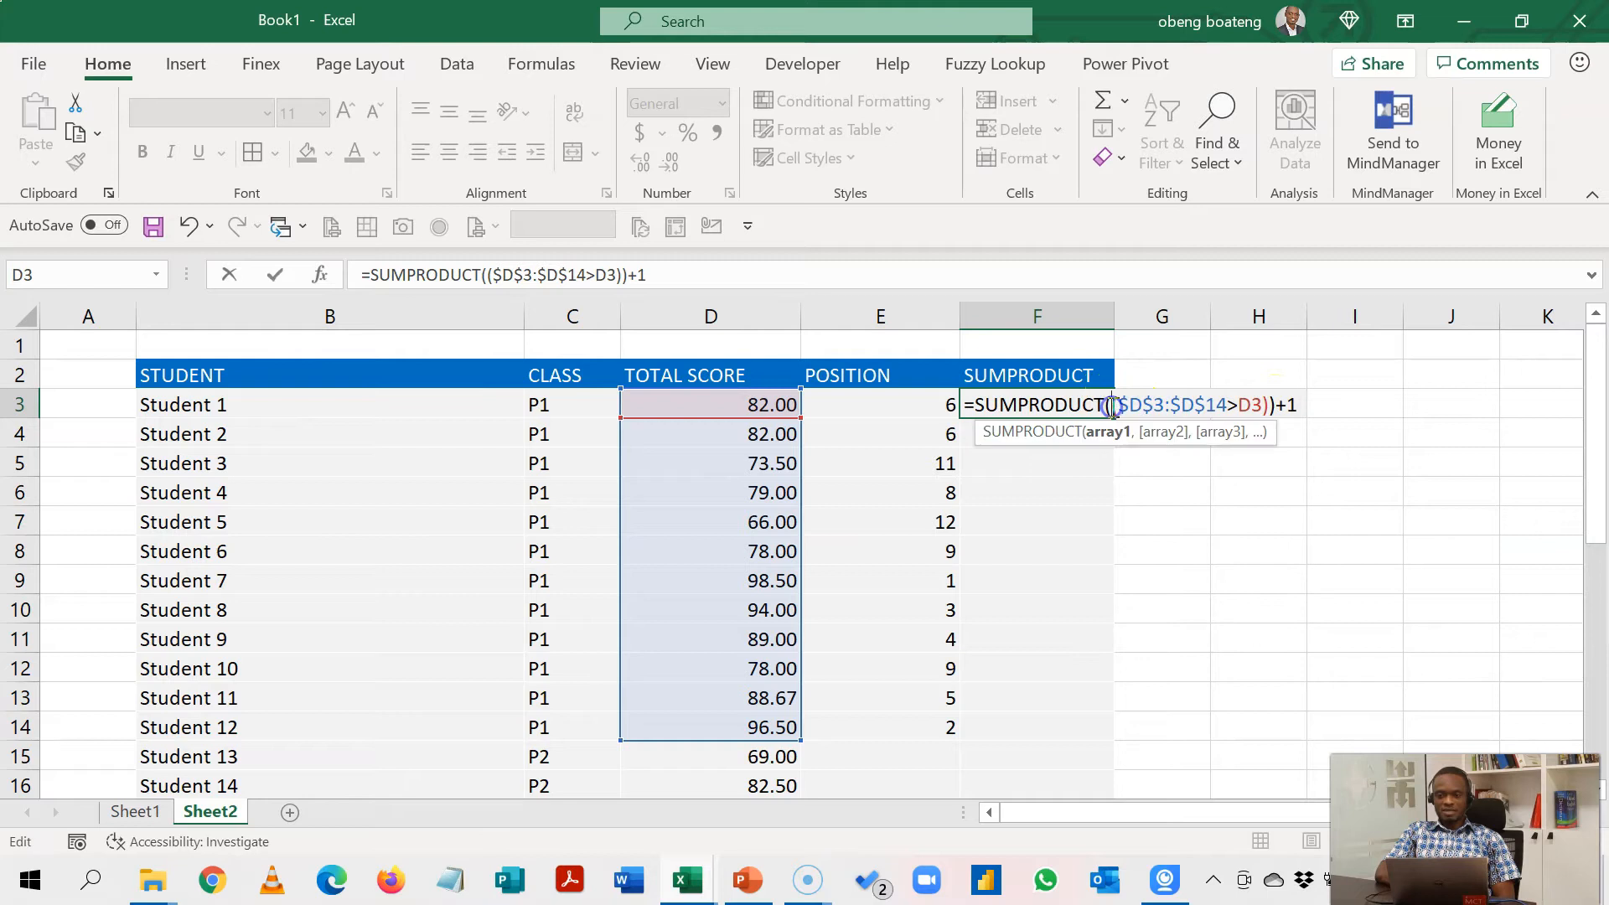
{"action": "mouse_move", "coordinate": [1289, 576]}
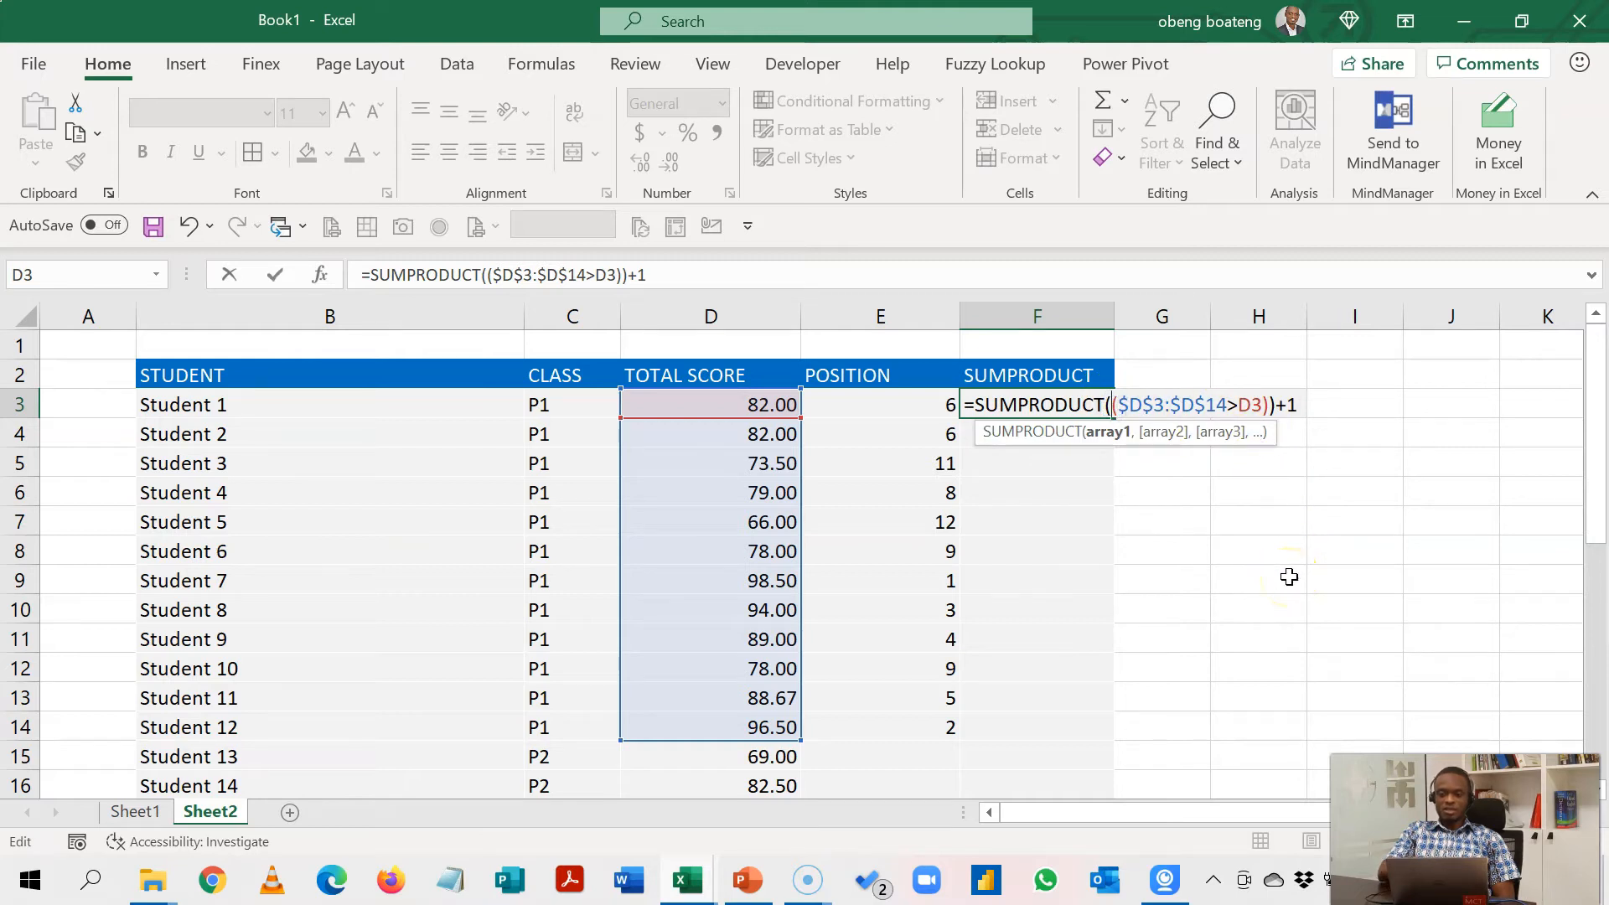
{"action": "type", "text": "-"}
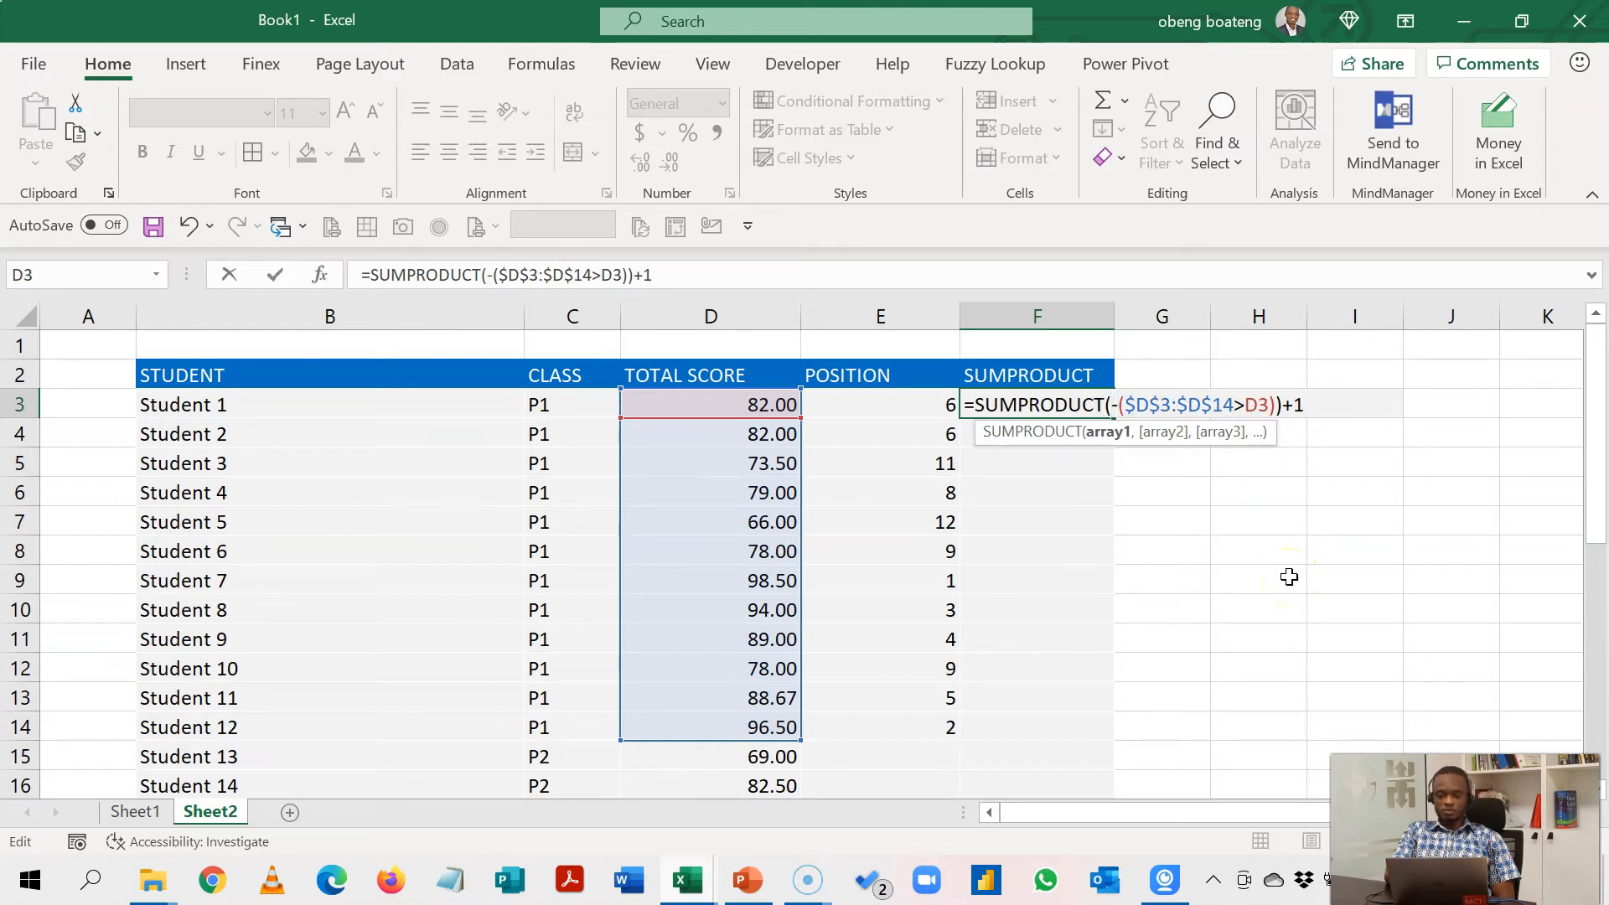
{"action": "type", "text": "-"}
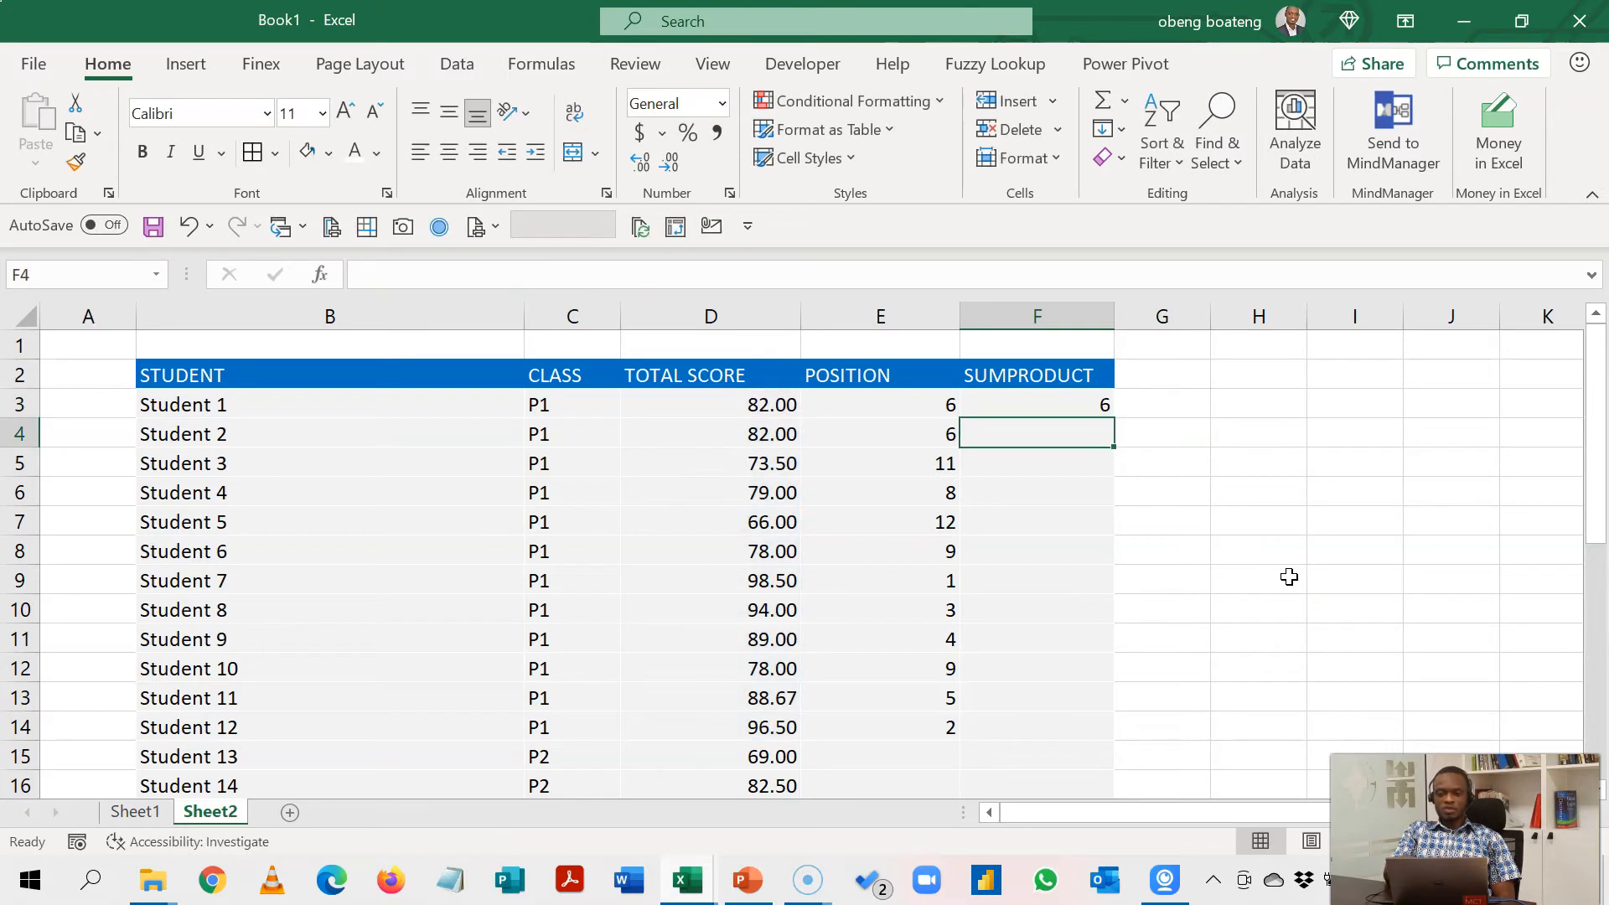
- Fill the F3 SUMPRODUCT formula down to F14 and check Student 13 and Student 2's tied 82.00
{"action": "left_click", "coordinate": [1036, 403]}
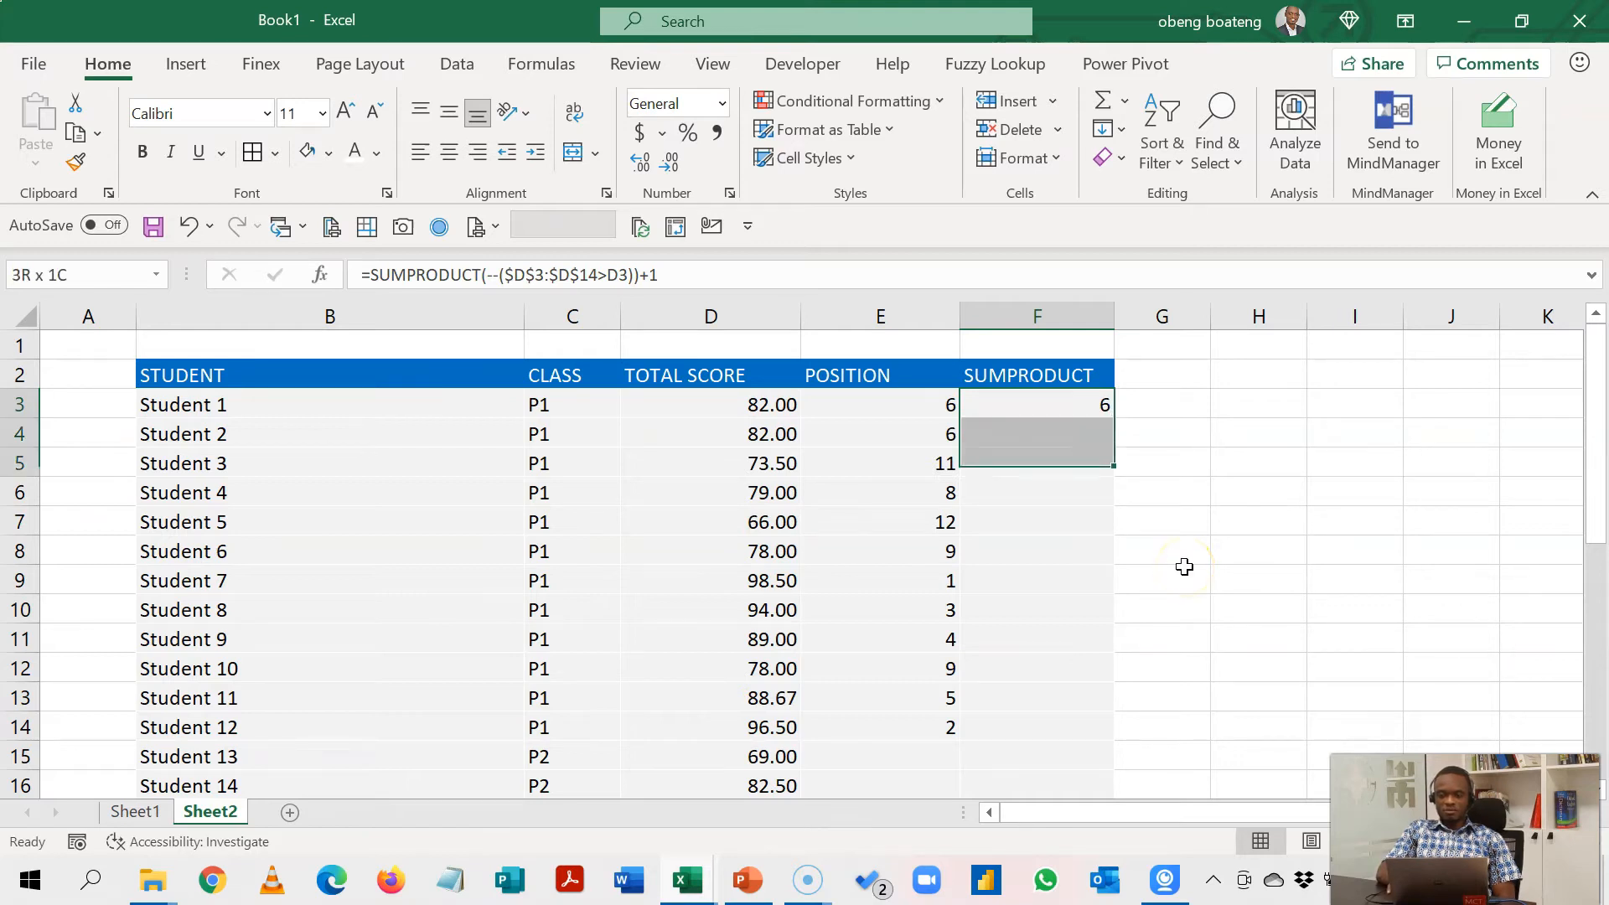
{"action": "left_click_drag", "start_coordinate": [1035, 419], "coordinate": [1036, 727]}
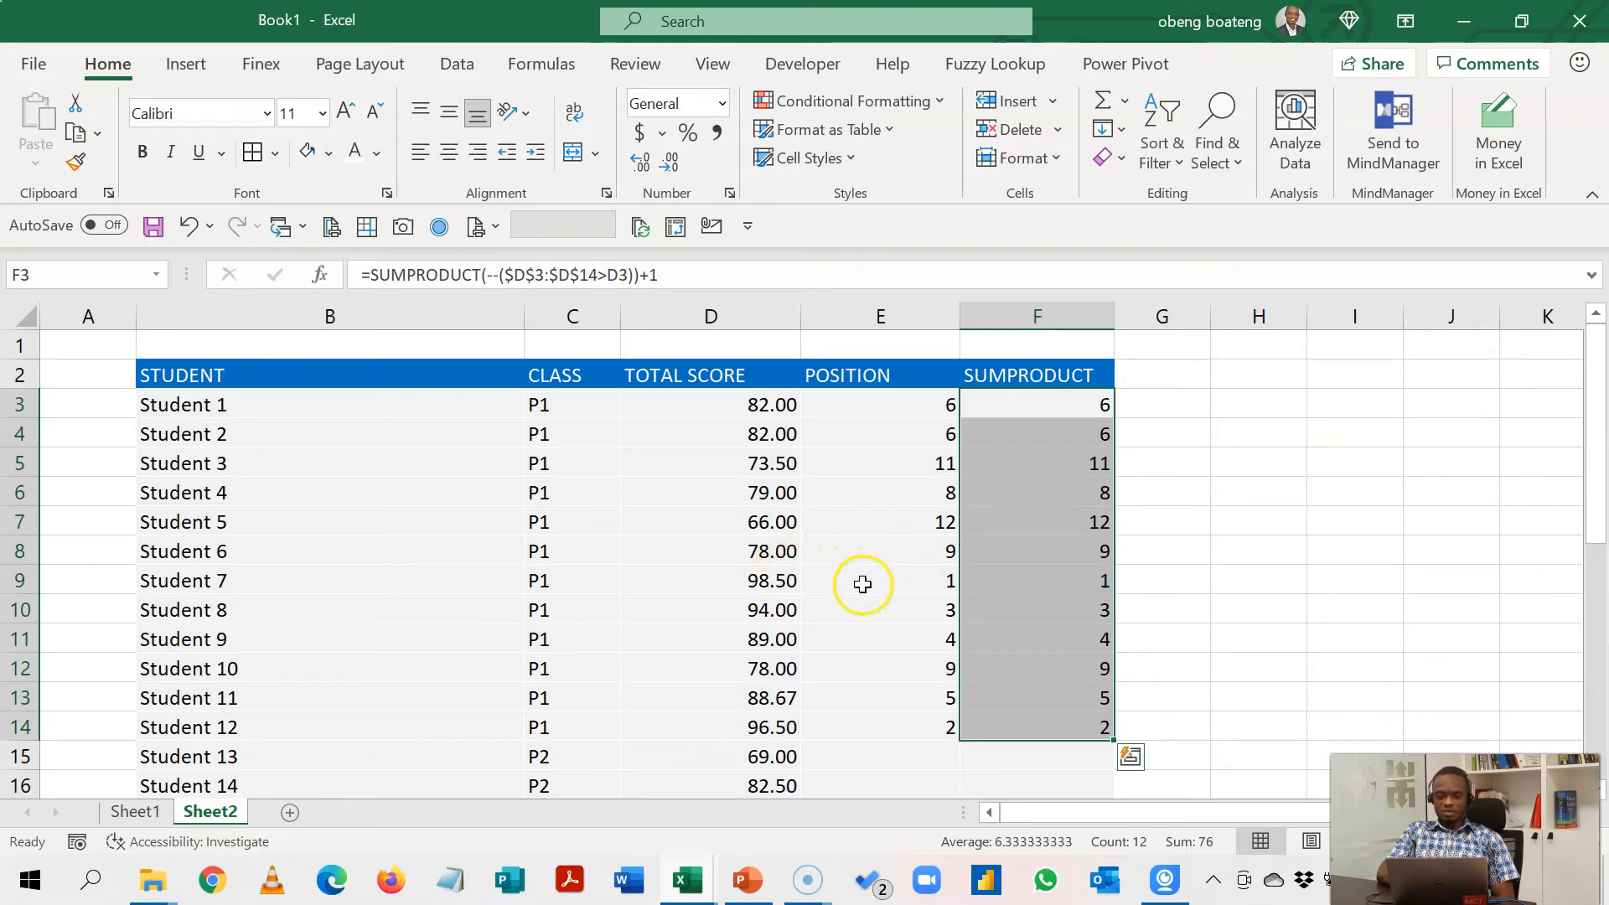
{"action": "mouse_move", "coordinate": [1050, 585]}
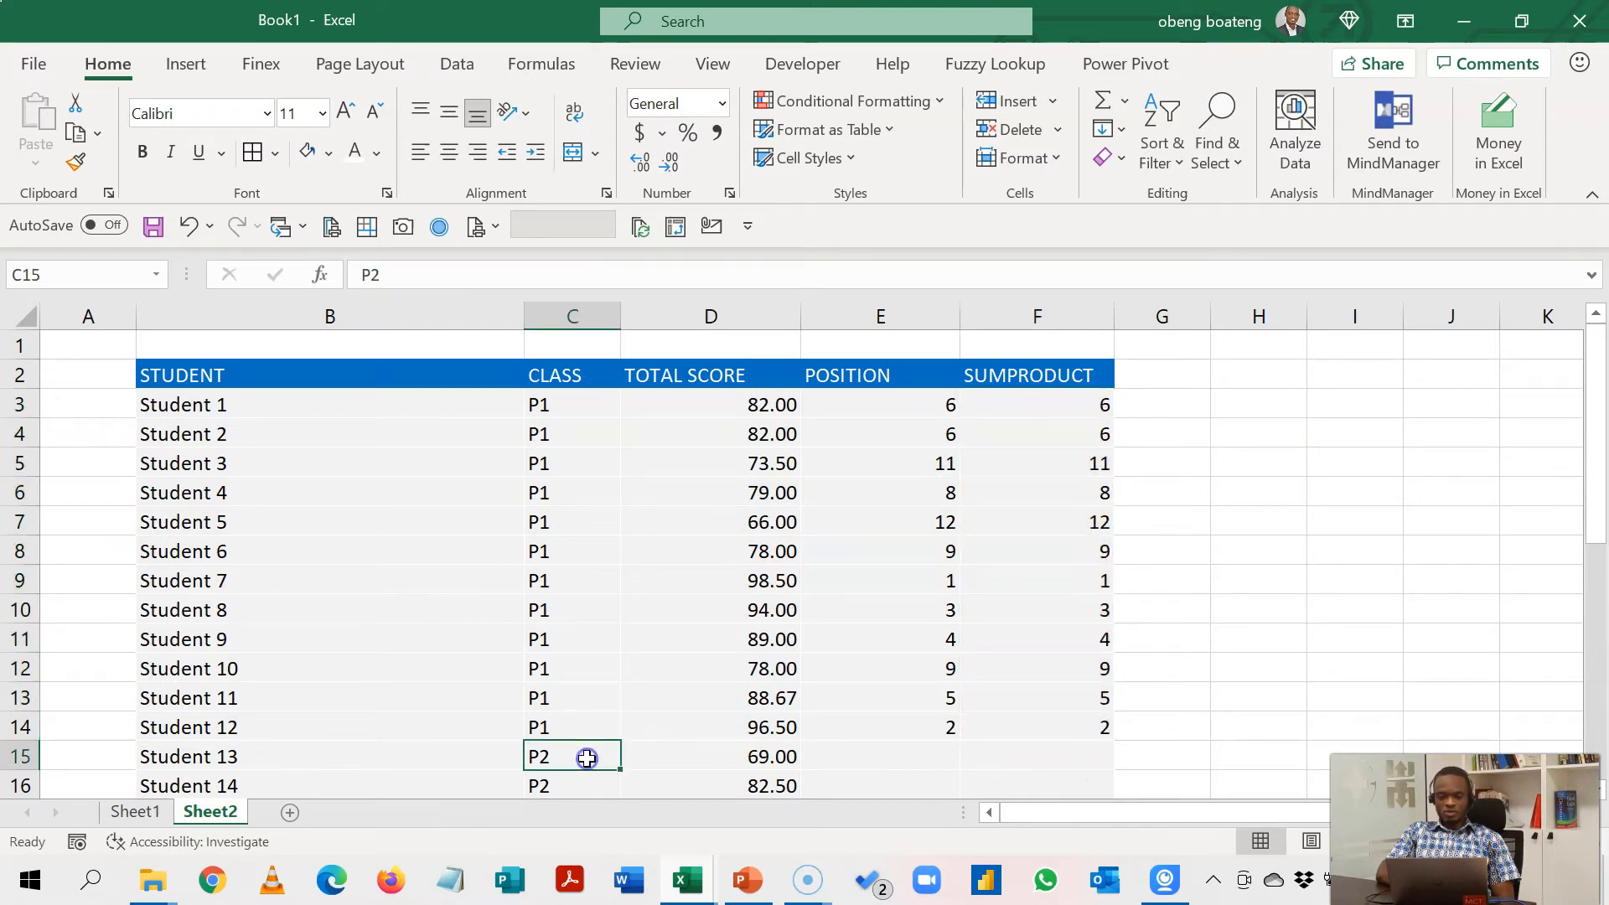
{"action": "left_click", "coordinate": [710, 756]}
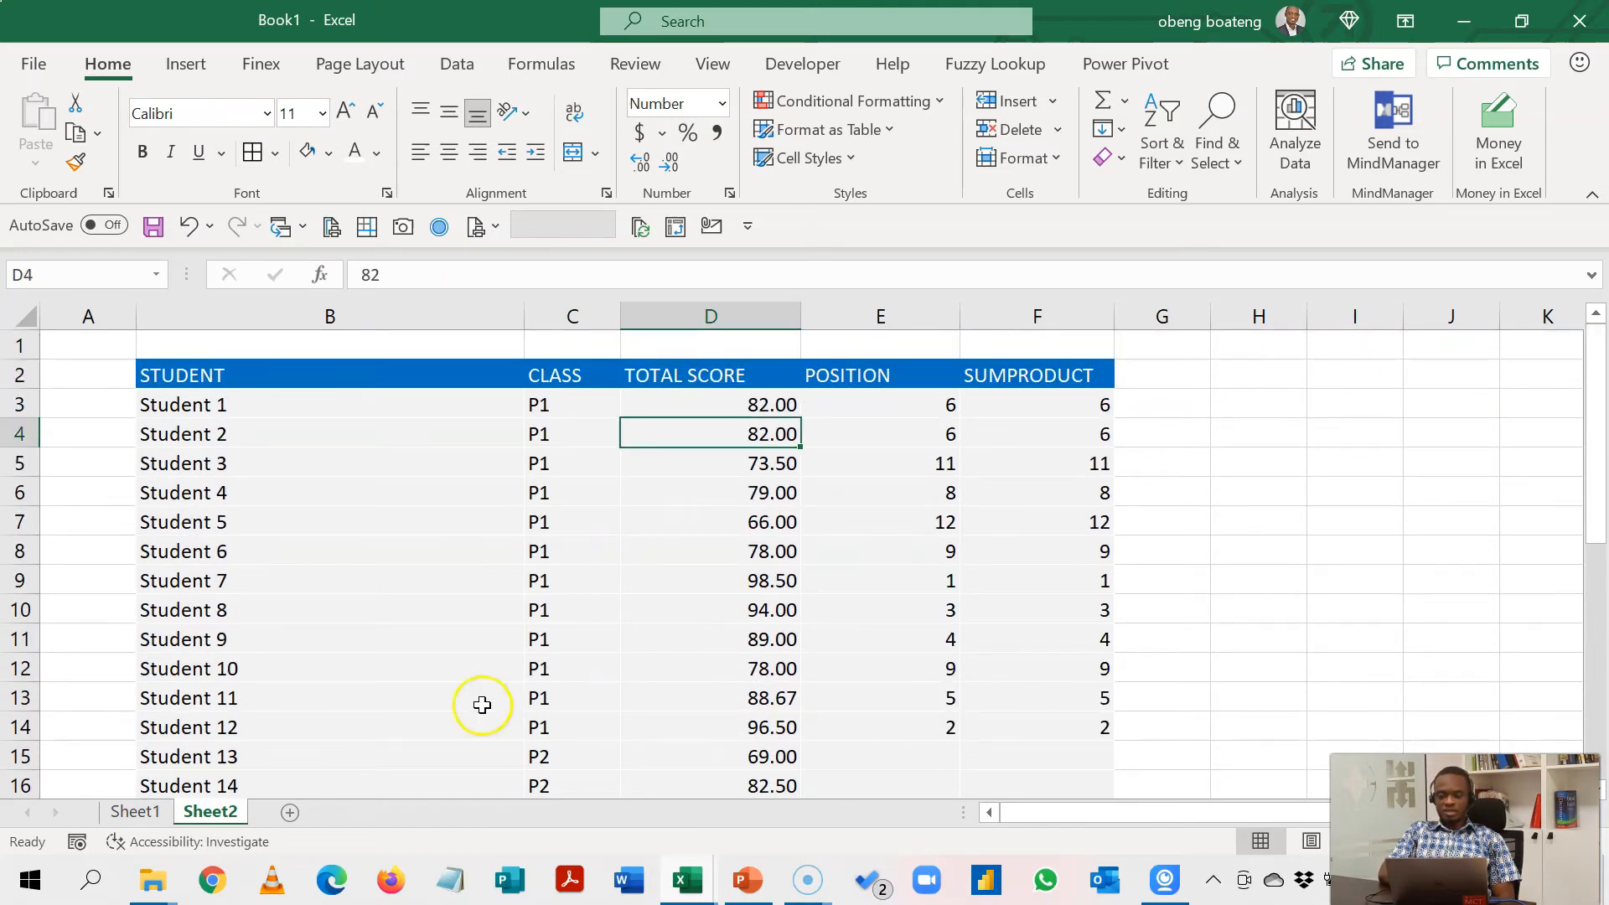
{"action": "left_click", "coordinate": [1036, 403]}
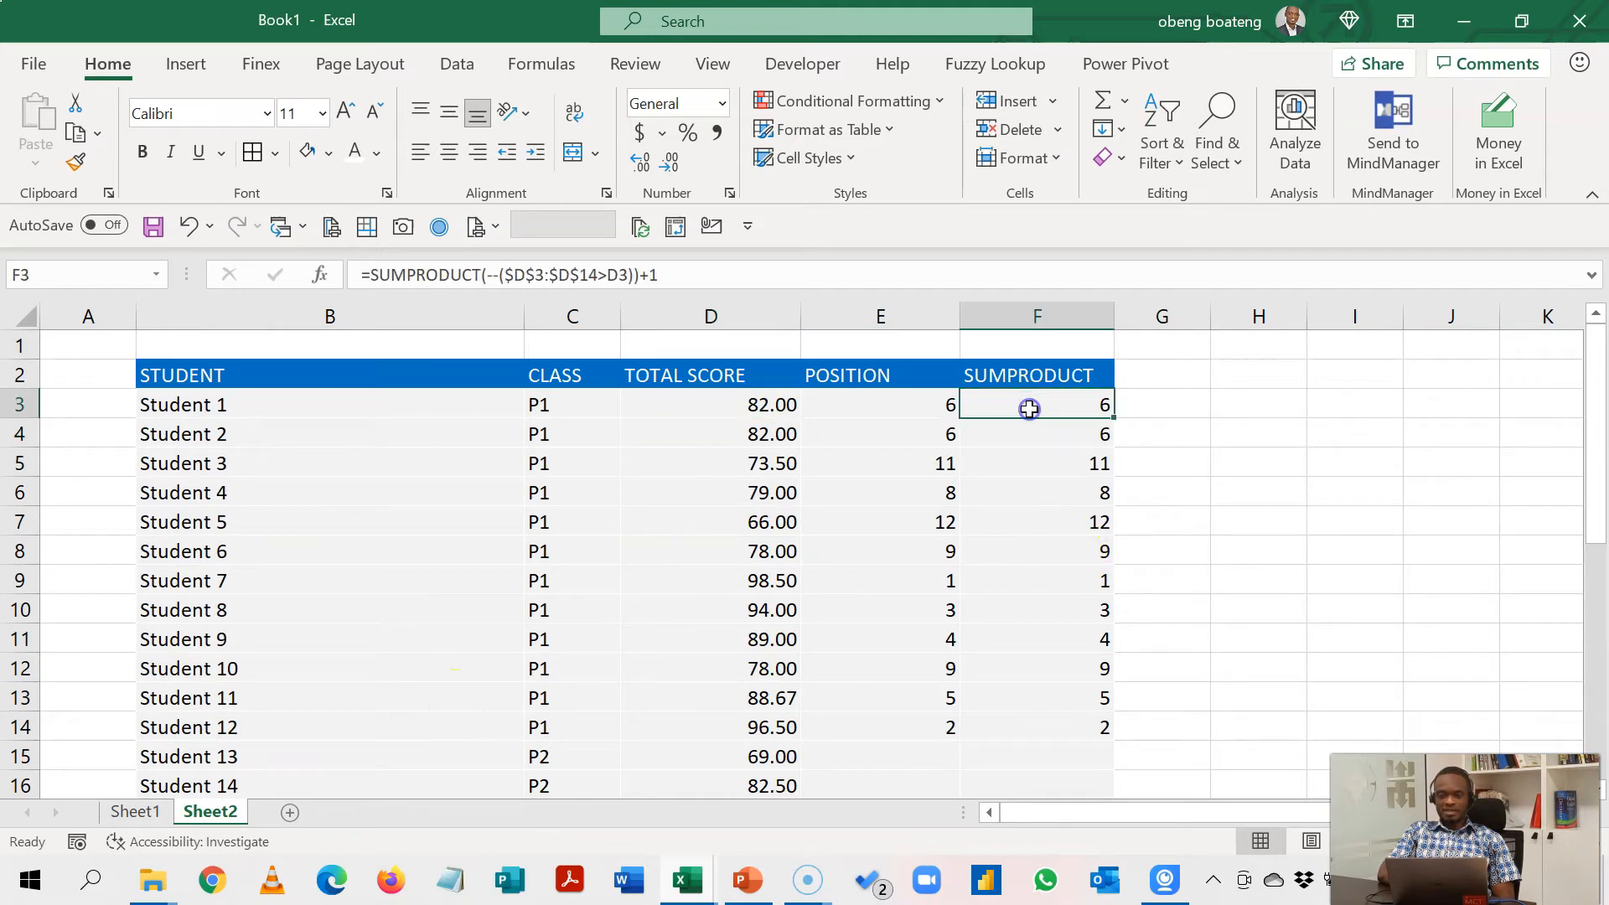
- Insert ($C$3:$C$33=C3)* before the score comparison in the F3 formula
{"action": "left_click", "coordinate": [571, 403]}
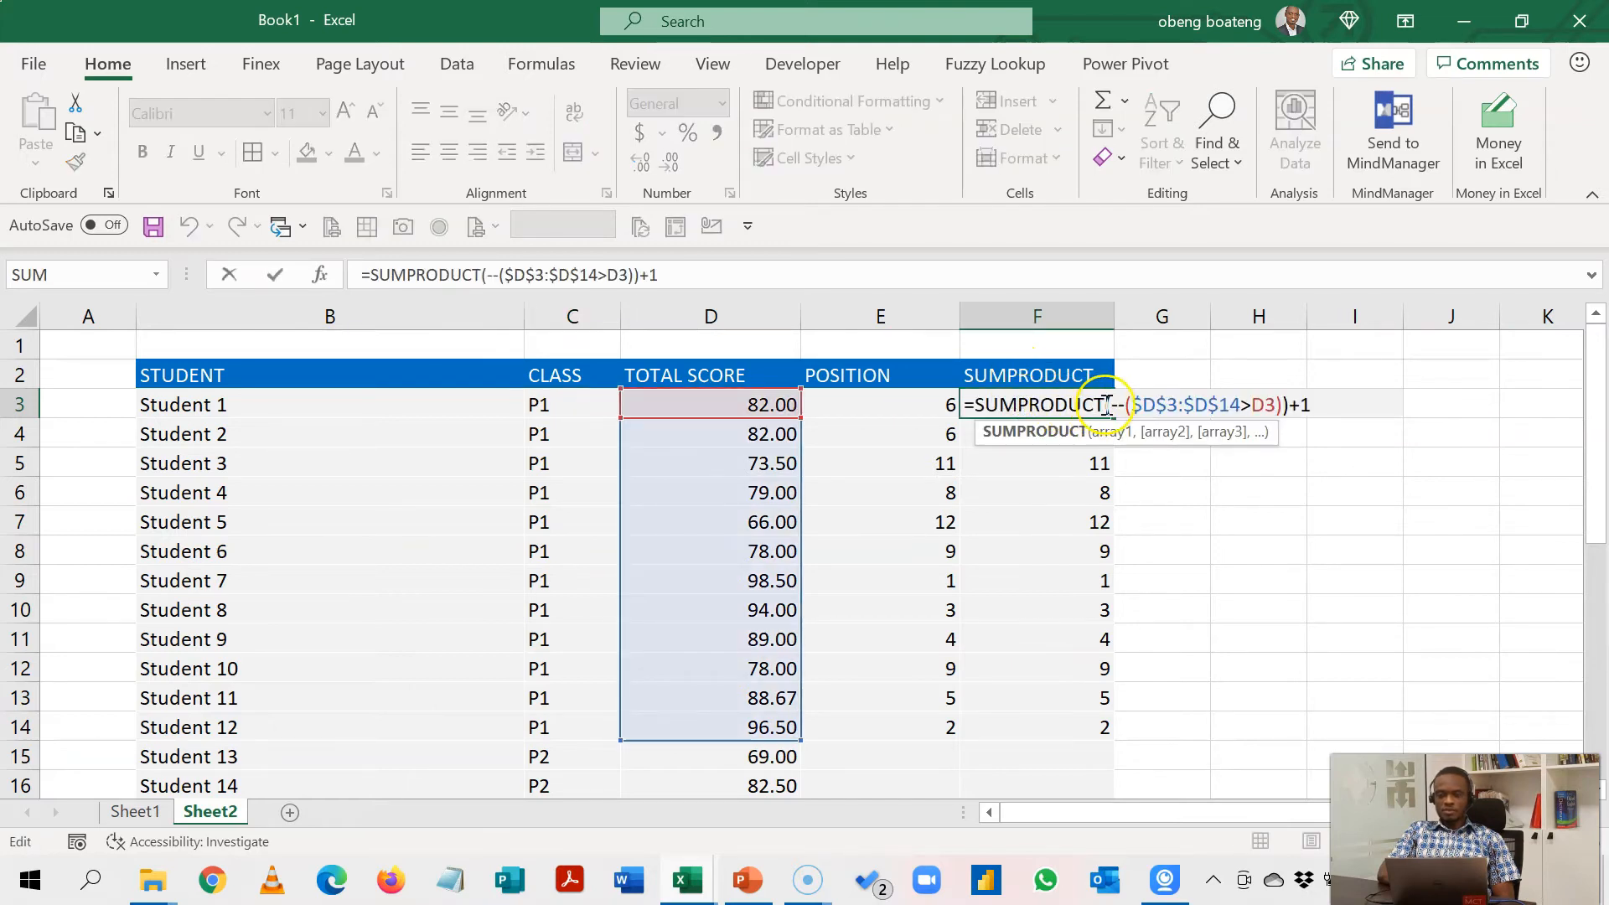
{"action": "mouse_move", "coordinate": [1374, 449]}
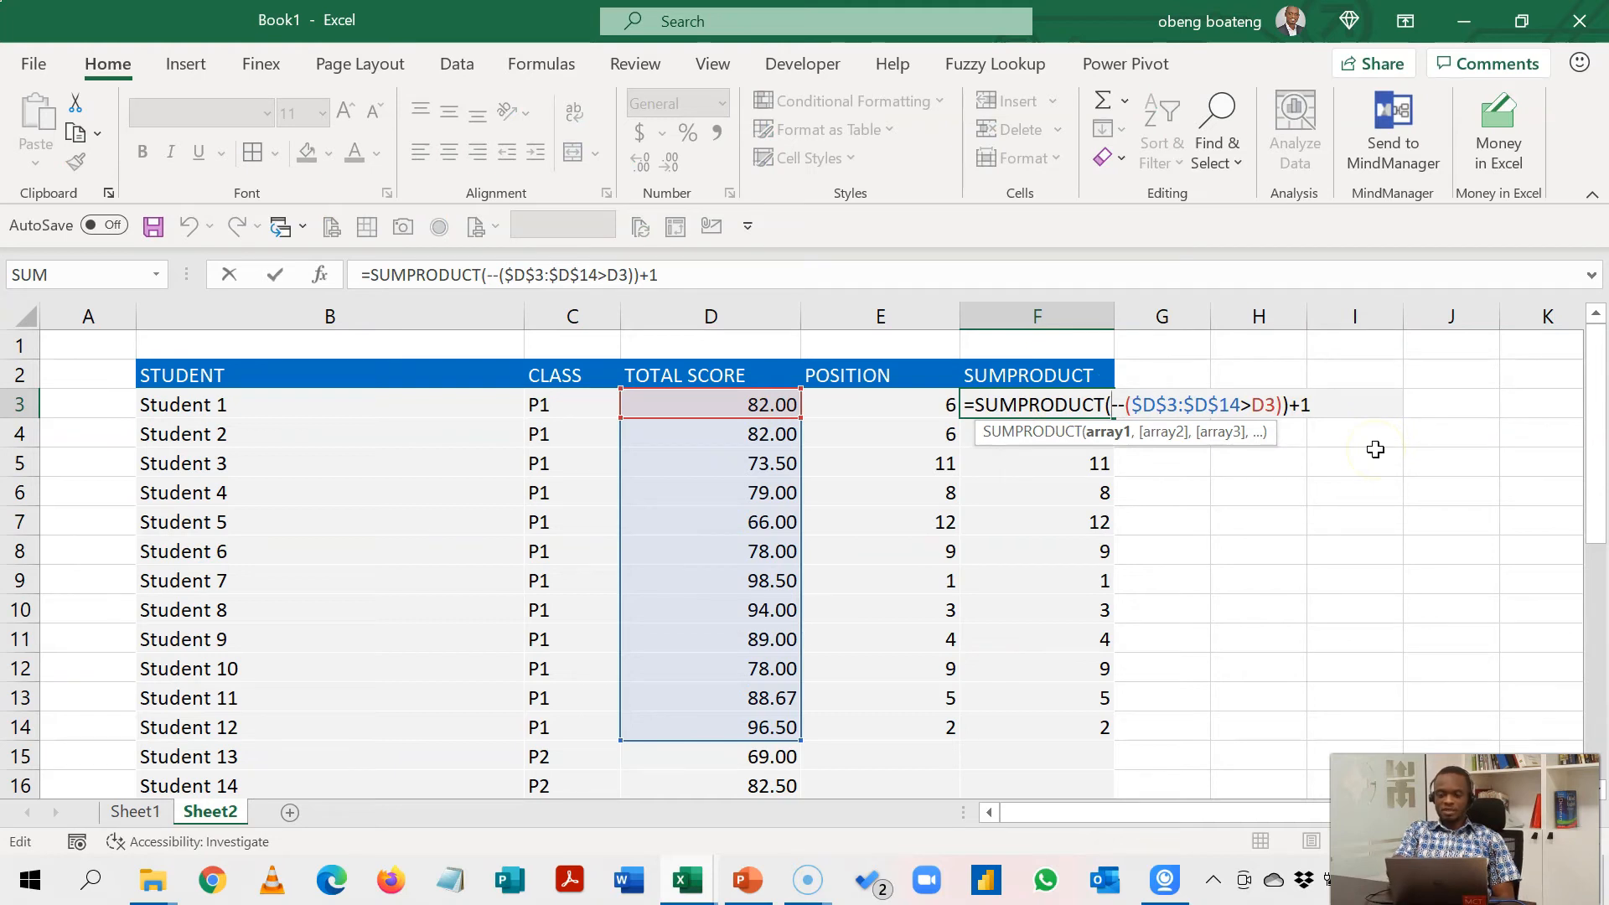
{"action": "type", "text": "("}
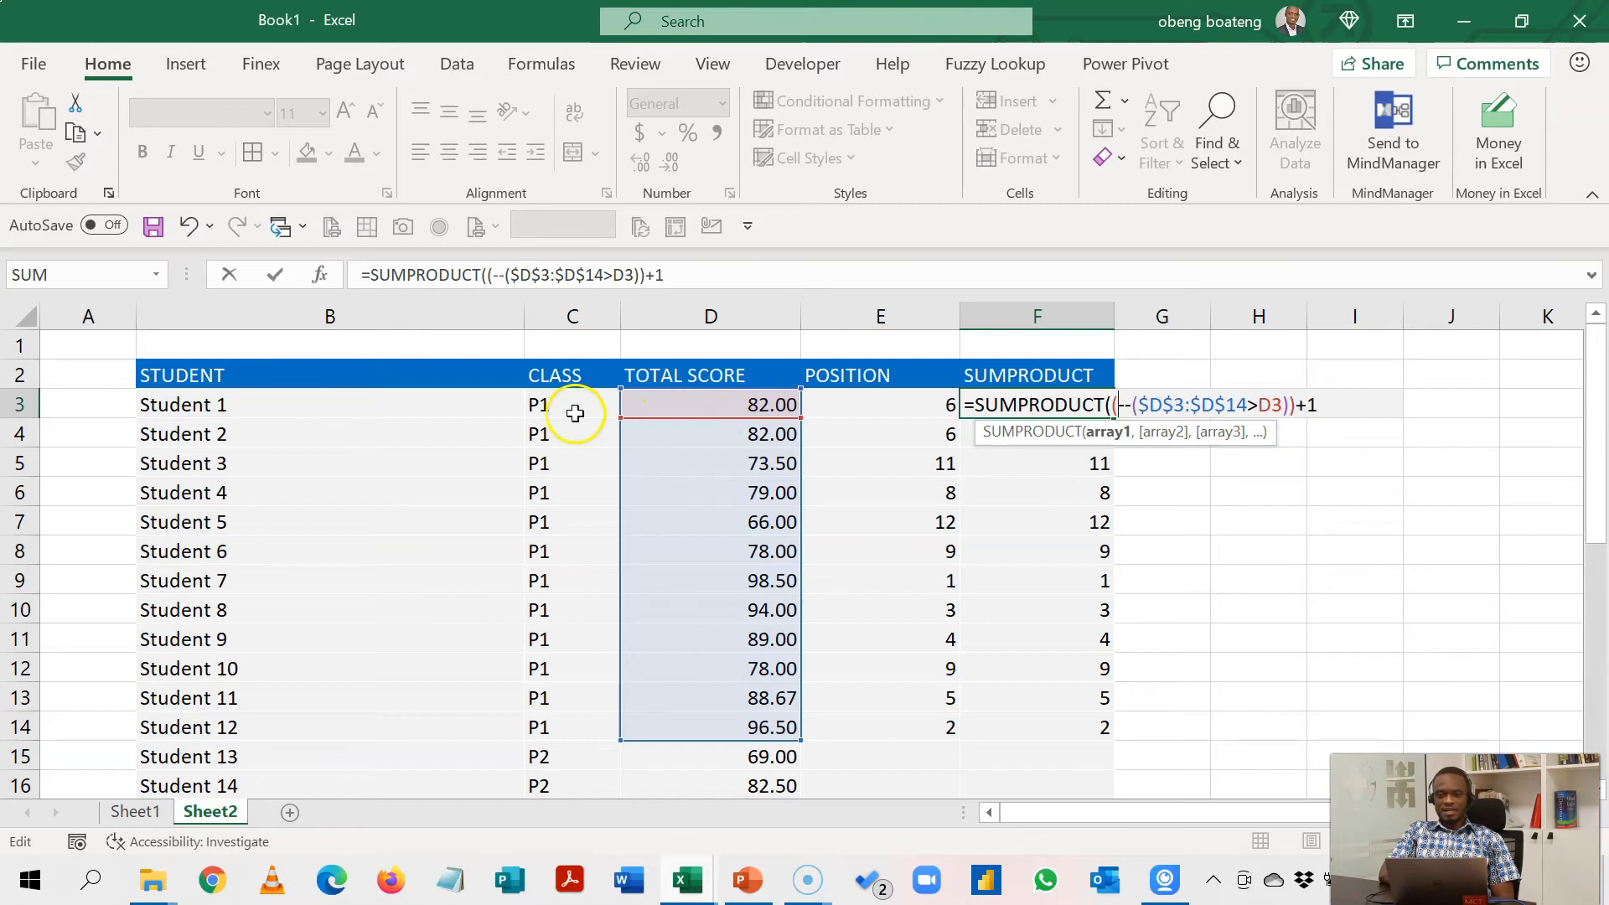
{"action": "left_click_drag", "start_coordinate": [572, 404], "coordinate": [572, 638]}
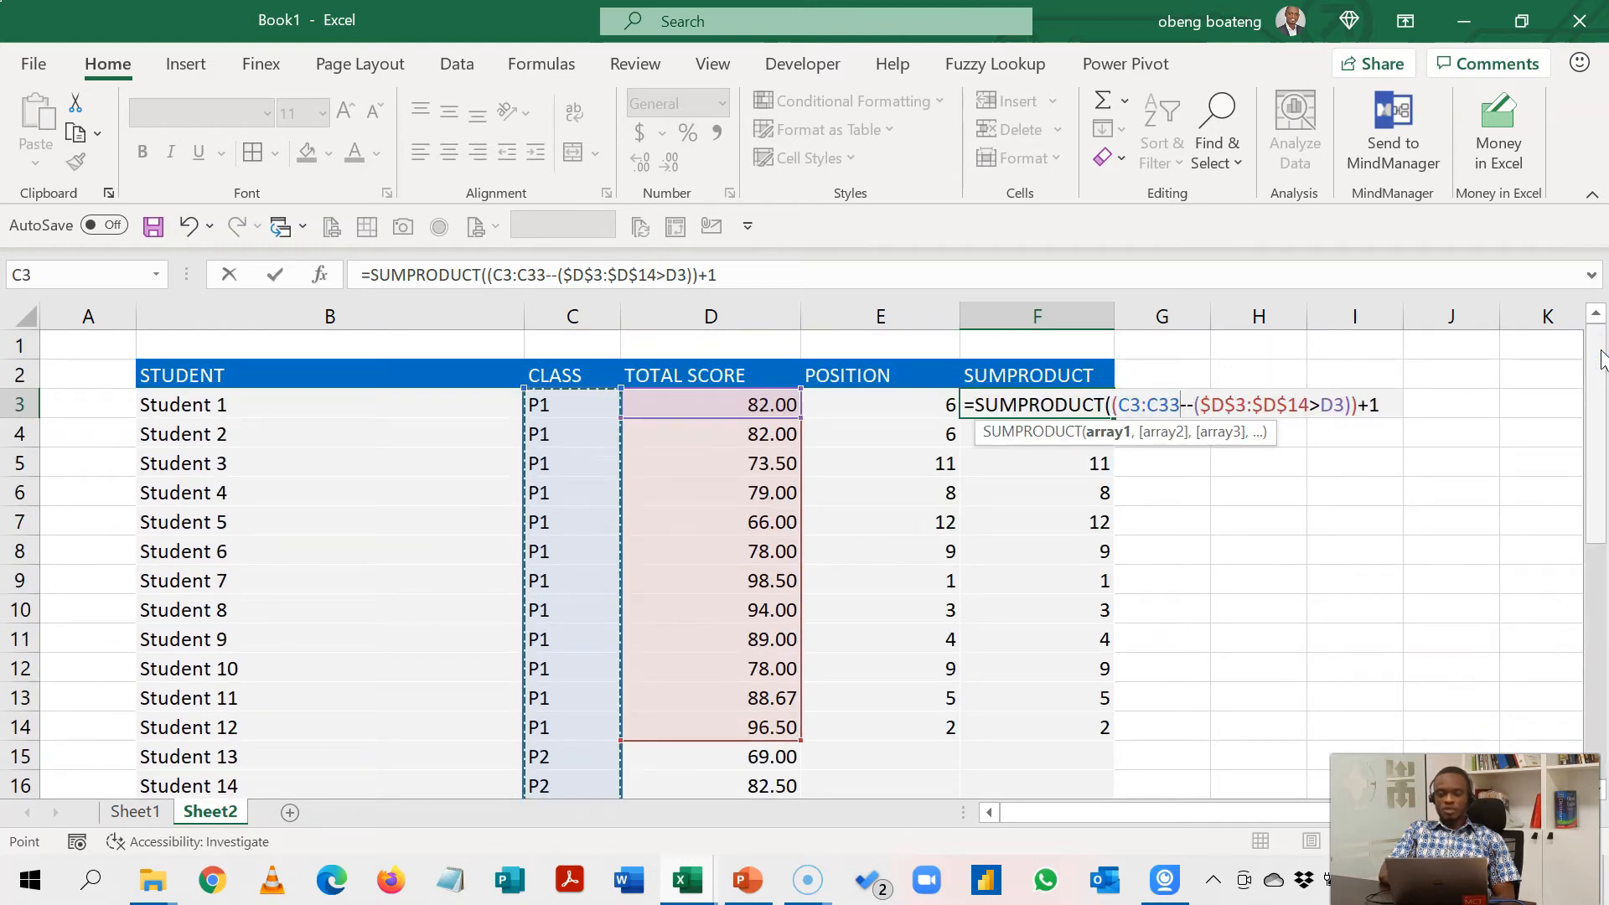
{"action": "key", "text": "f4"}
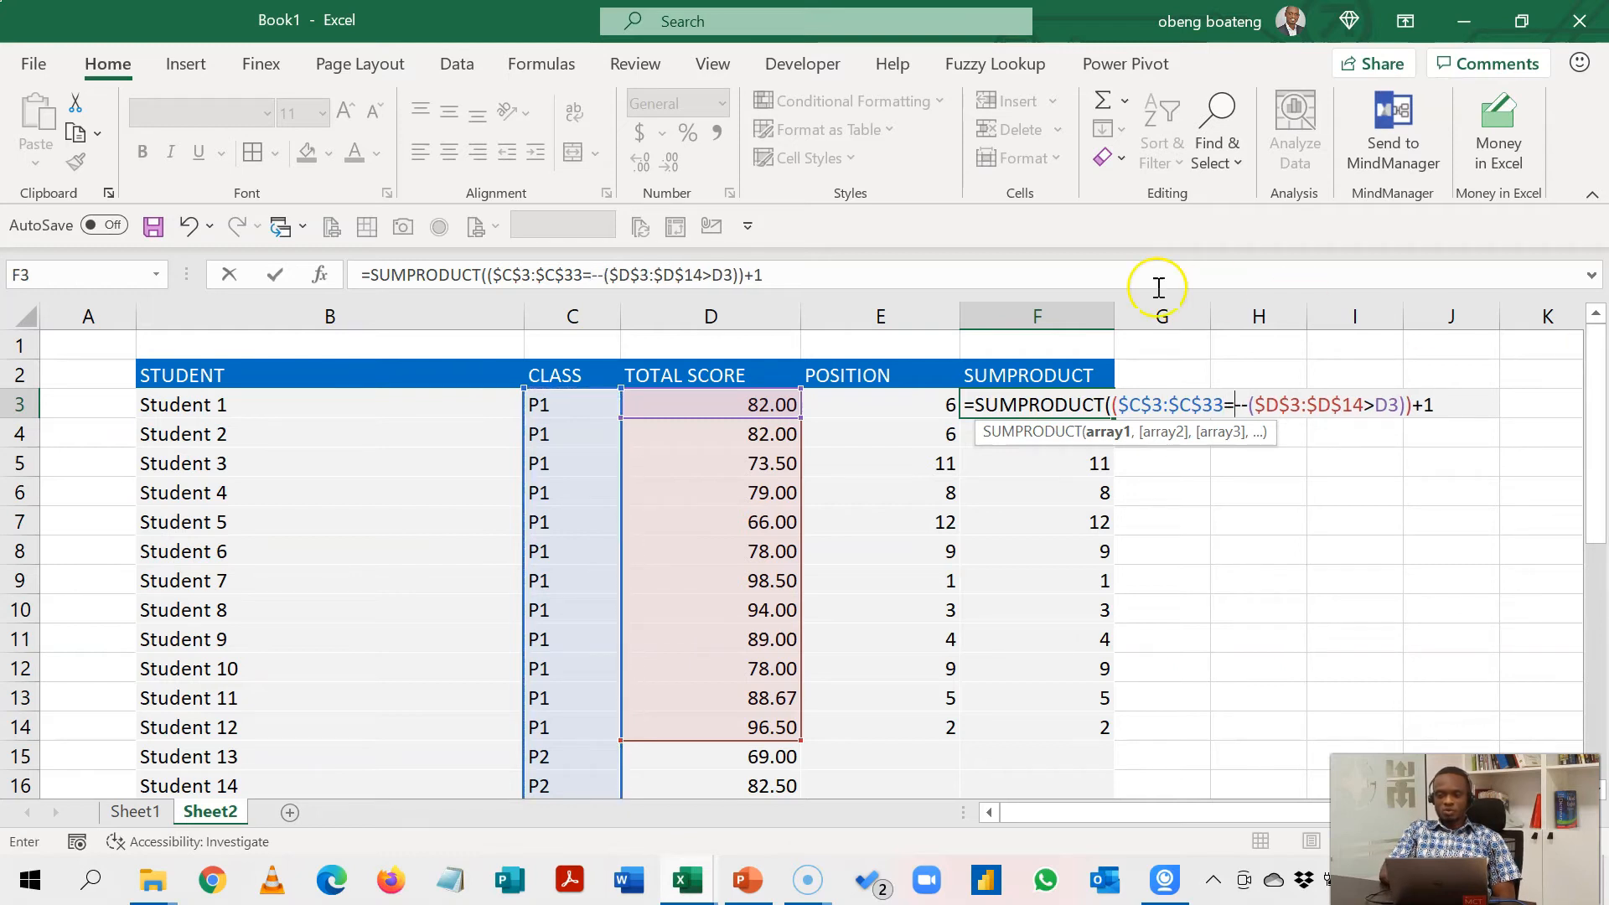
{"action": "left_click", "coordinate": [558, 403]}
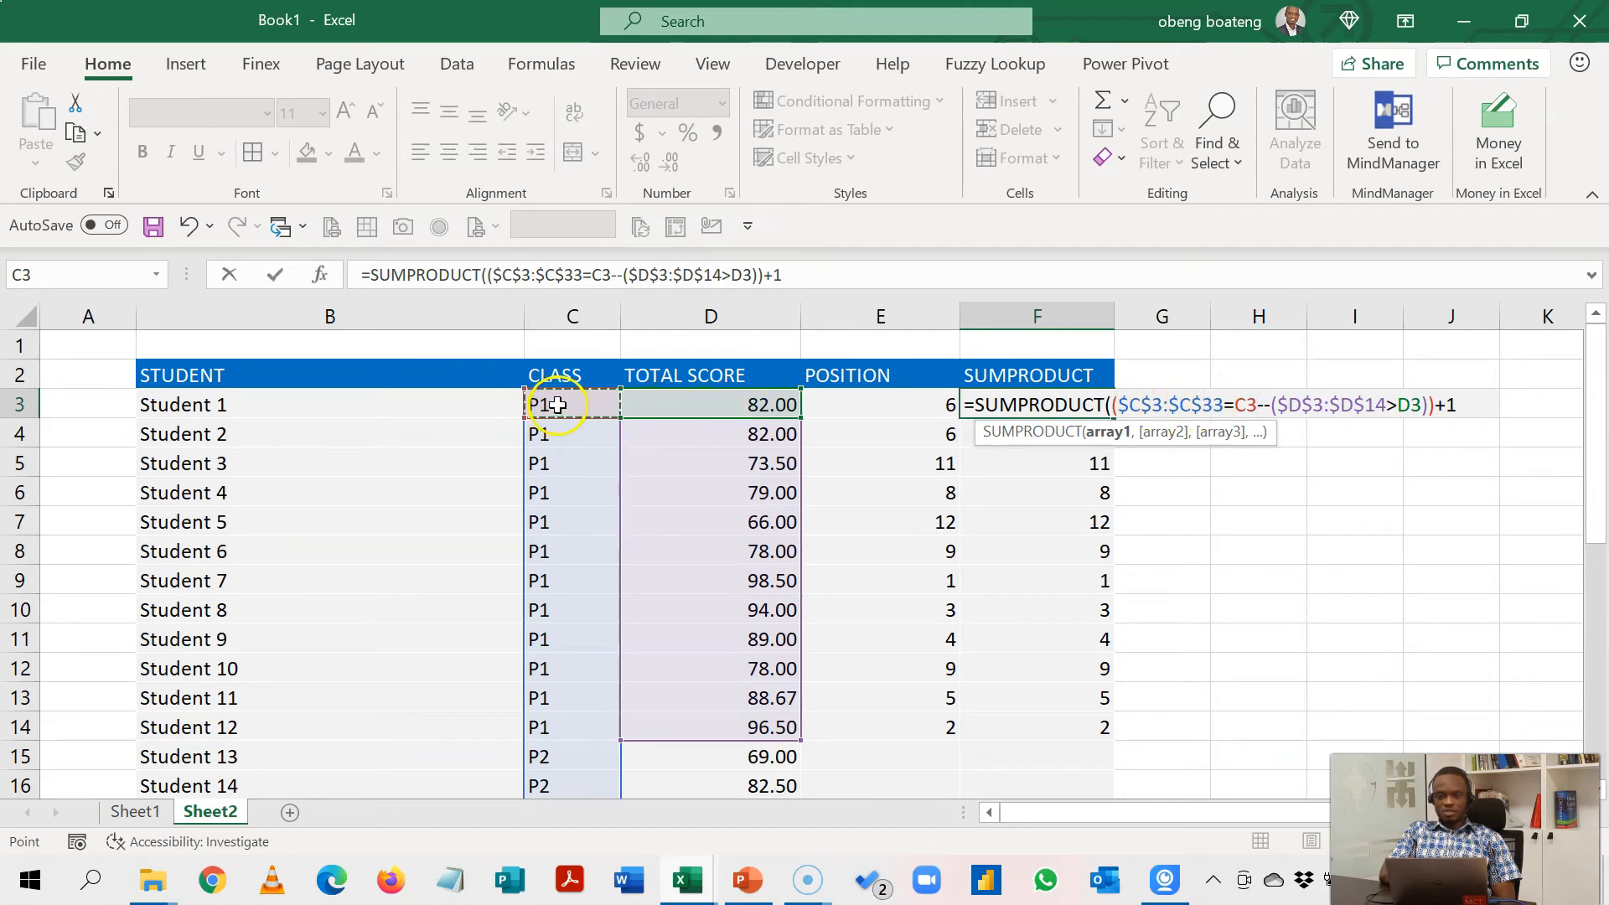
{"action": "mouse_move", "coordinate": [1147, 404]}
{"action": "type", "text": ")"}
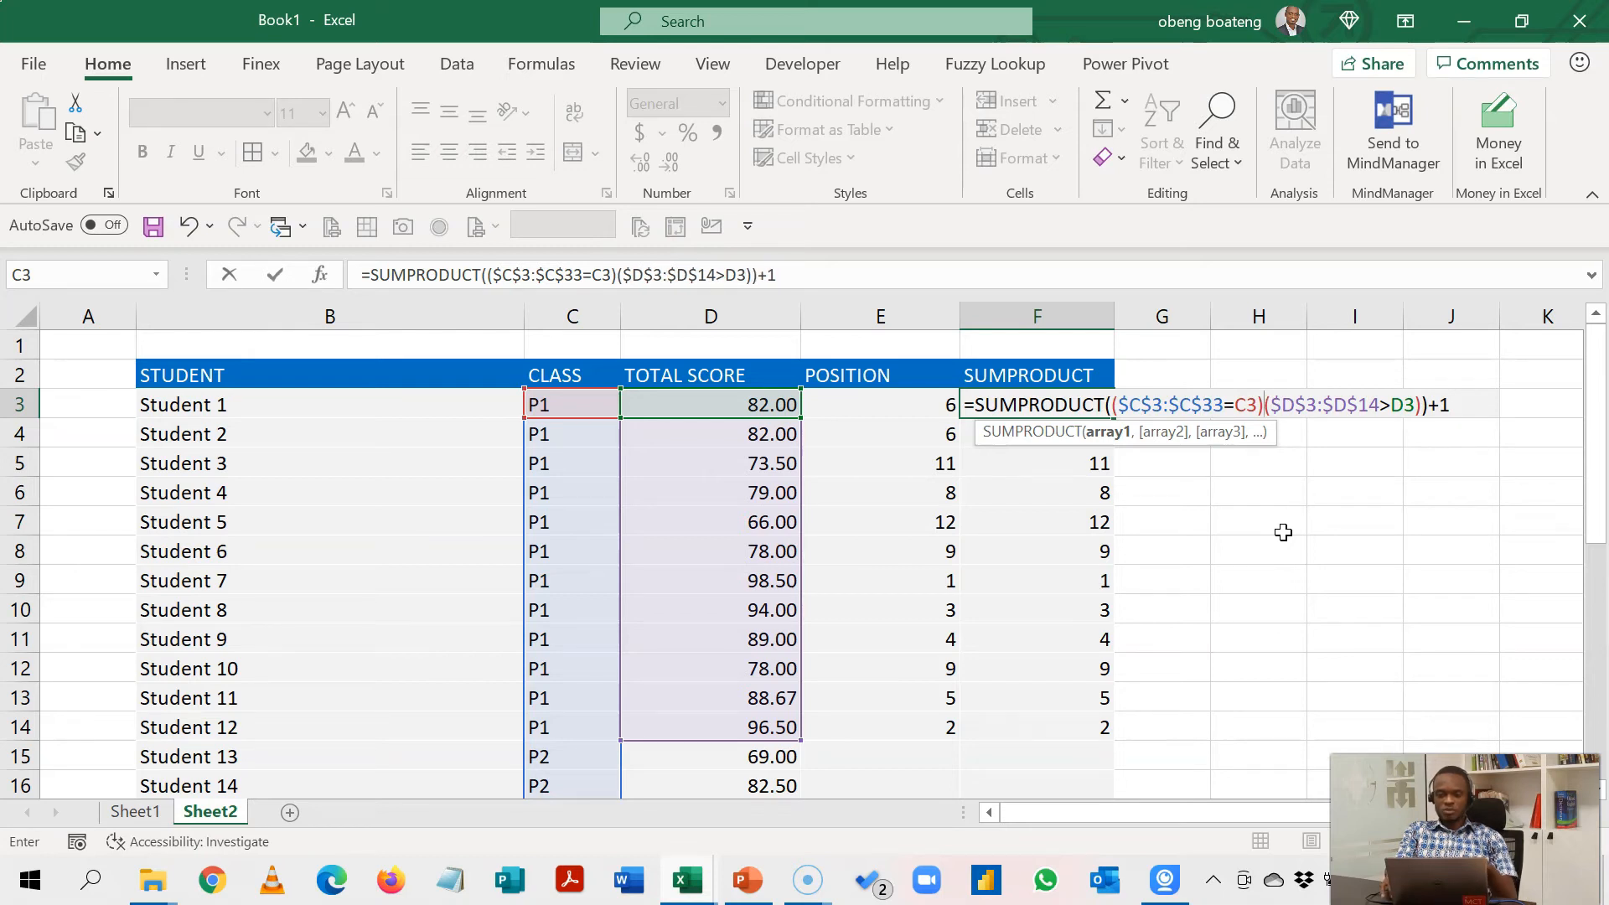
{"action": "type", "text": "*"}
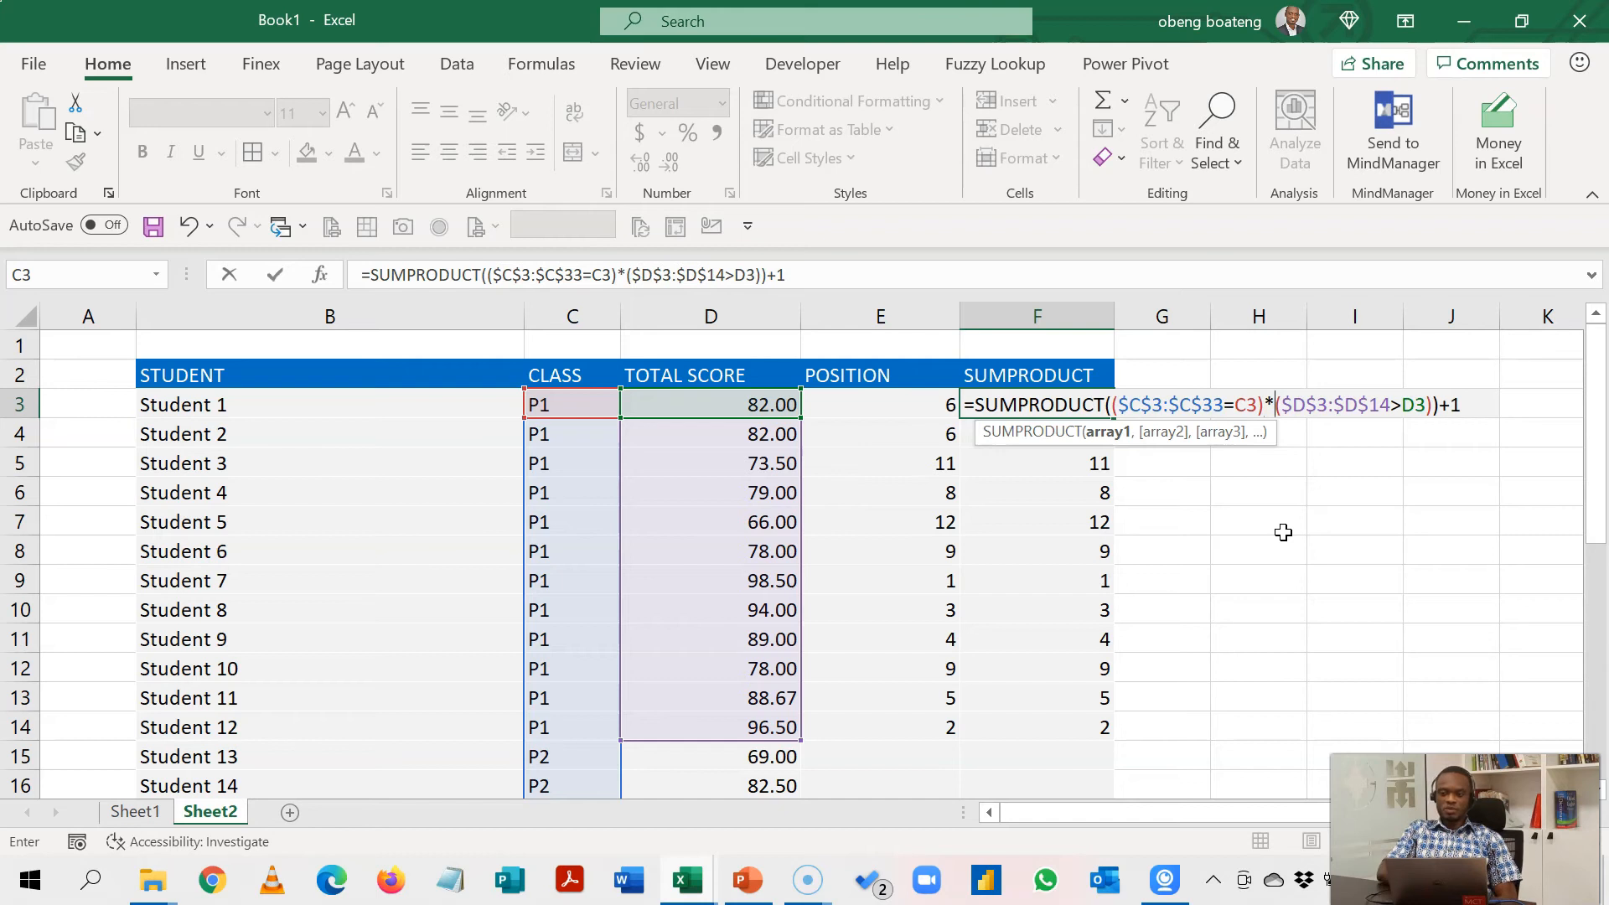
{"action": "mouse_move", "coordinate": [1165, 389]}
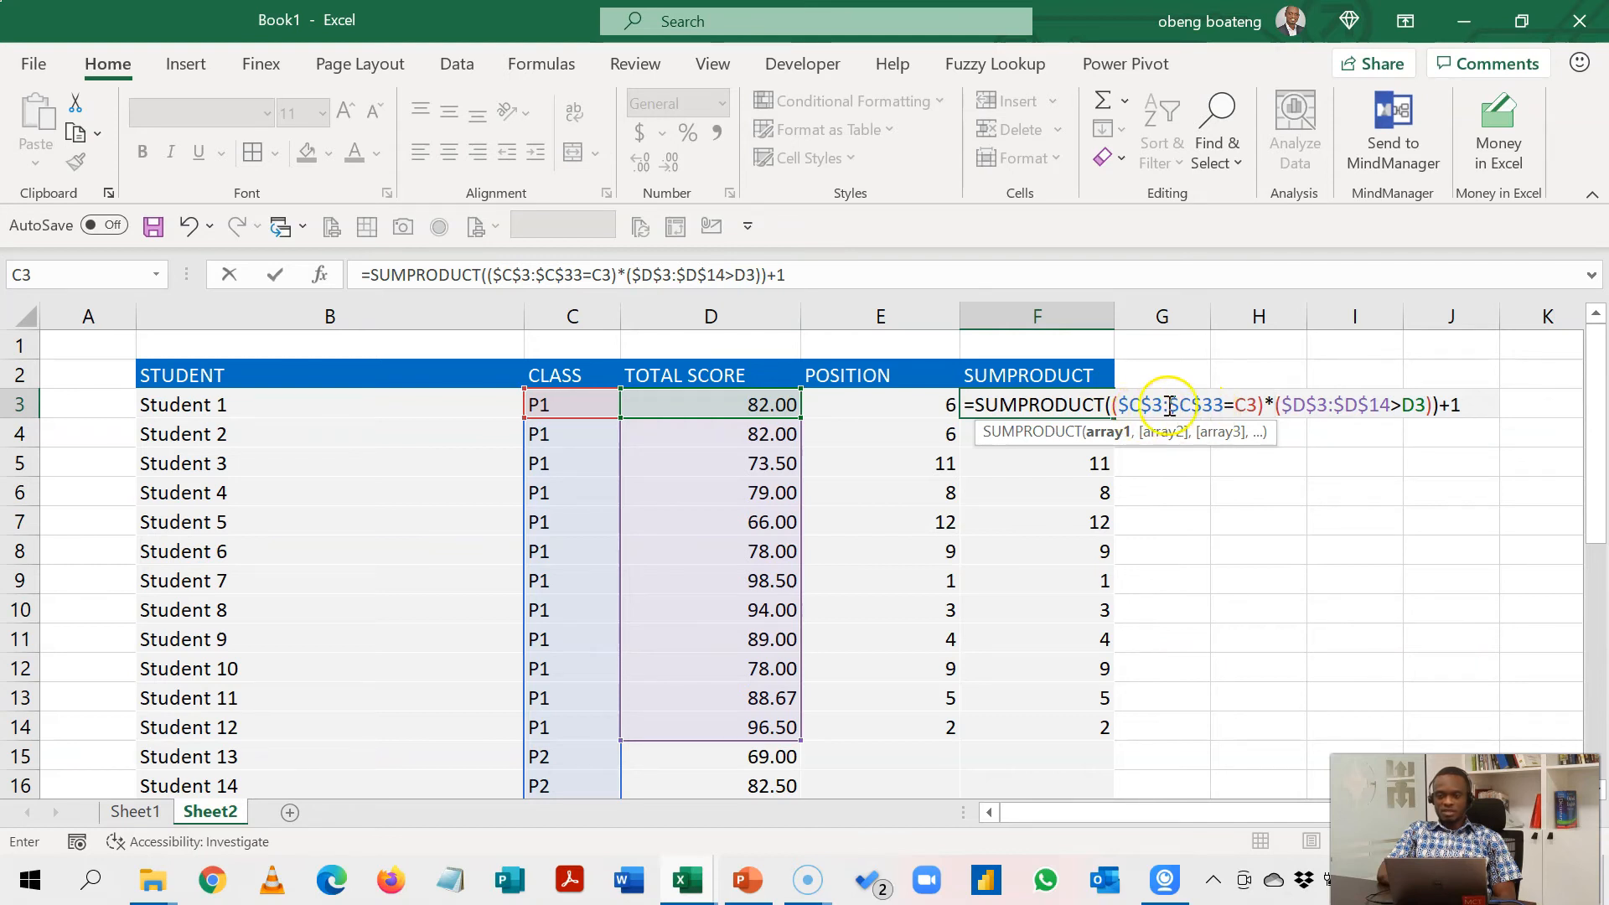
{"action": "mouse_move", "coordinate": [1304, 404]}
{"action": "type", "text": "33"}
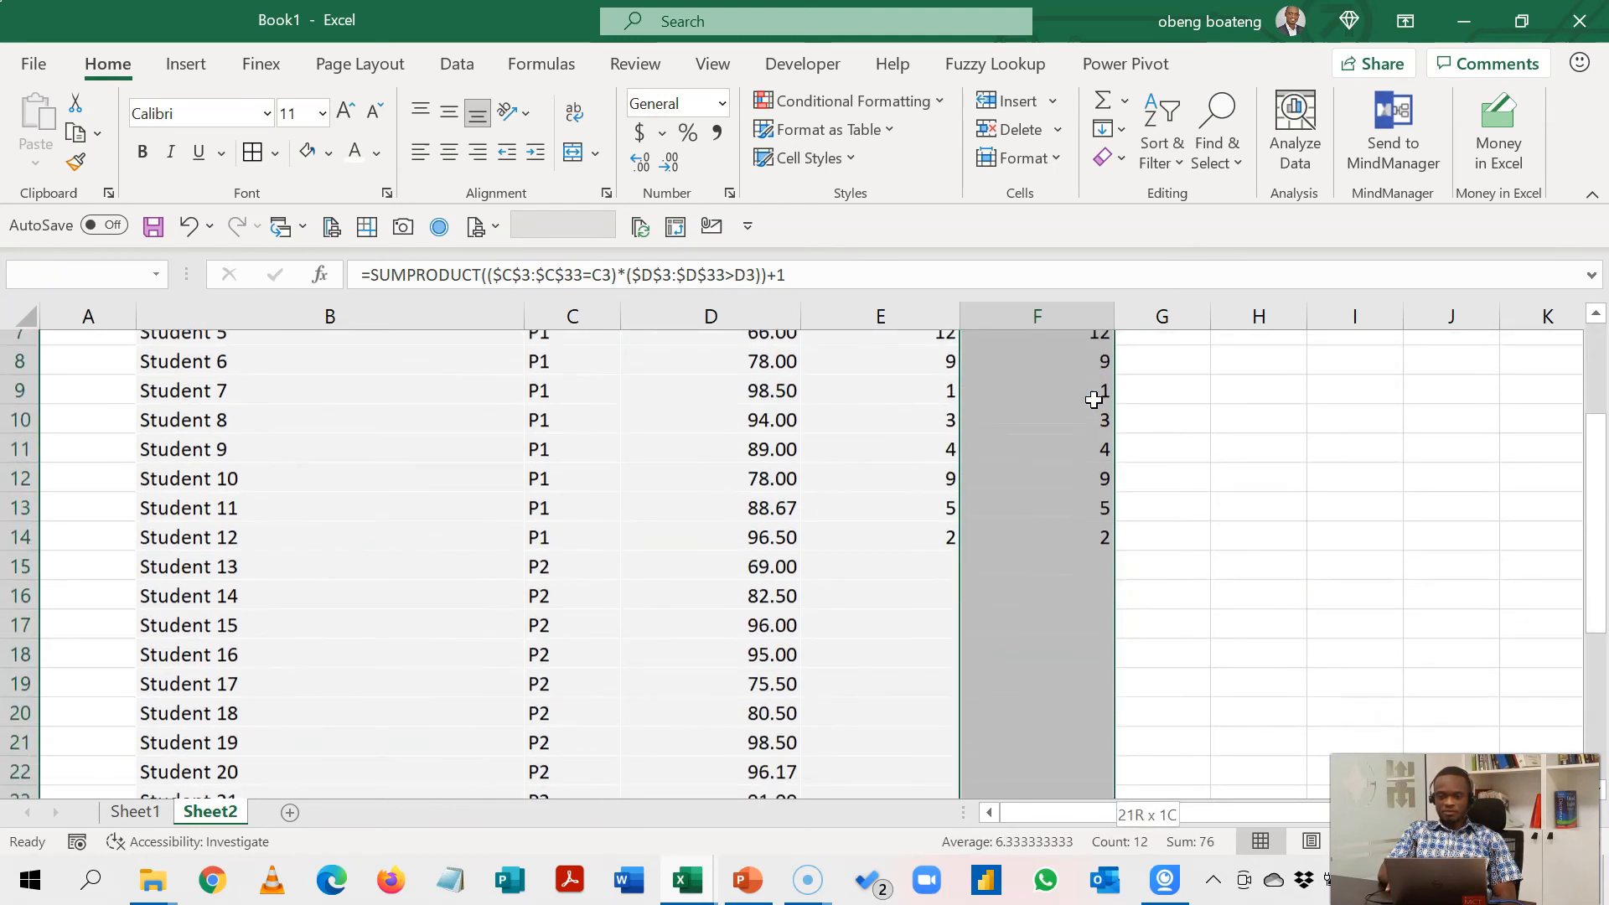
- Verify the within-class ranks: Student 19 first in P2, tied 99.00 P3 scores ranked 1
{"action": "scroll", "scroll_direction": "down", "scroll_amount": 3}
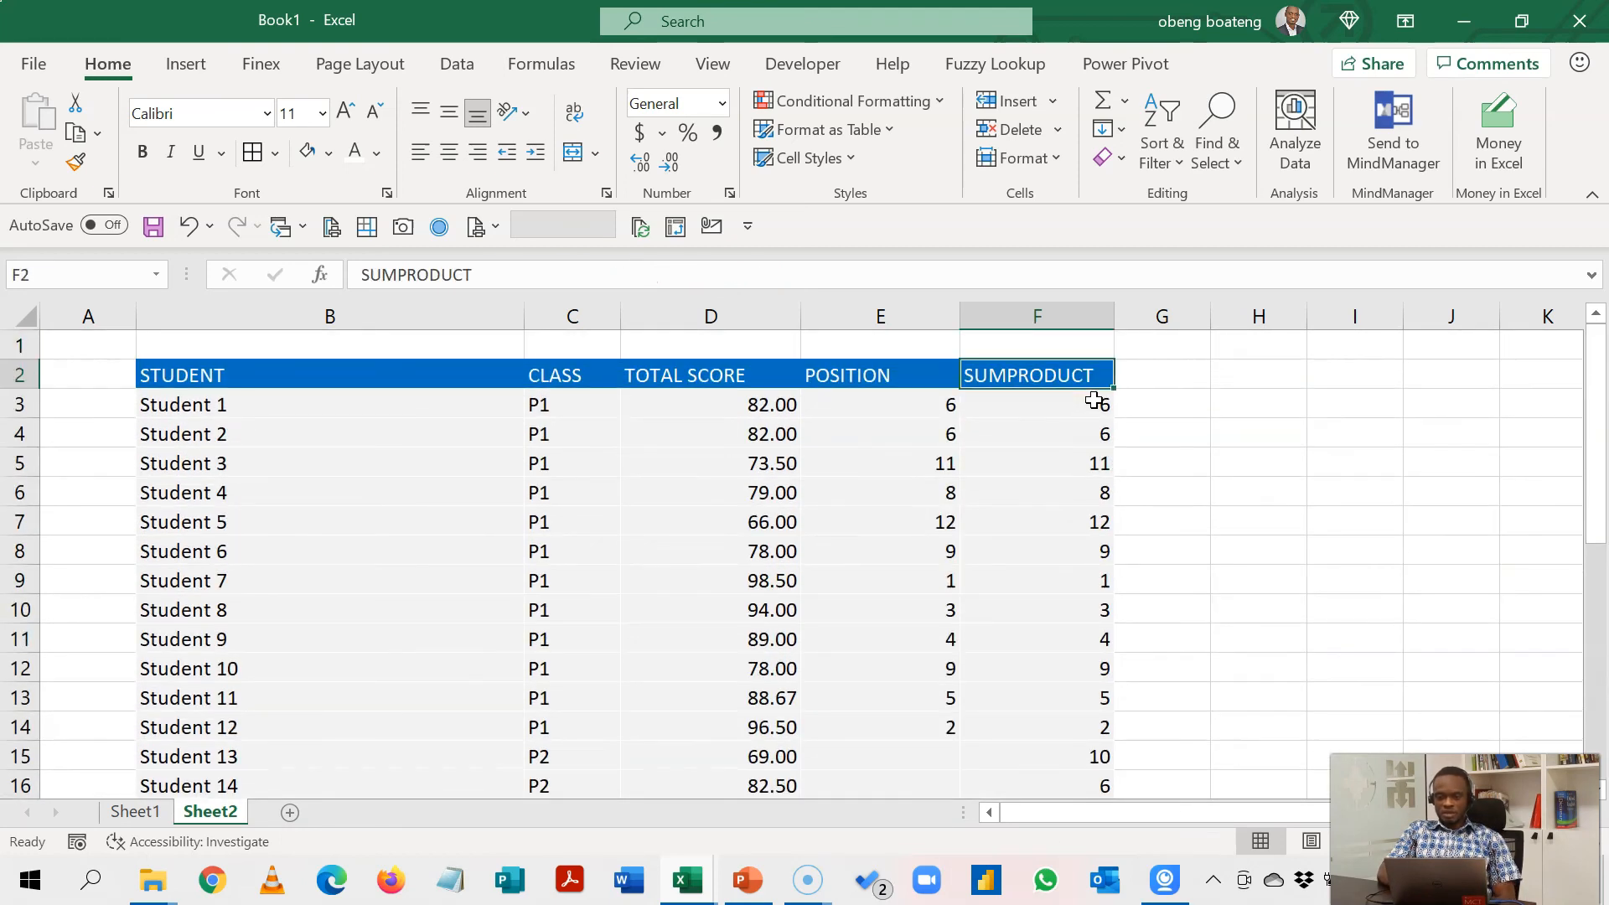
{"action": "left_click", "coordinate": [1036, 580]}
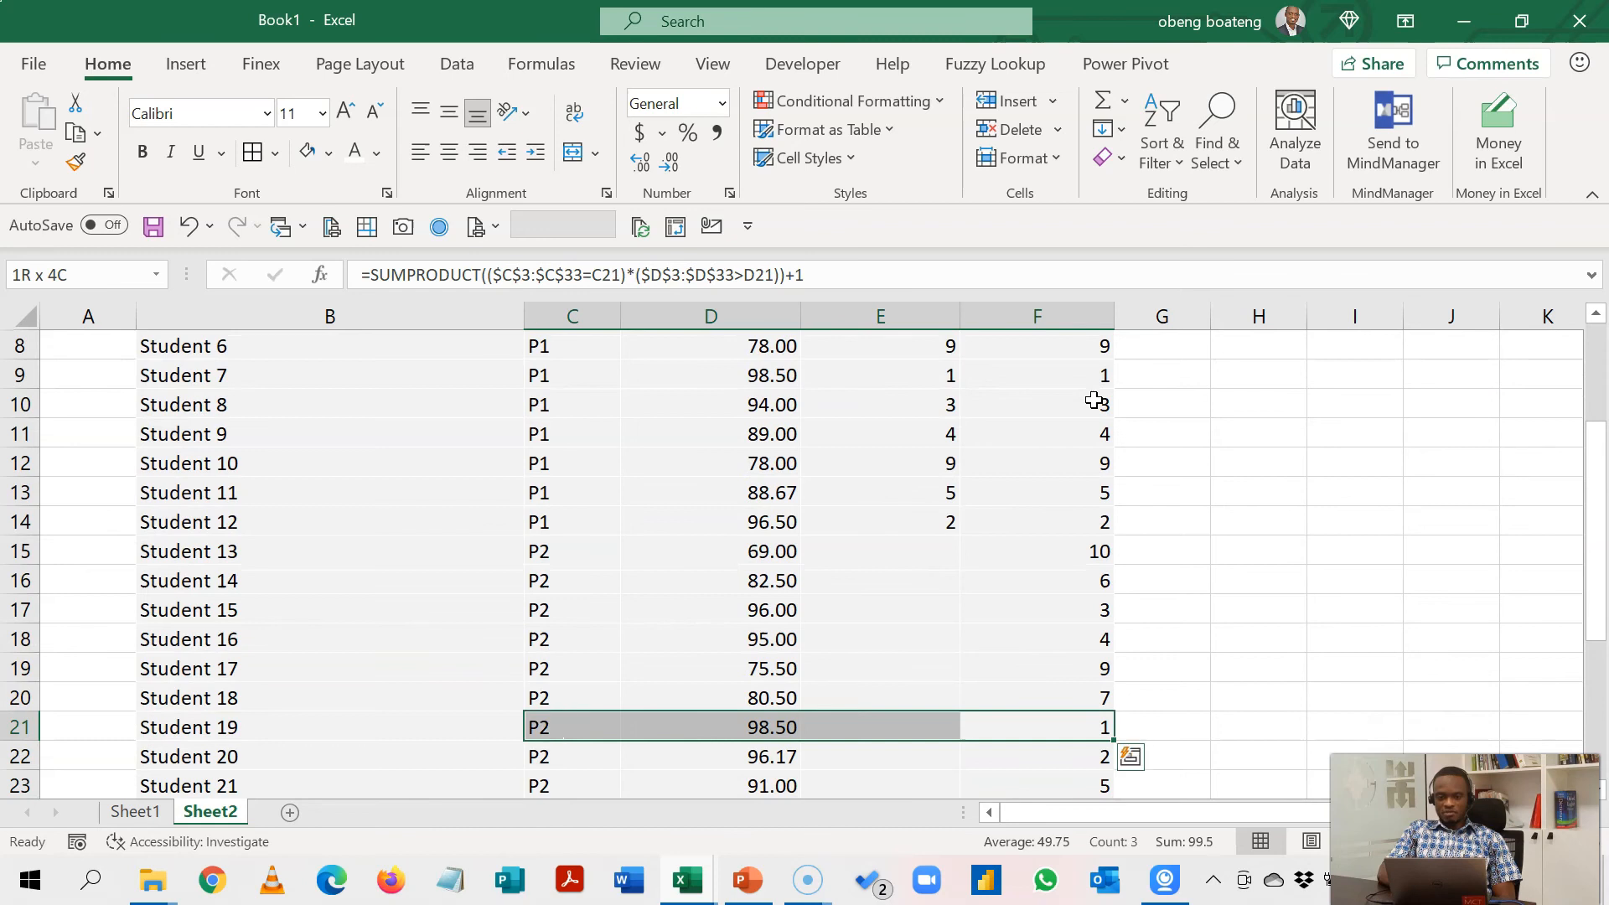
{"action": "left_click", "coordinate": [1037, 727]}
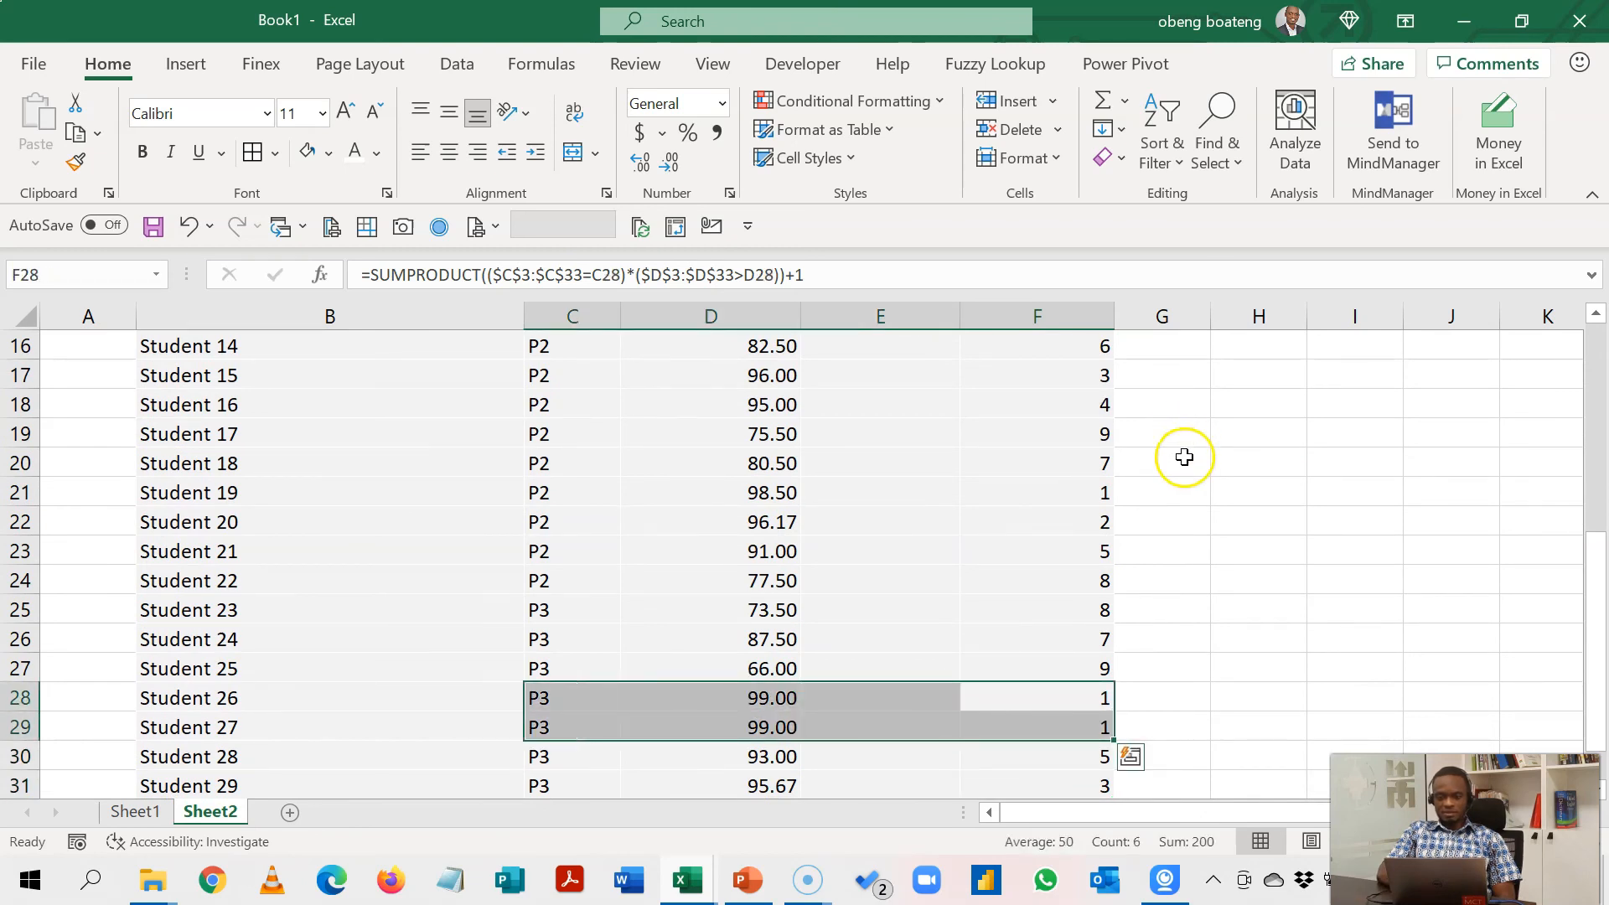
{"action": "left_click", "coordinate": [710, 726]}
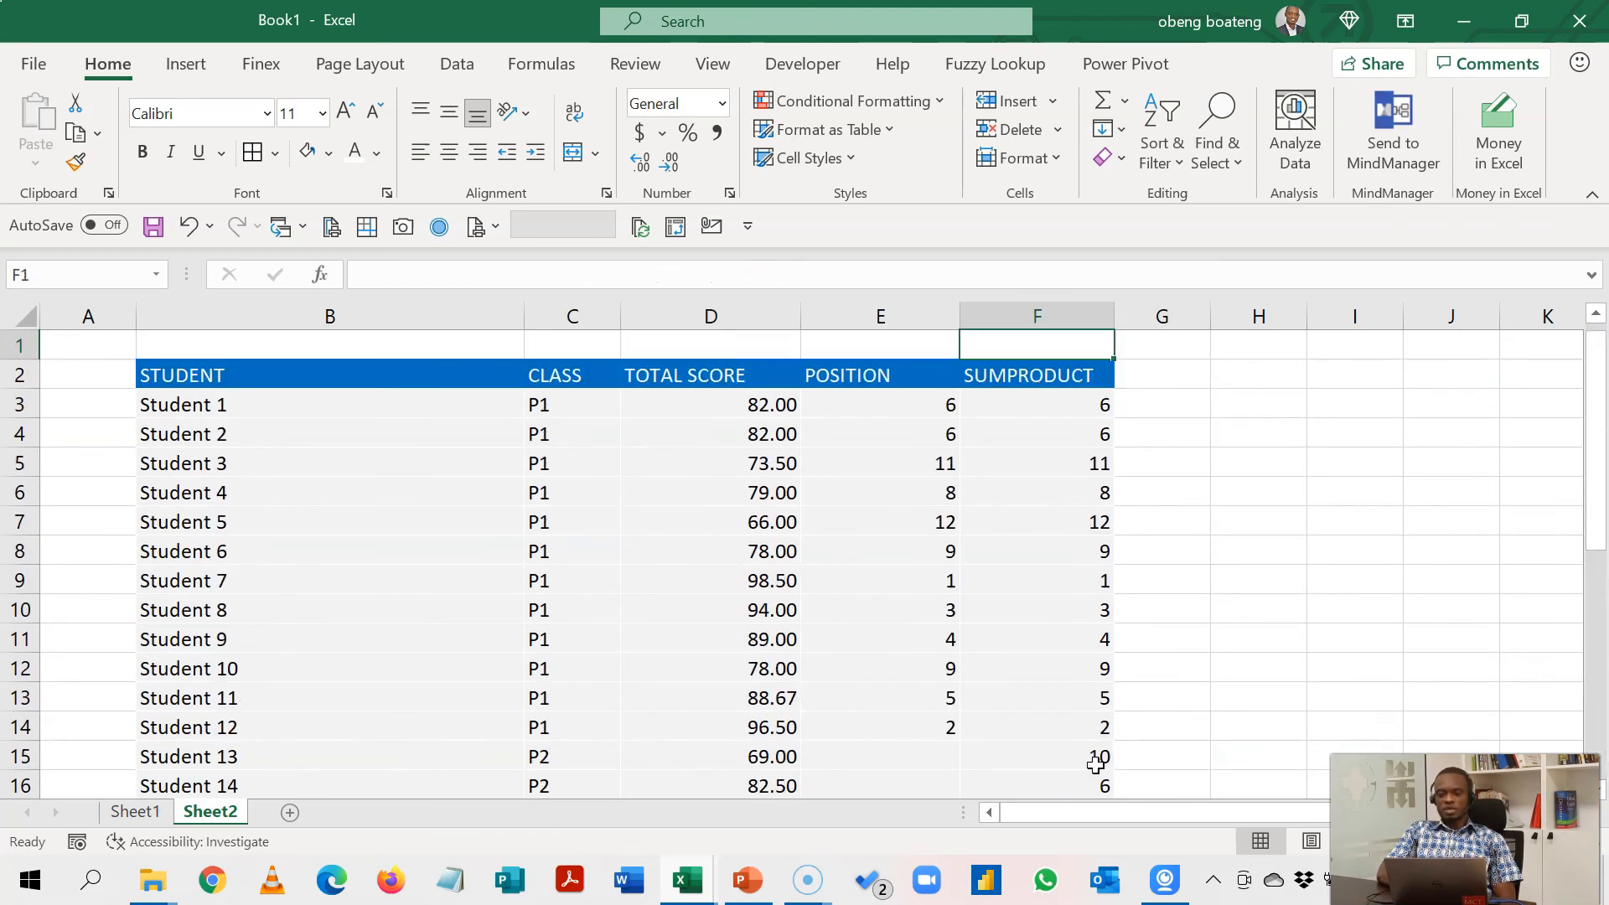
{"action": "left_click", "coordinate": [1036, 433]}
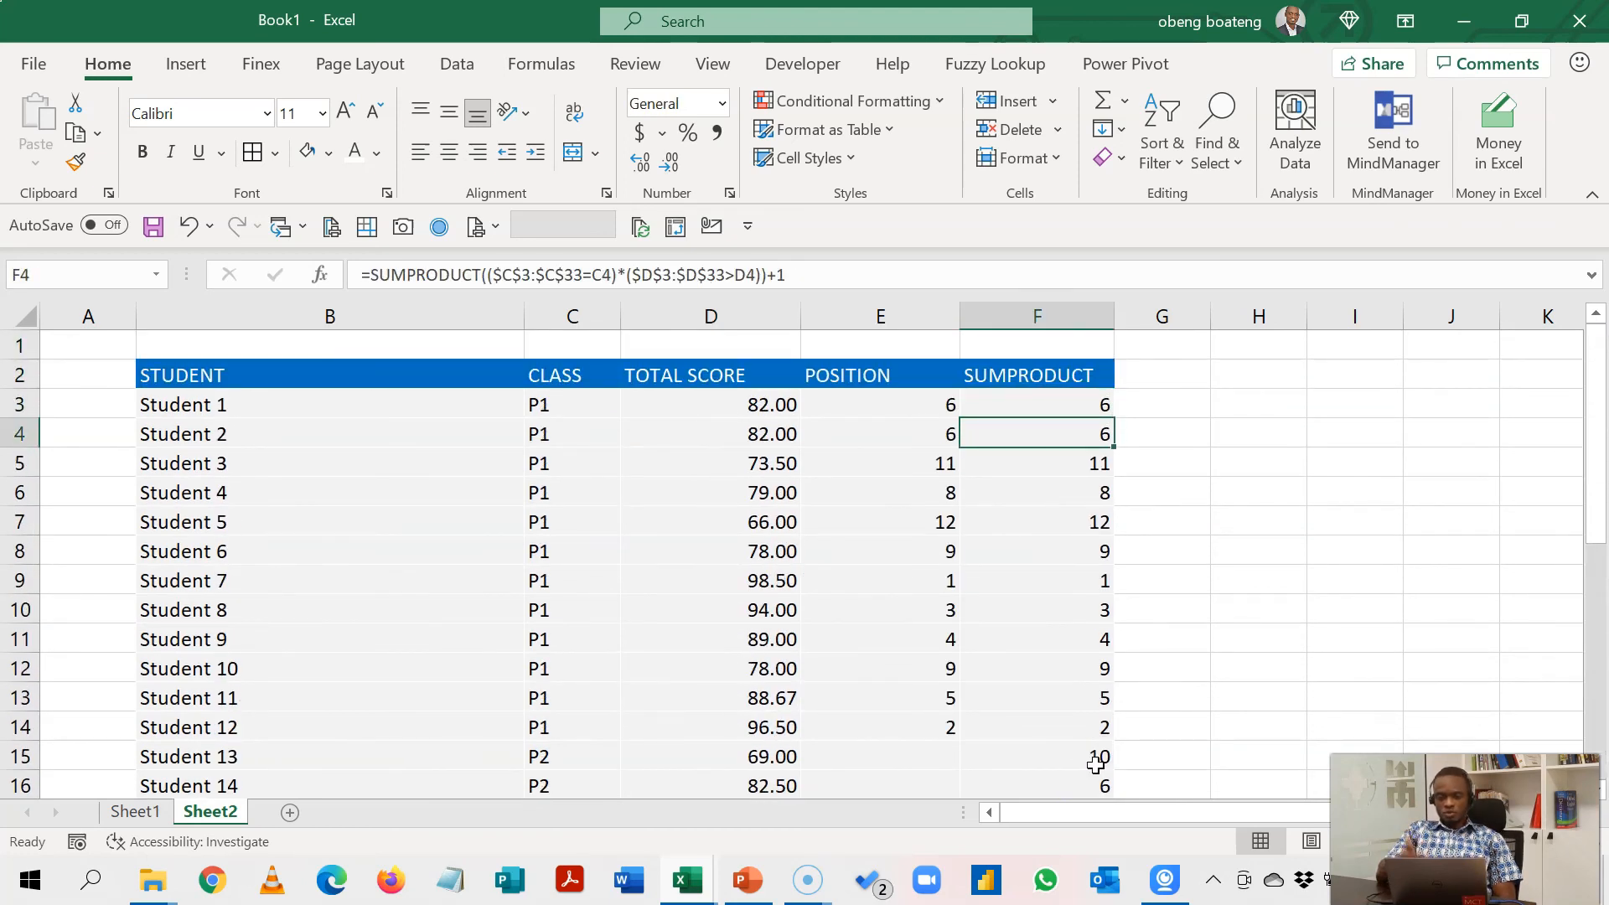